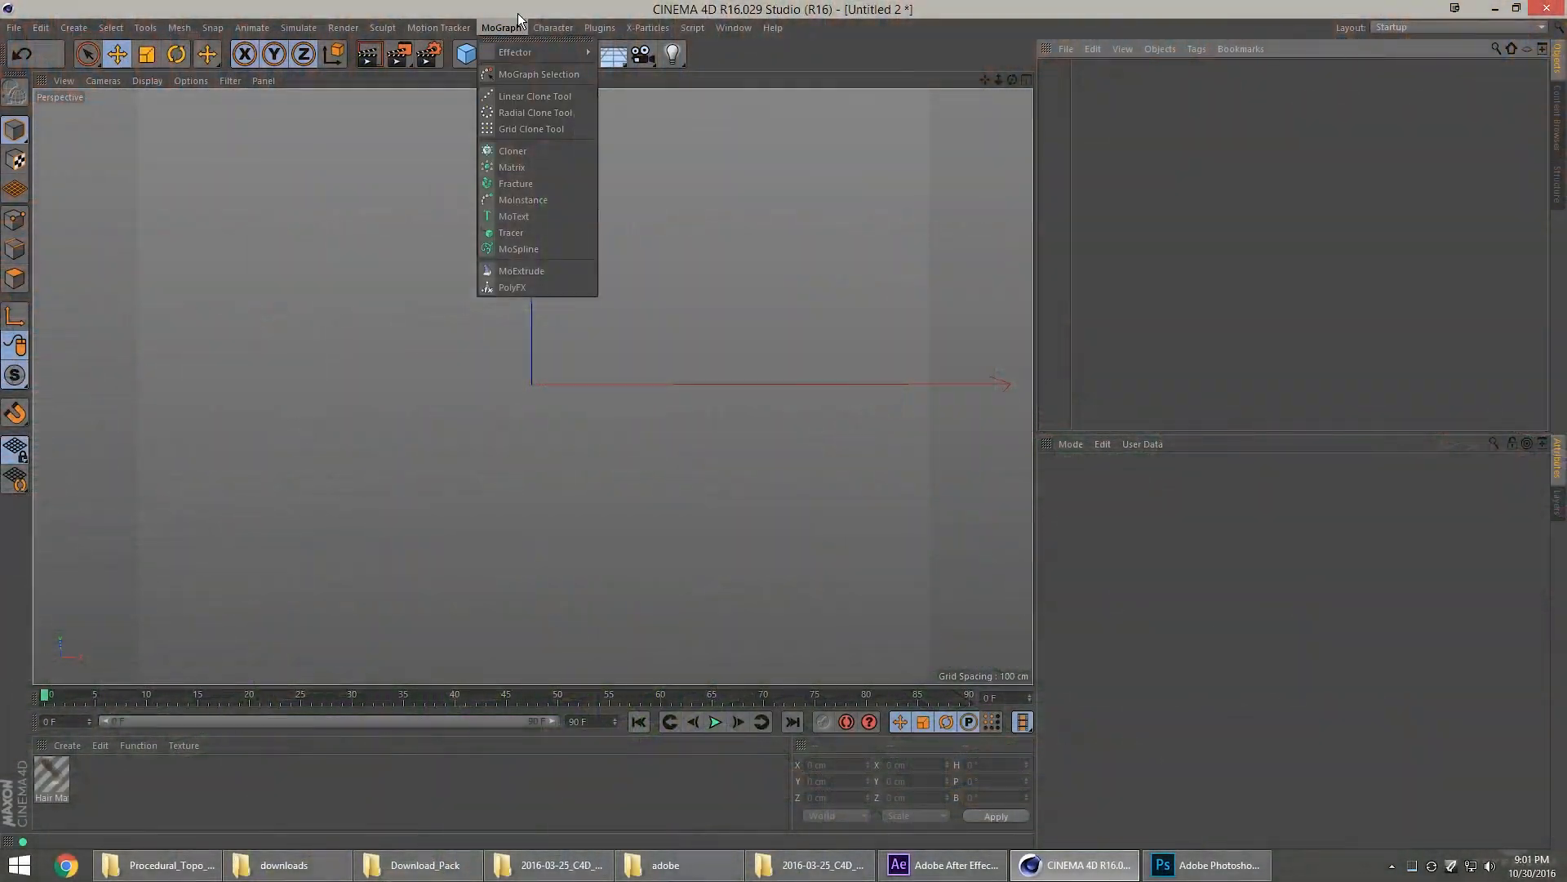
Add a Plane primitive and switch the viewport display to Quick Shading (Lines).
{"action": "left_click", "coordinate": [466, 54]}
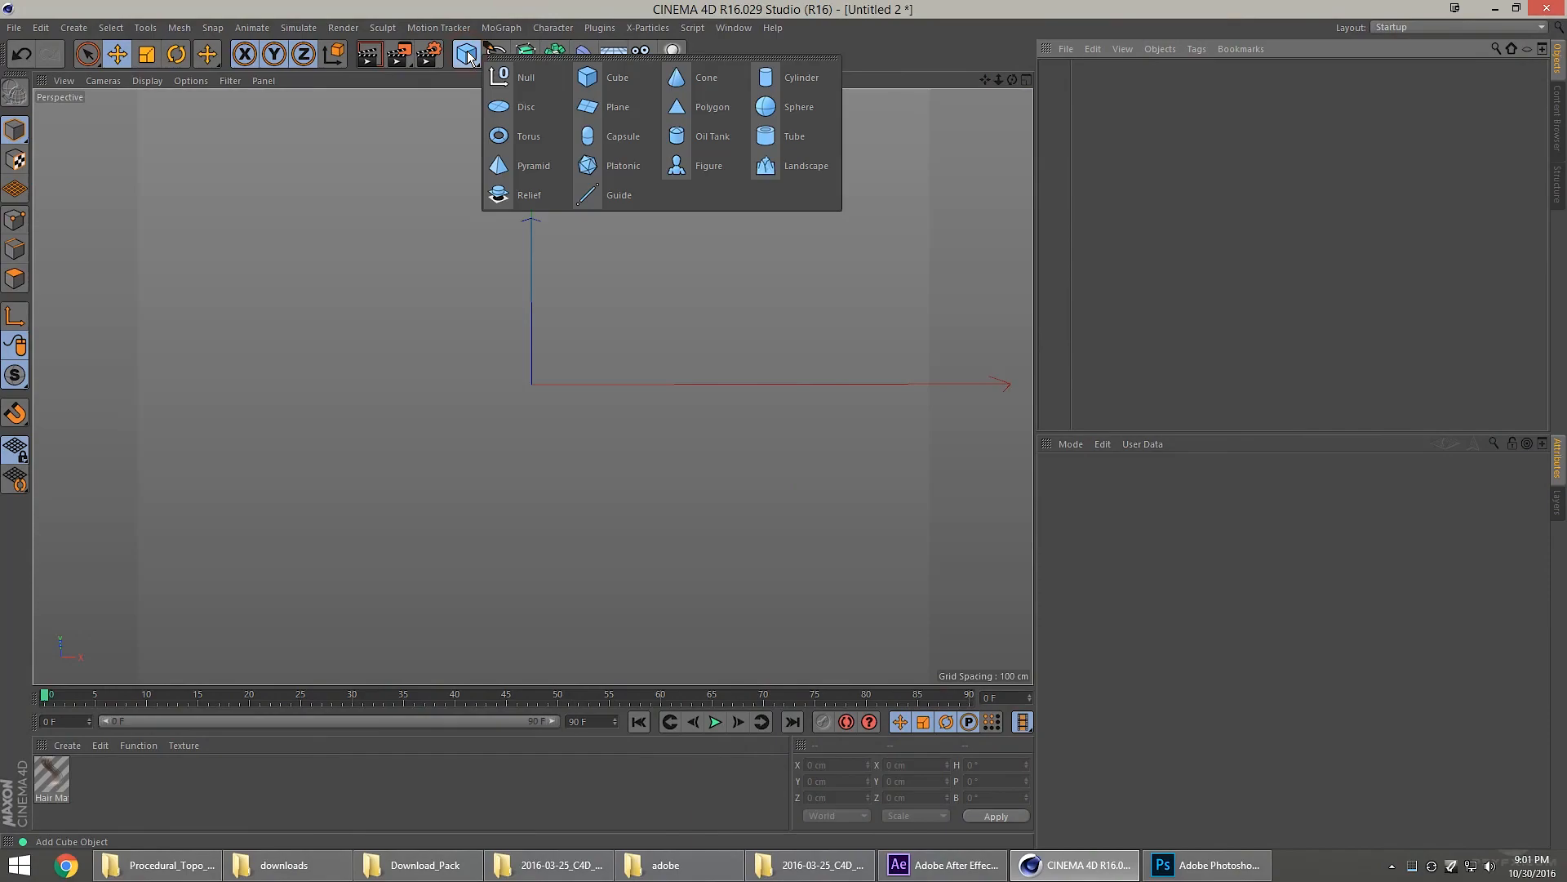
{"action": "left_click", "coordinate": [618, 108]}
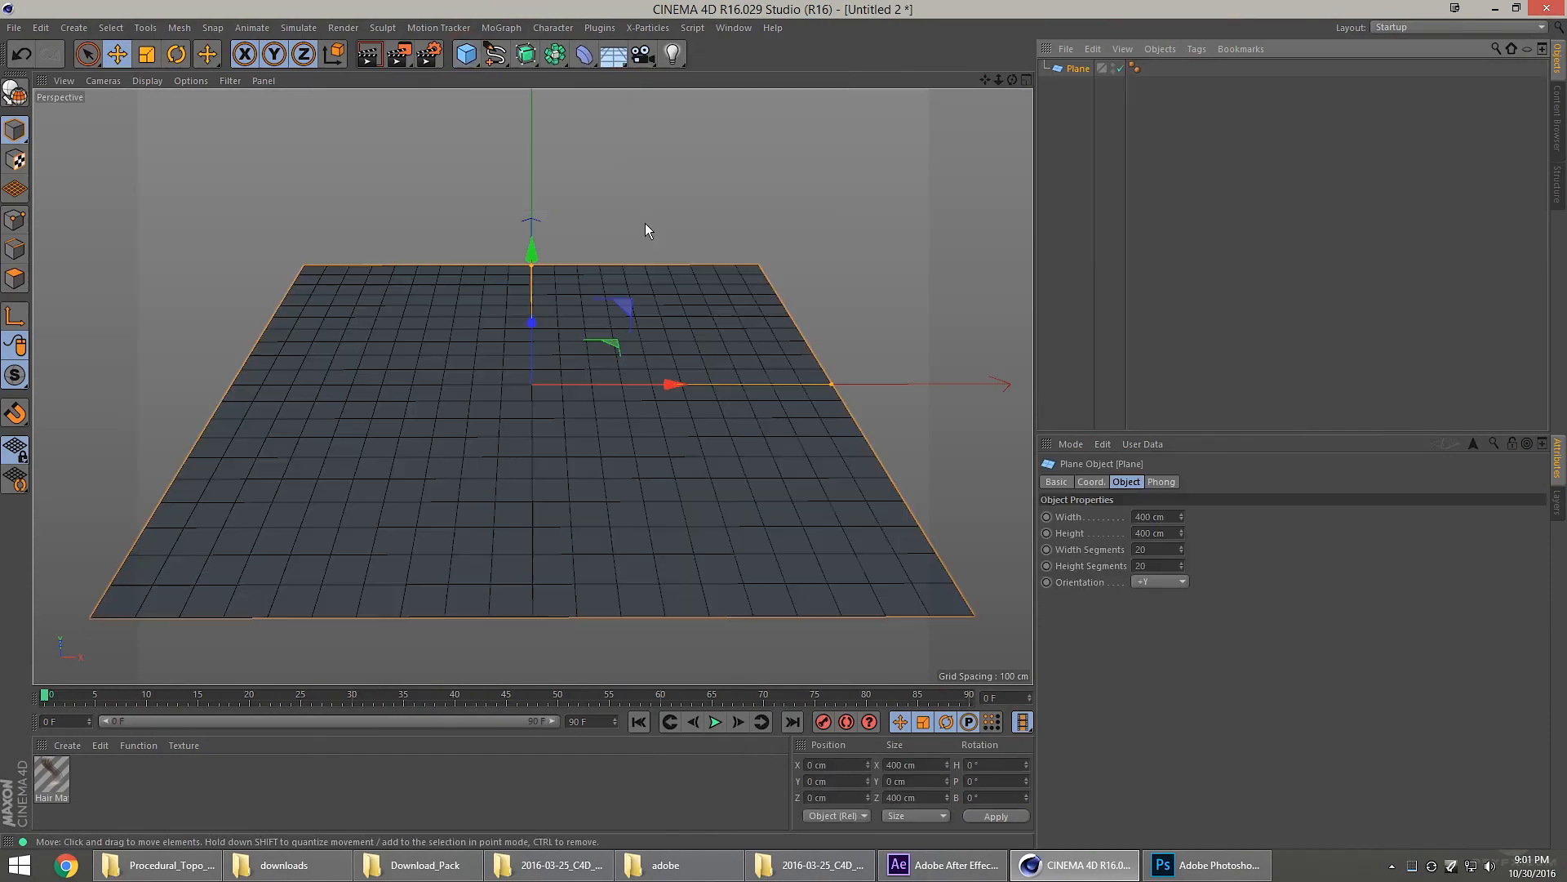
{"action": "left_click", "coordinate": [146, 80]}
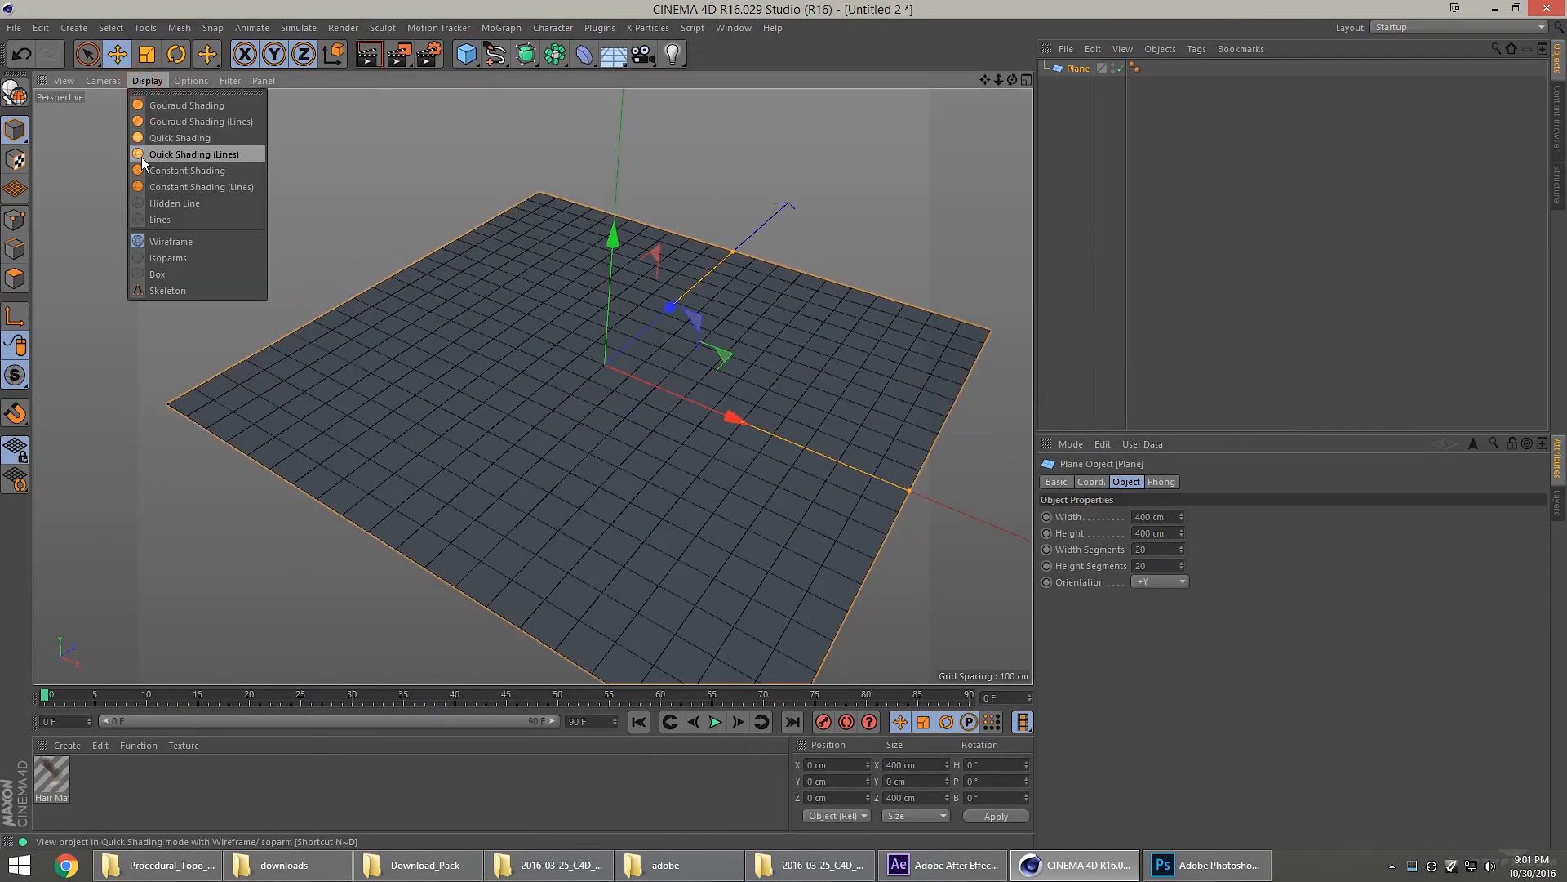
{"action": "mouse_move", "coordinate": [193, 160]}
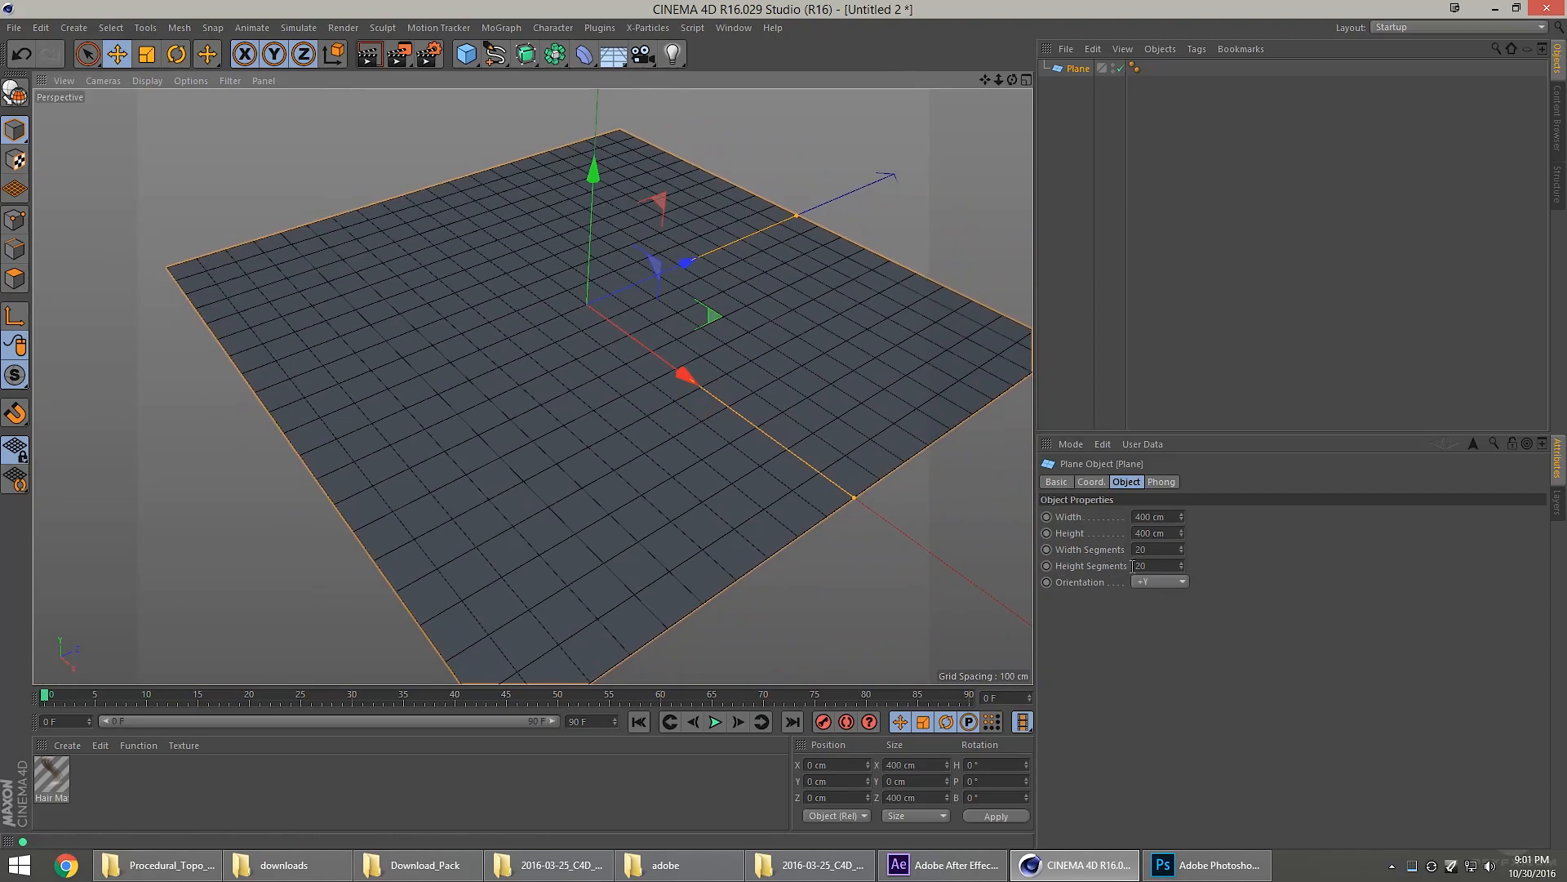
Give the plane 100 width segments and 100 height segments at 1000 cm square.
{"action": "type", "text": "100"}
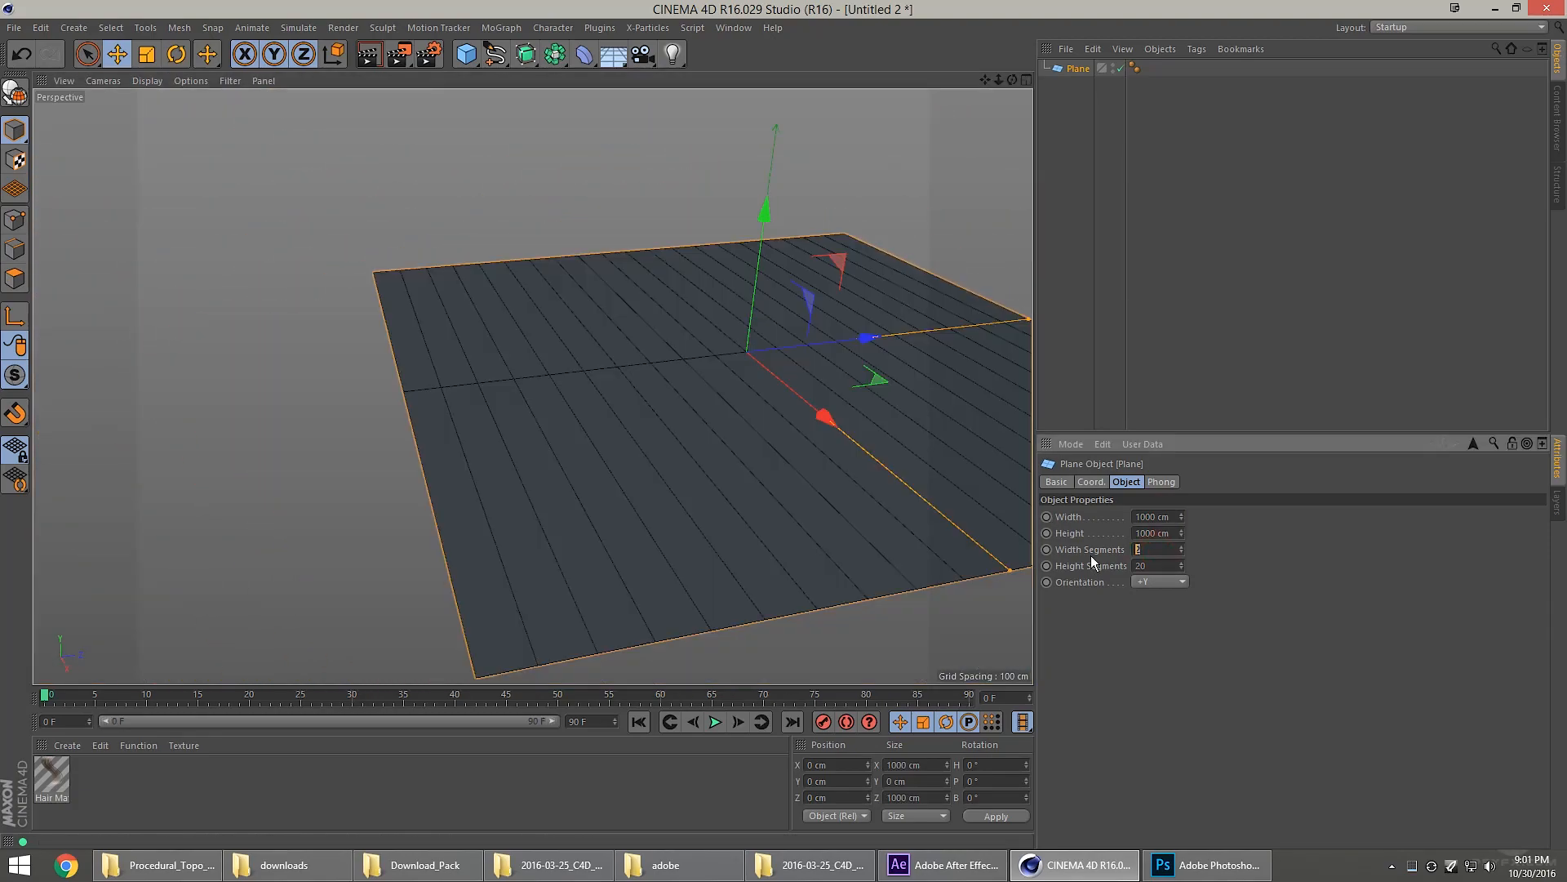
{"action": "type", "text": "100"}
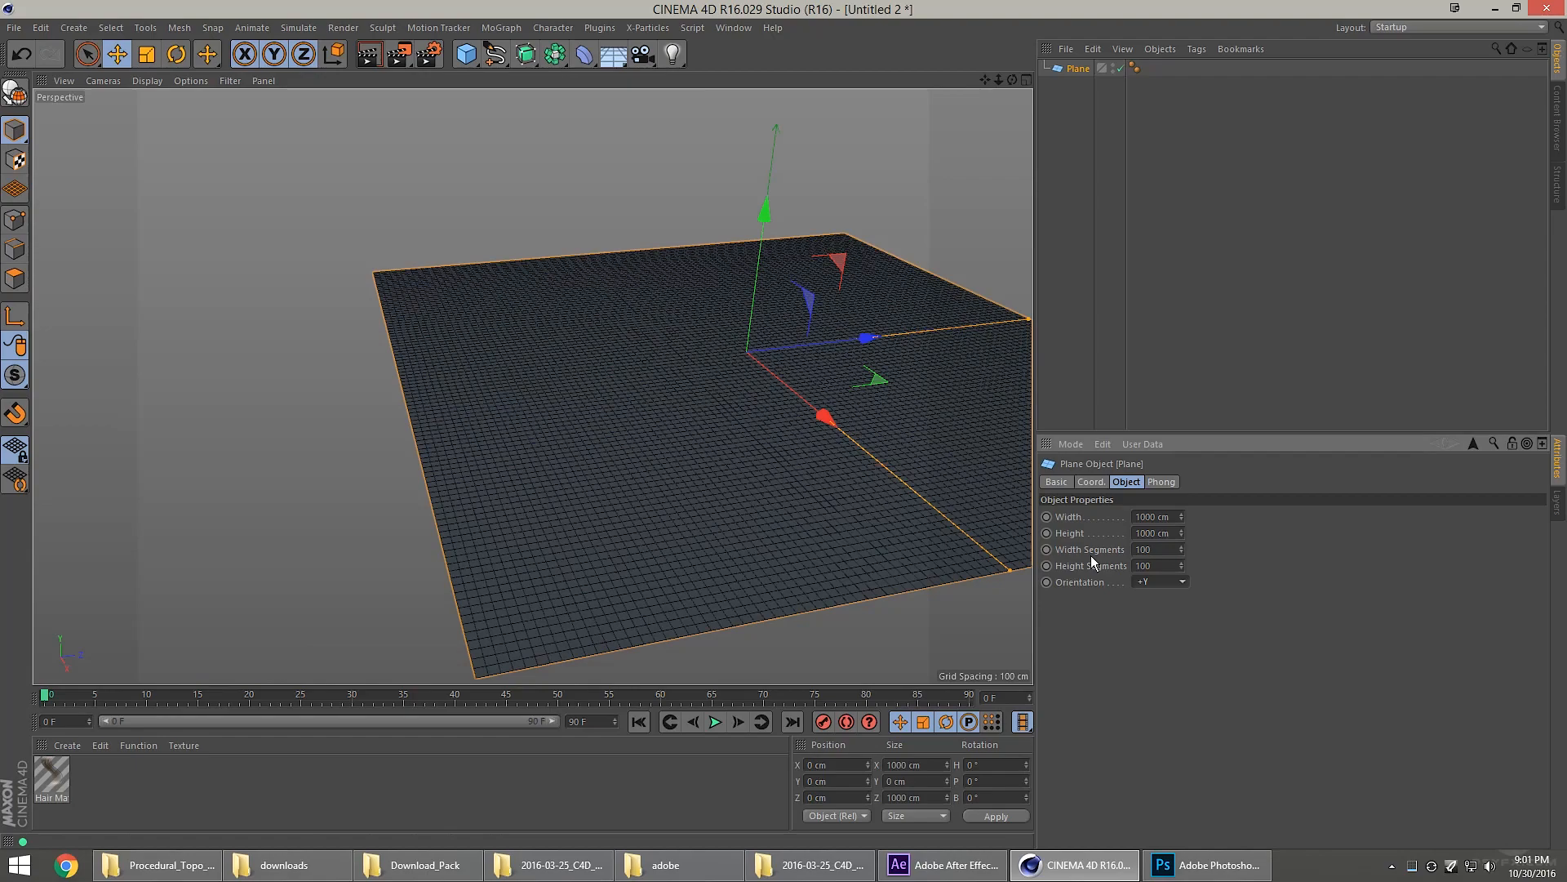
Add Hair to the plane with guides rooted at polygon centres.
{"action": "left_click", "coordinate": [297, 28]}
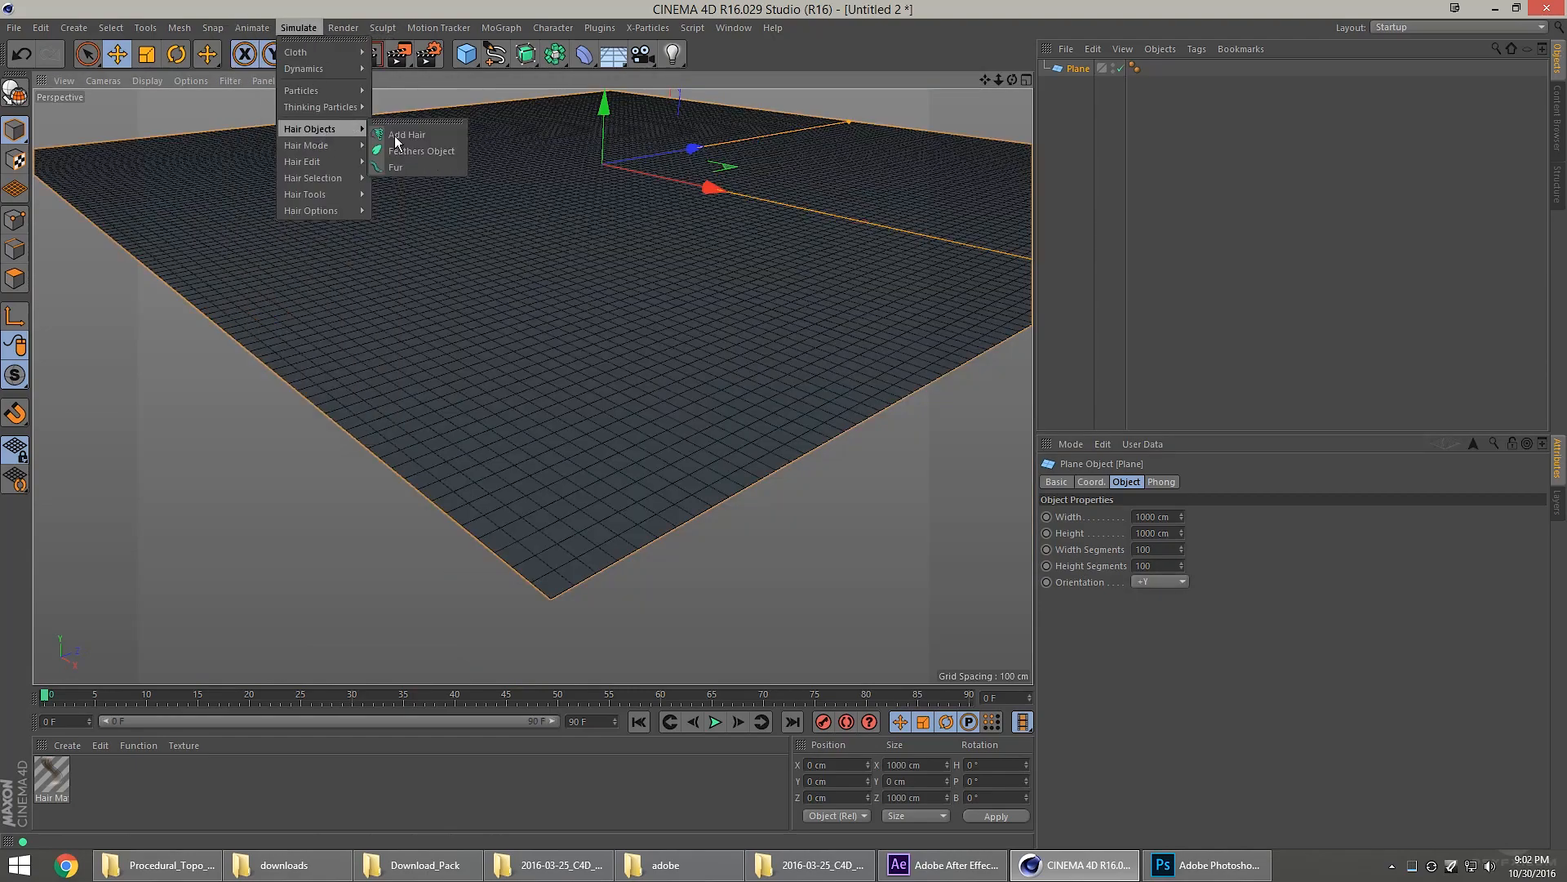
{"action": "left_click", "coordinate": [406, 134]}
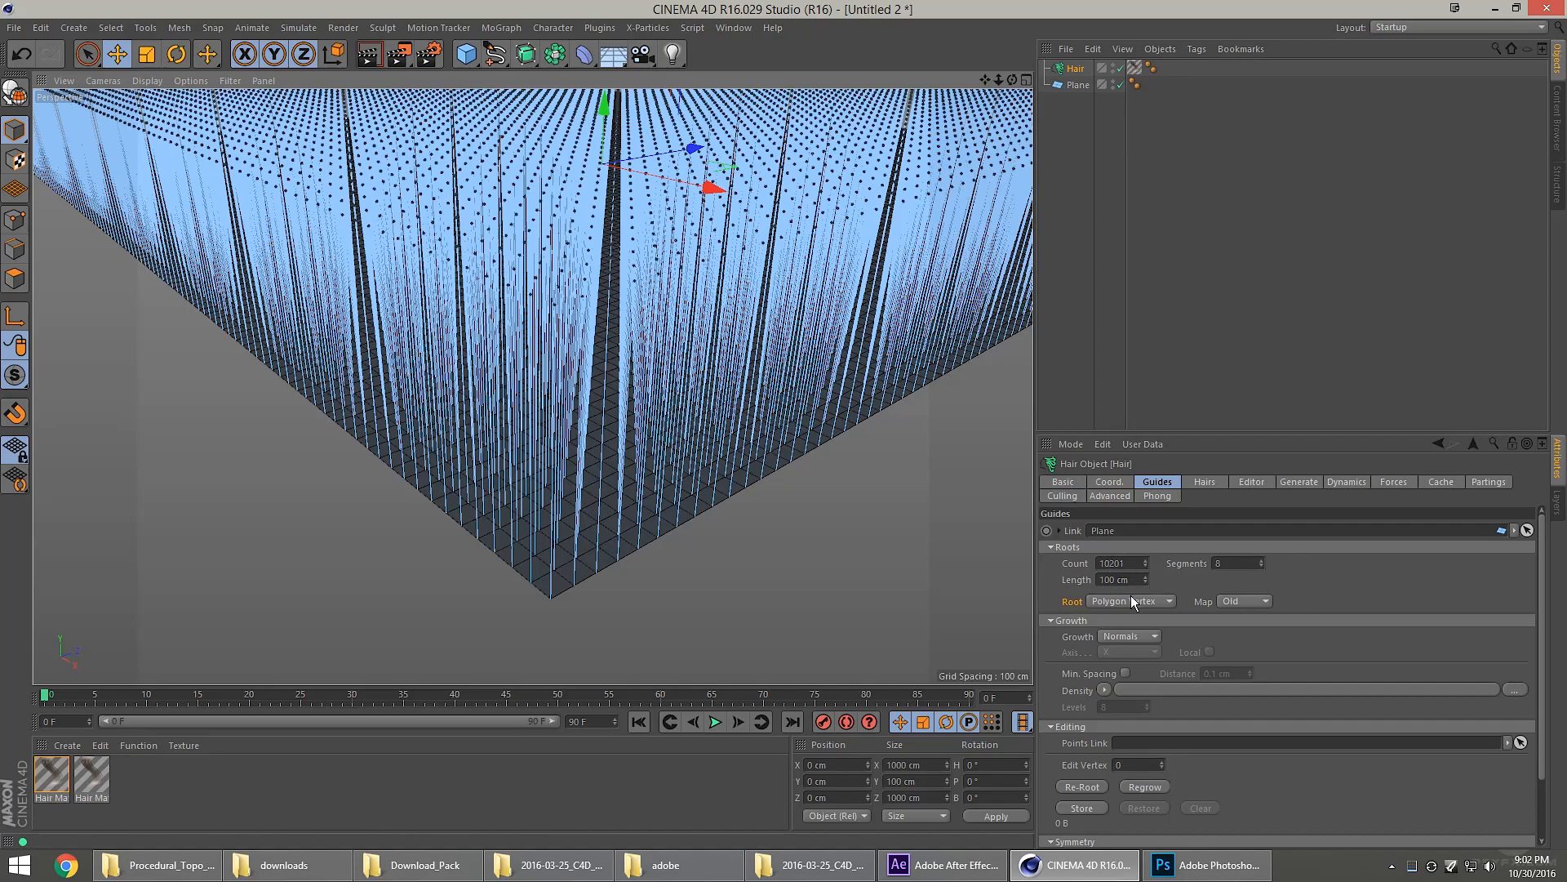
{"action": "left_click", "coordinate": [1130, 601]}
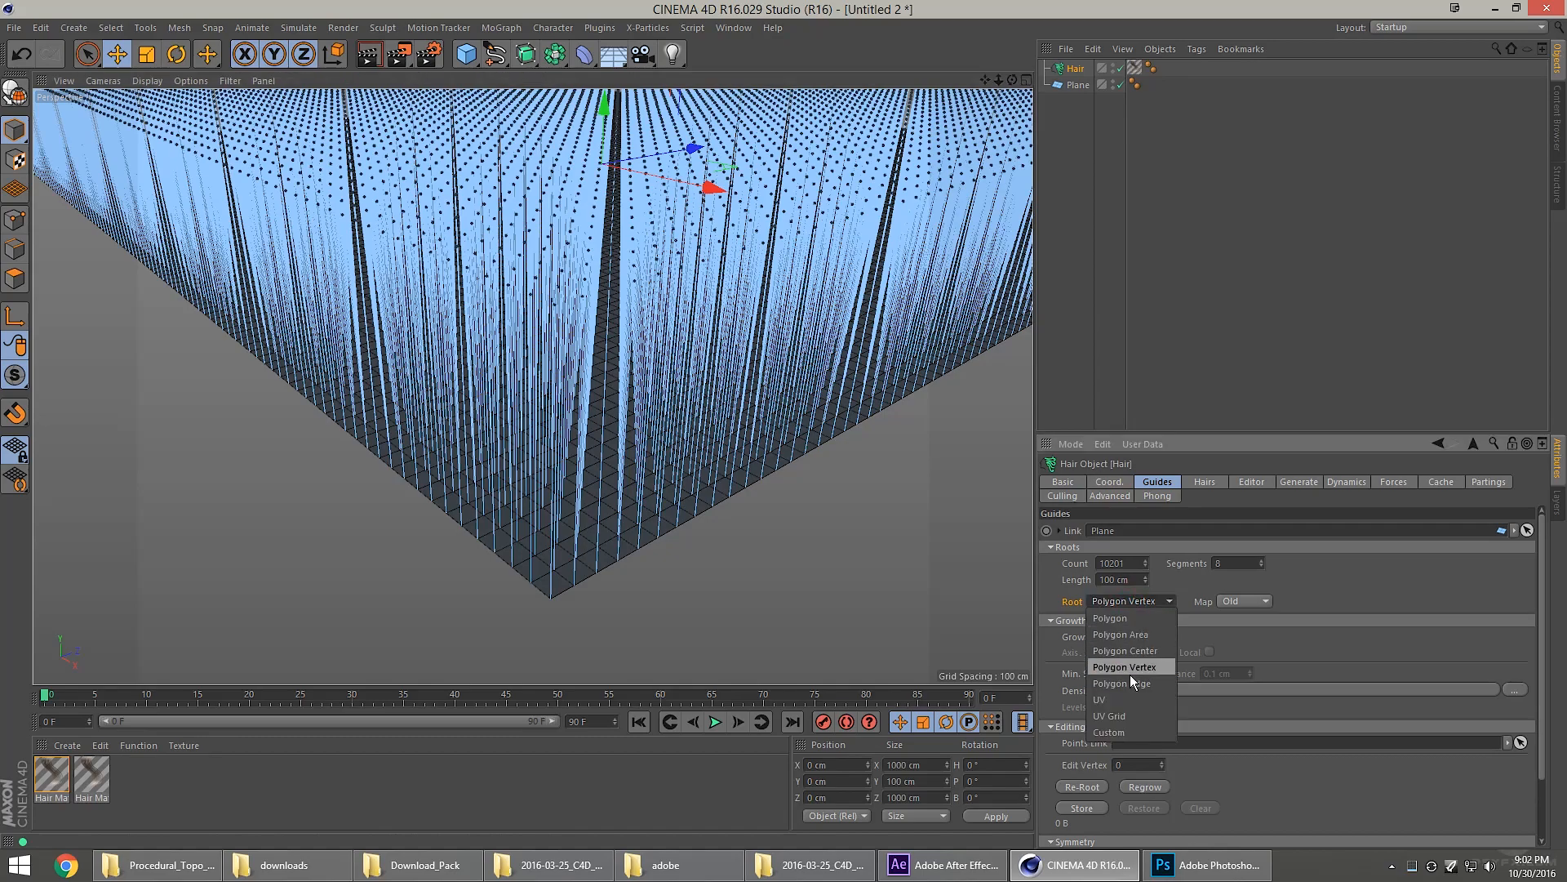
{"action": "left_click", "coordinate": [1125, 651]}
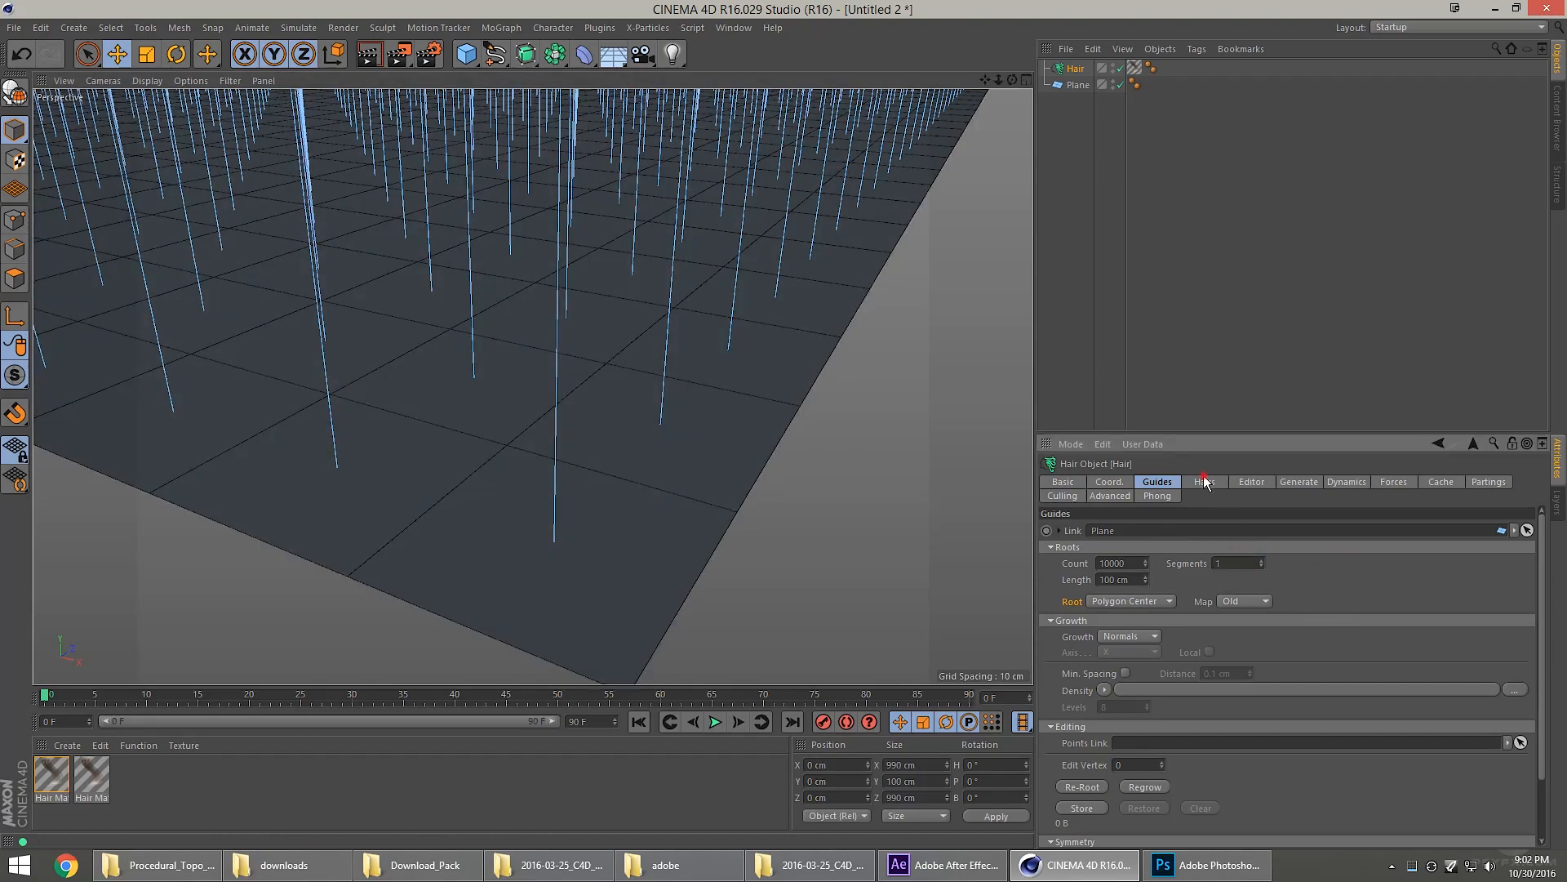
Root the hairs as guides and switch off Render Hairs in the Generate settings.
{"action": "left_click", "coordinate": [1204, 482]}
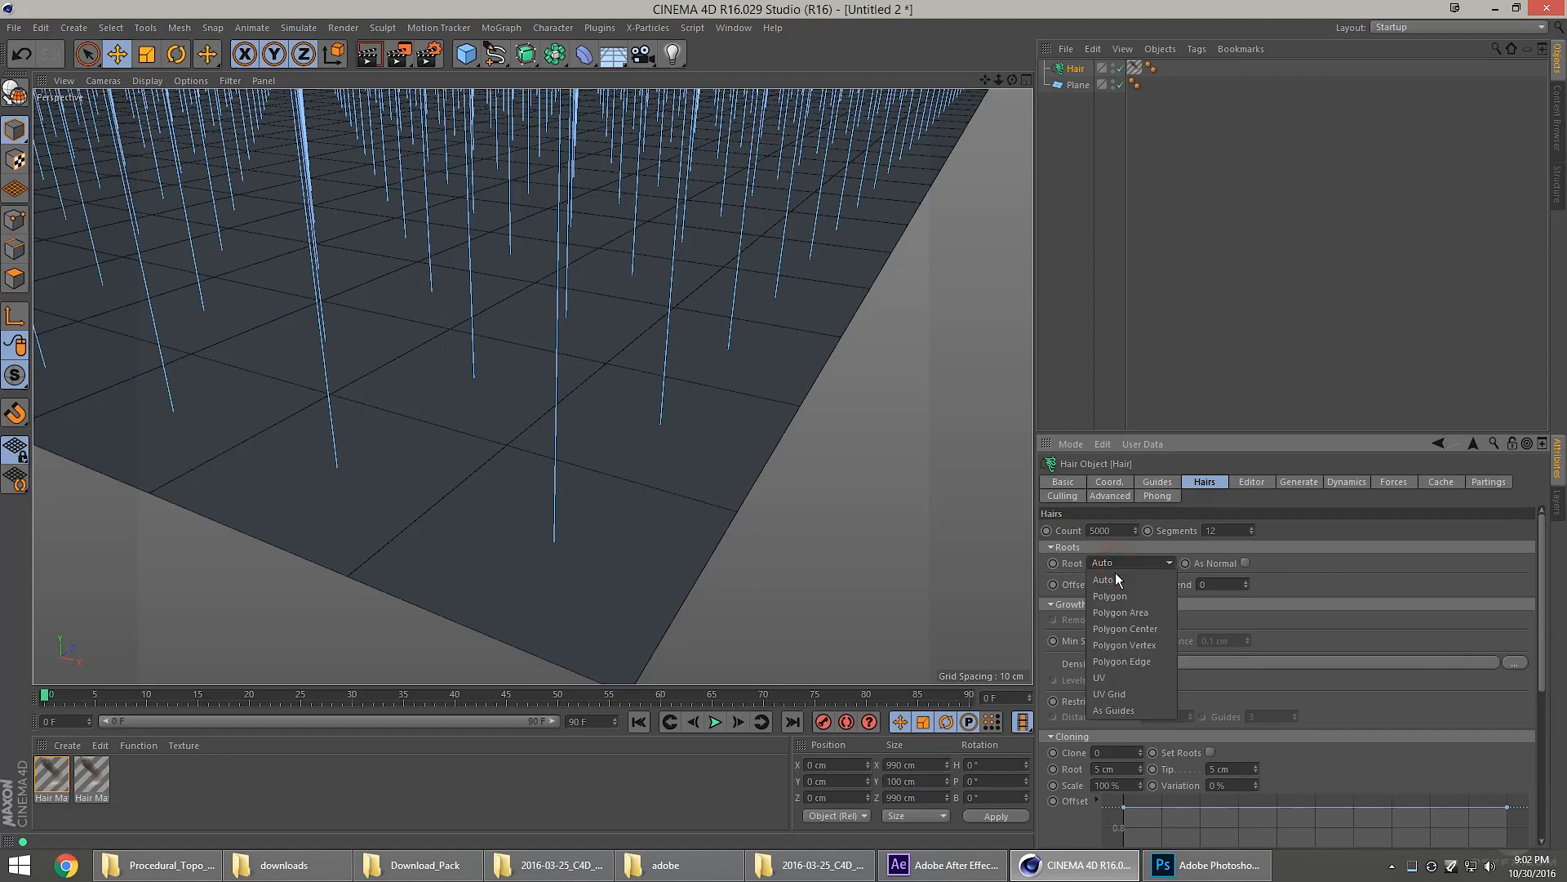
{"action": "left_click", "coordinate": [1113, 710]}
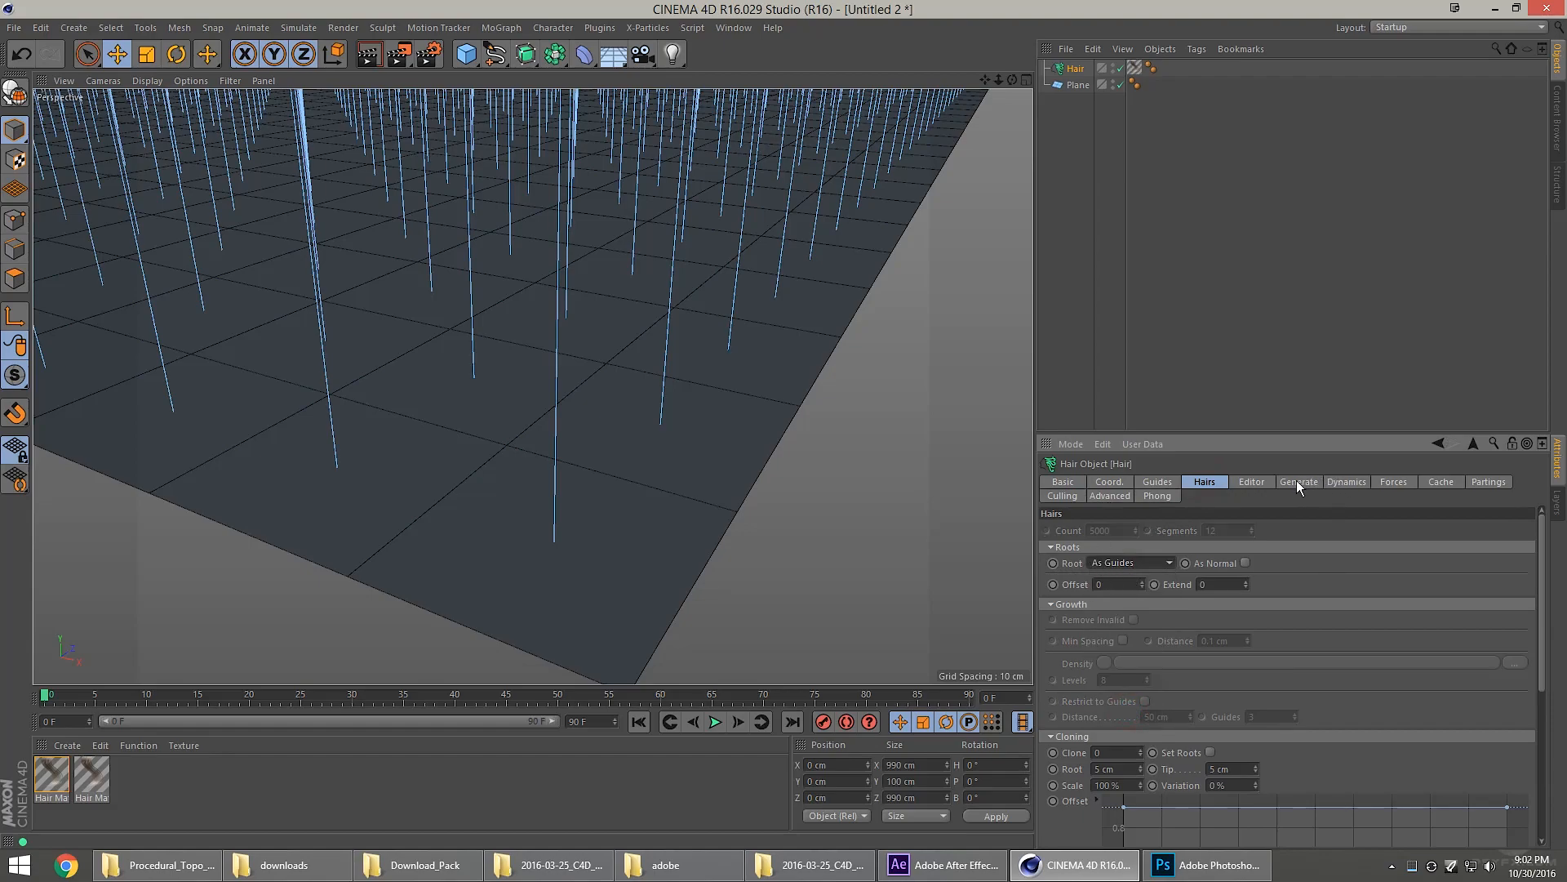
{"action": "left_click", "coordinate": [1300, 480]}
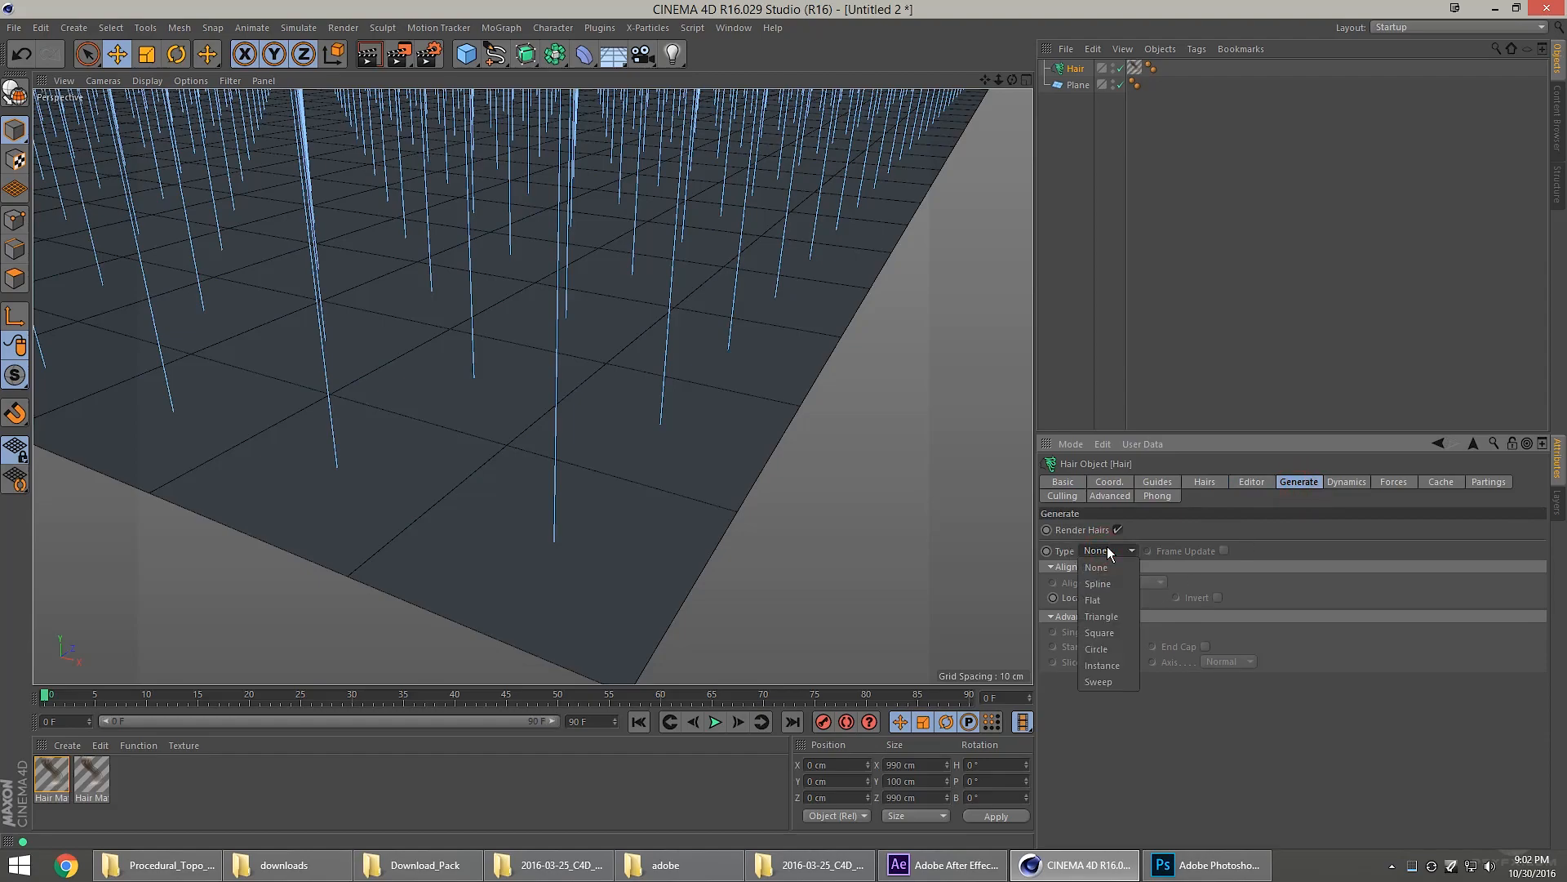
{"action": "left_click", "coordinate": [1096, 566]}
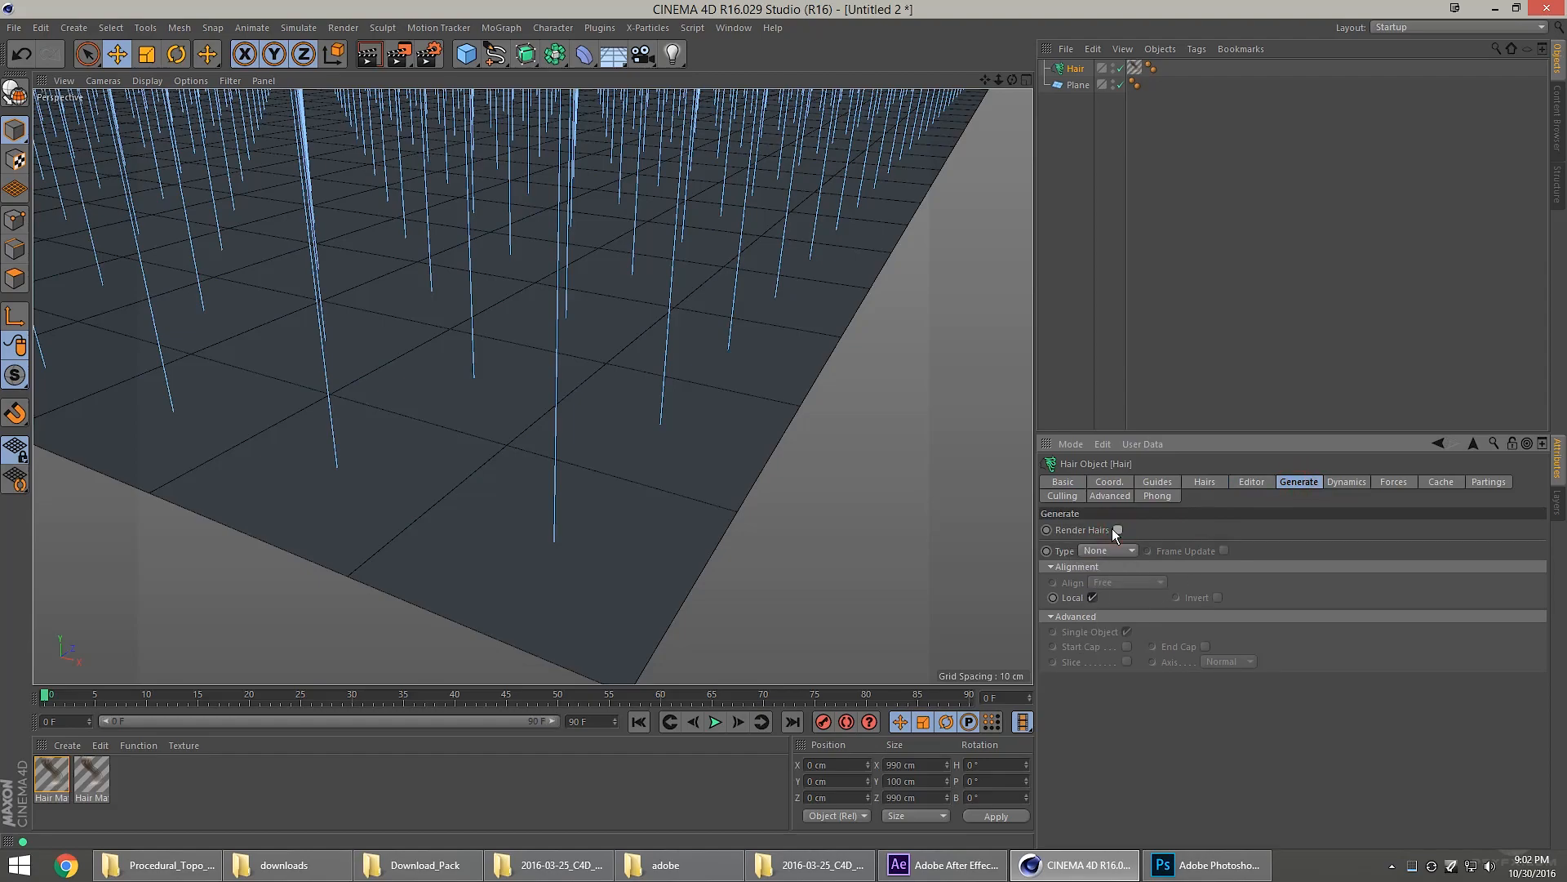
Generate hairs as Square geometry, set plane segments to 500 and guide length to 50 cm.
{"action": "left_click", "coordinate": [1107, 551]}
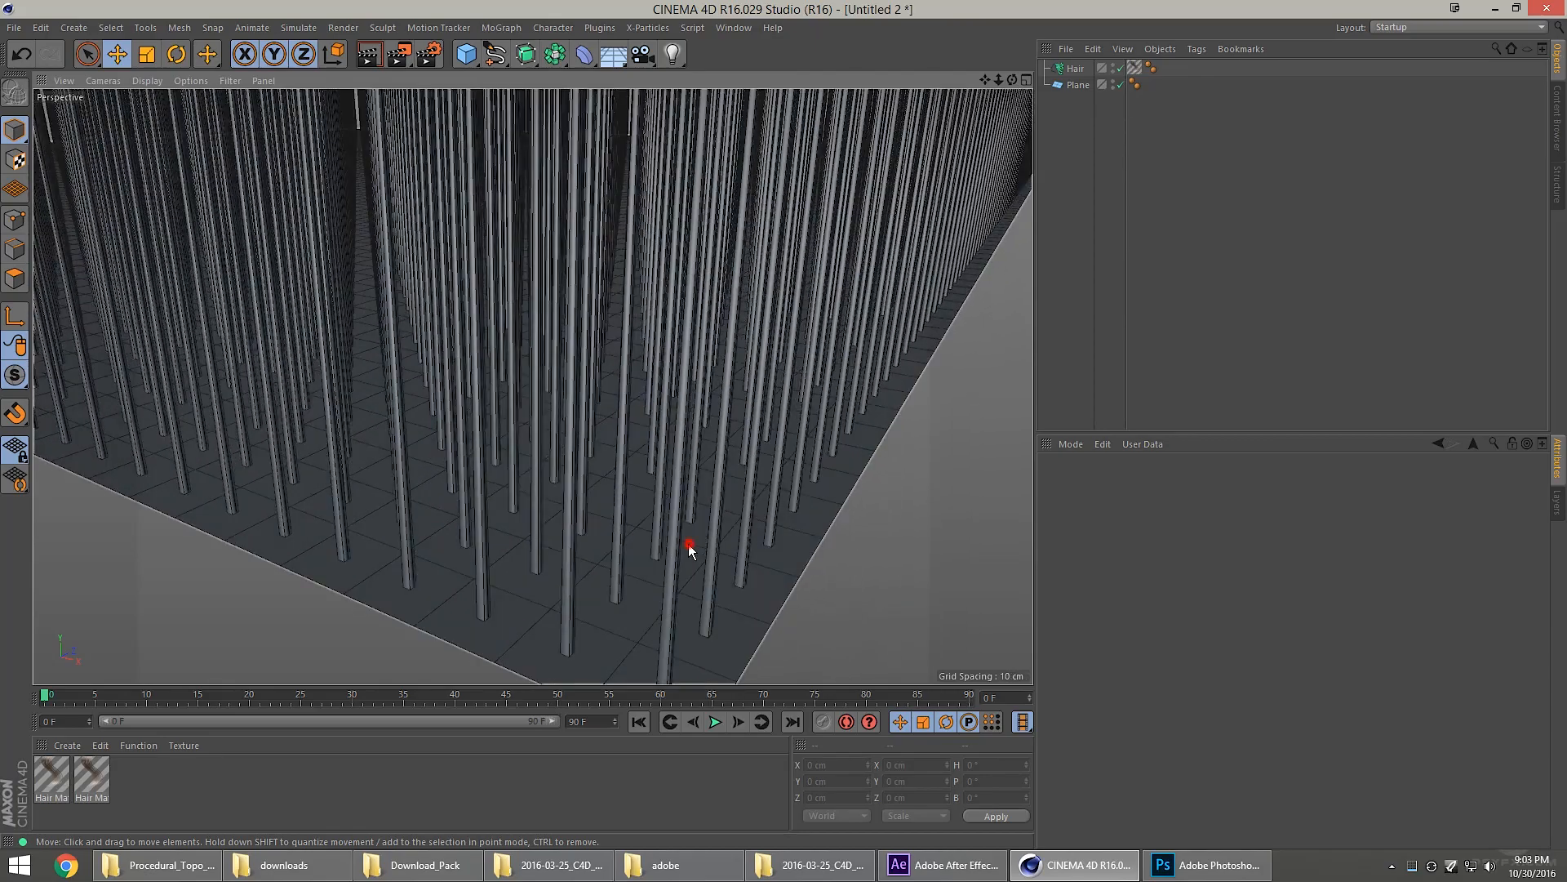
{"action": "left_click", "coordinate": [1079, 84]}
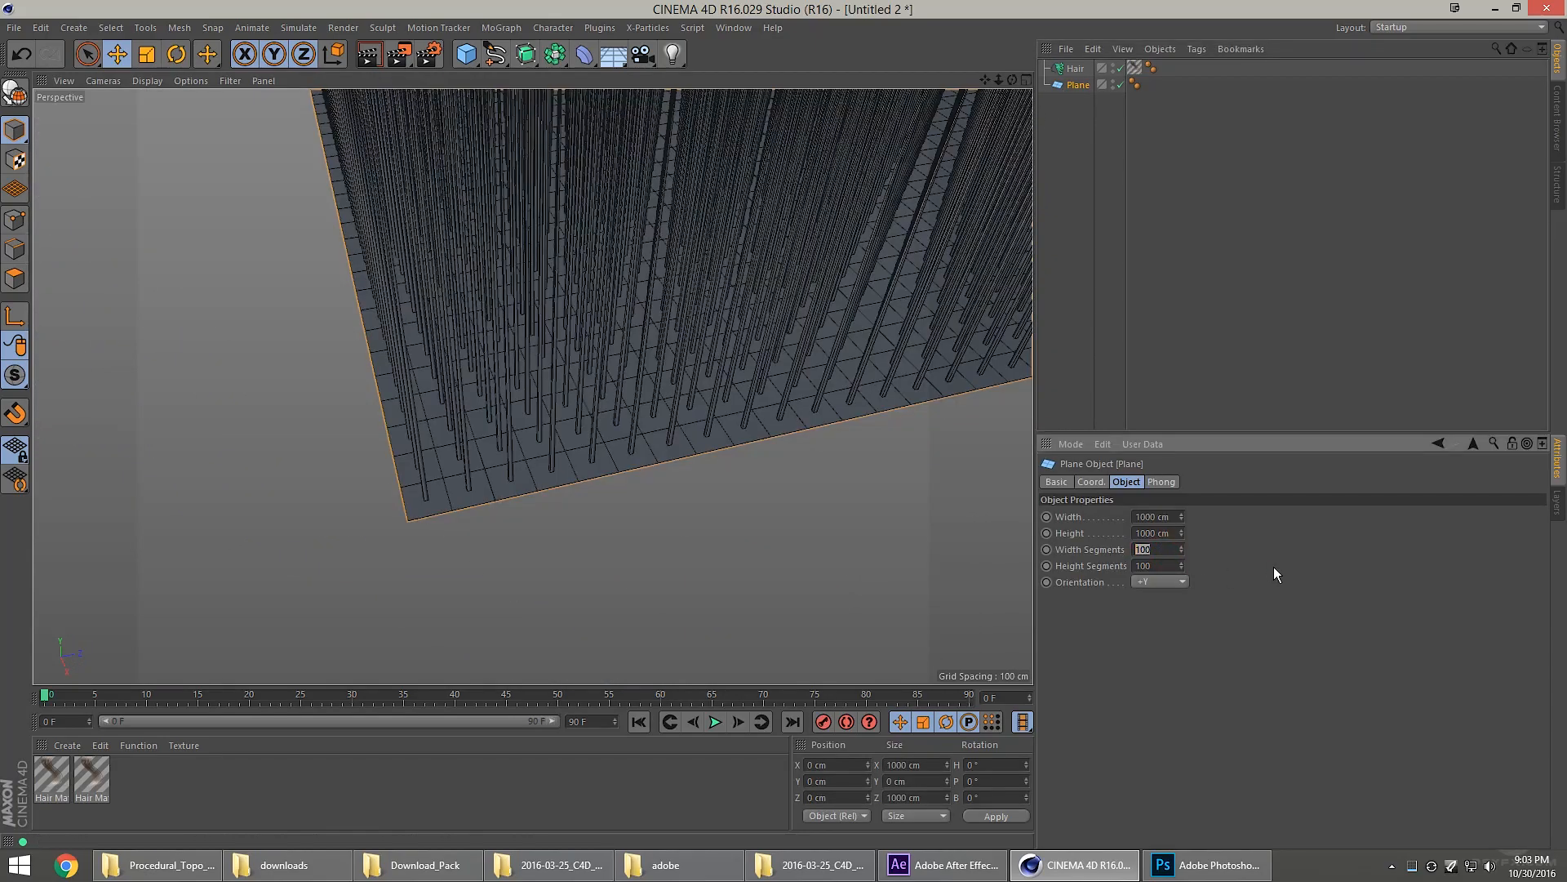
{"action": "type", "text": "500"}
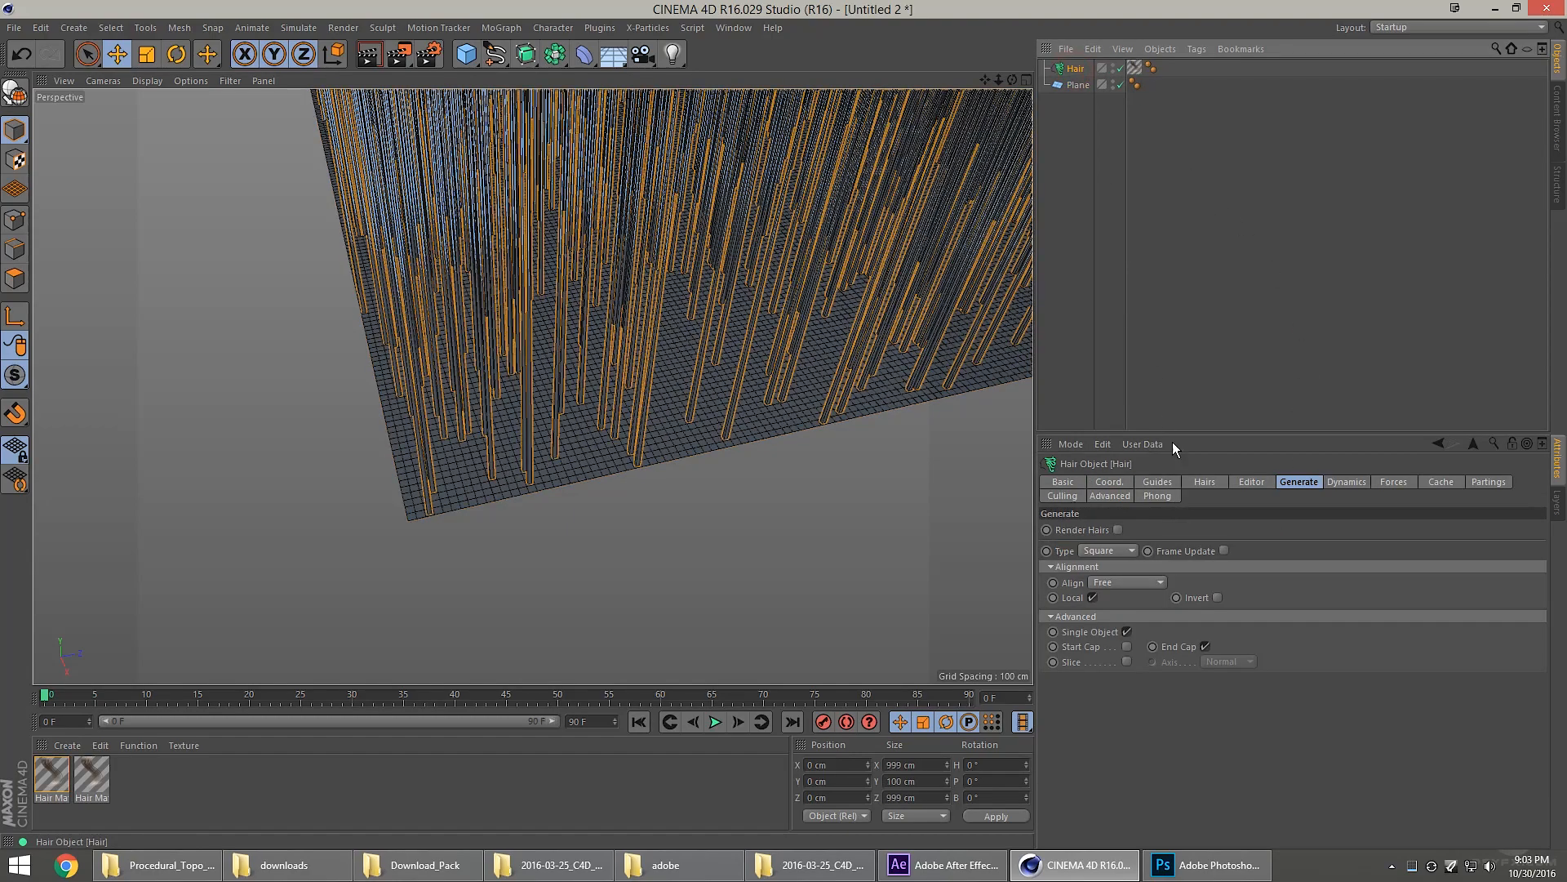
{"action": "left_click", "coordinate": [1156, 480]}
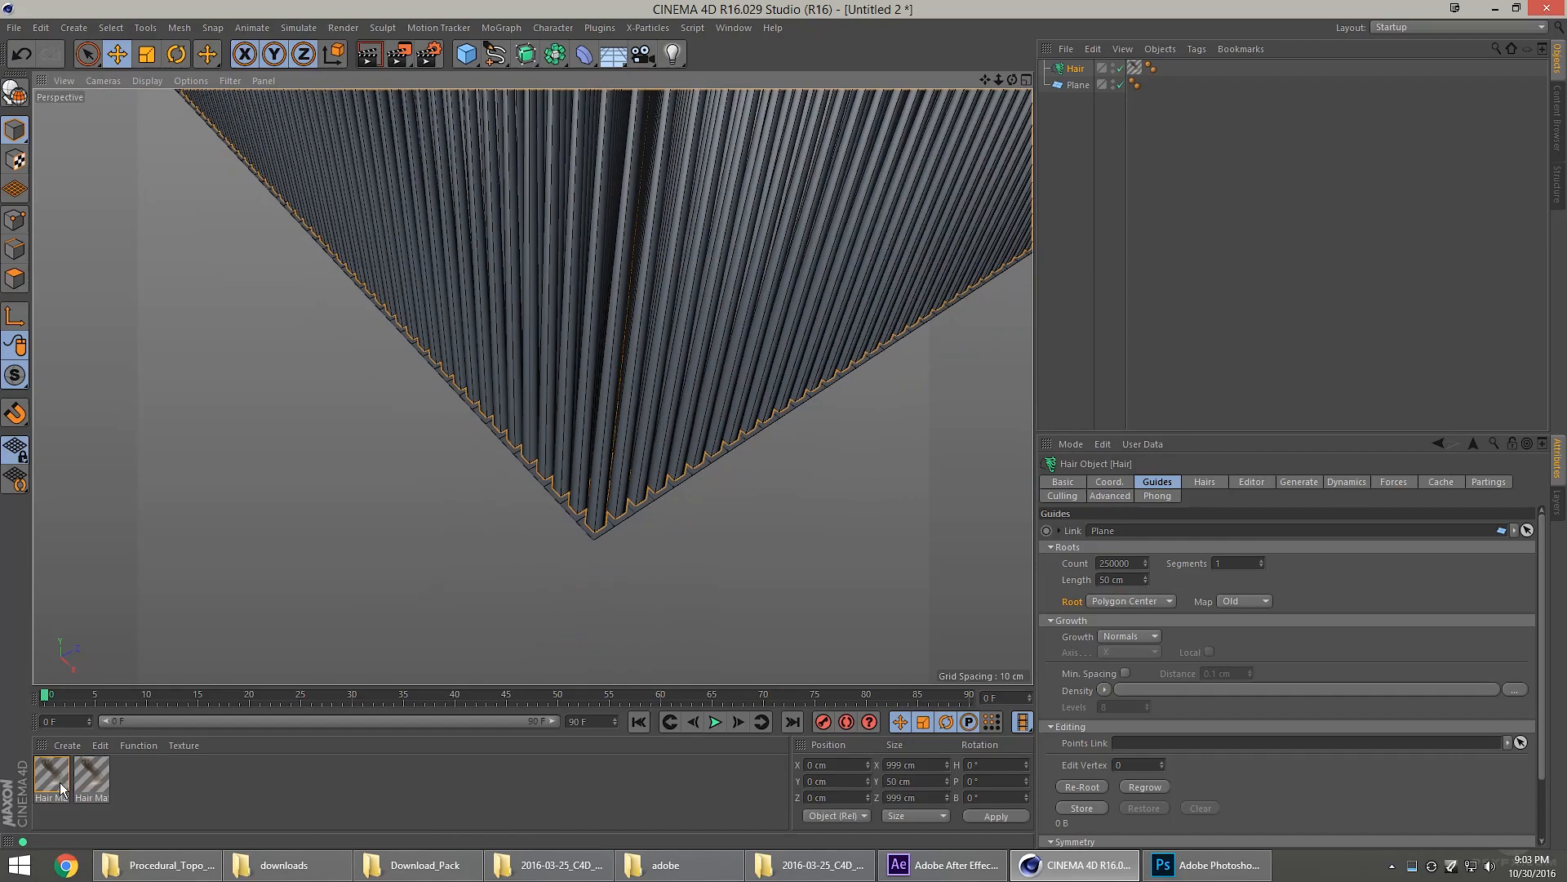
Set the hair material's root and tip thickness both to 1.9 cm.
{"action": "double_click", "coordinate": [50, 780]}
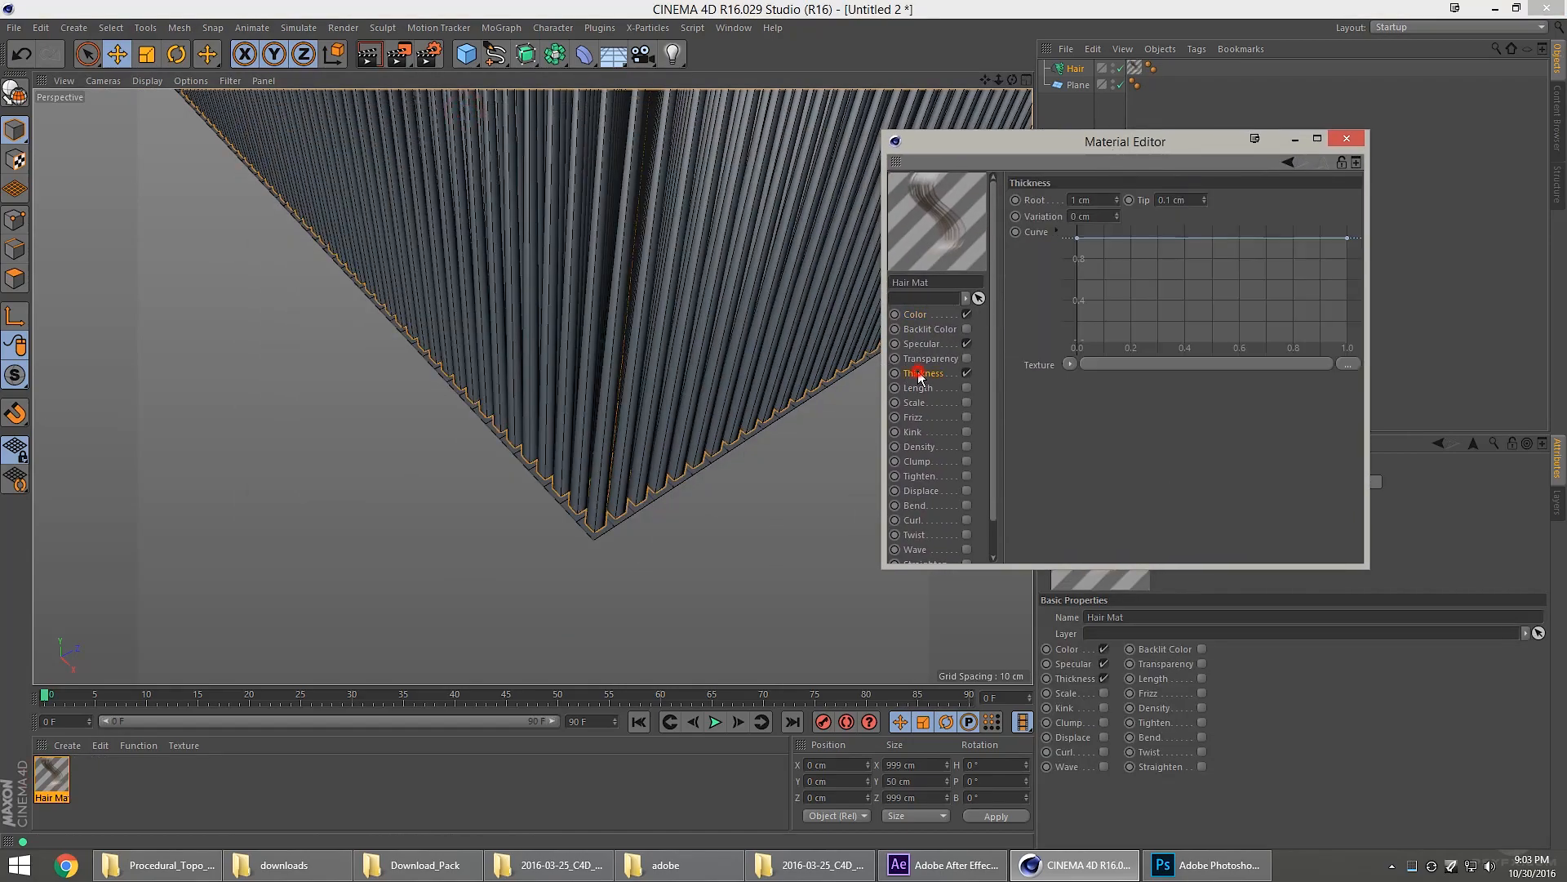
{"action": "left_click", "coordinate": [1089, 199]}
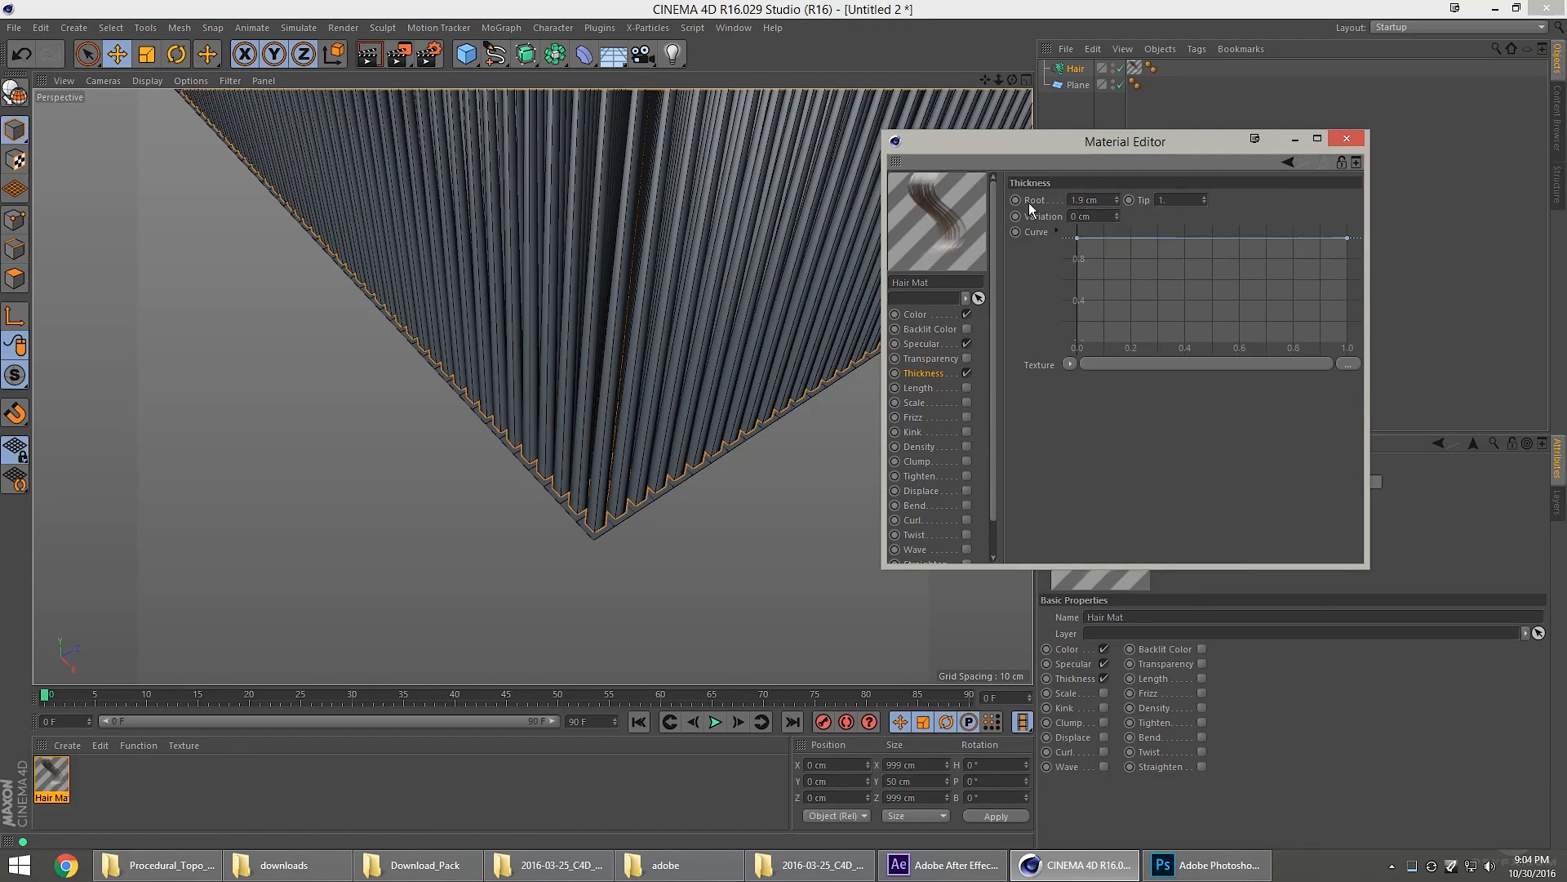
{"action": "type", "text": "1.9"}
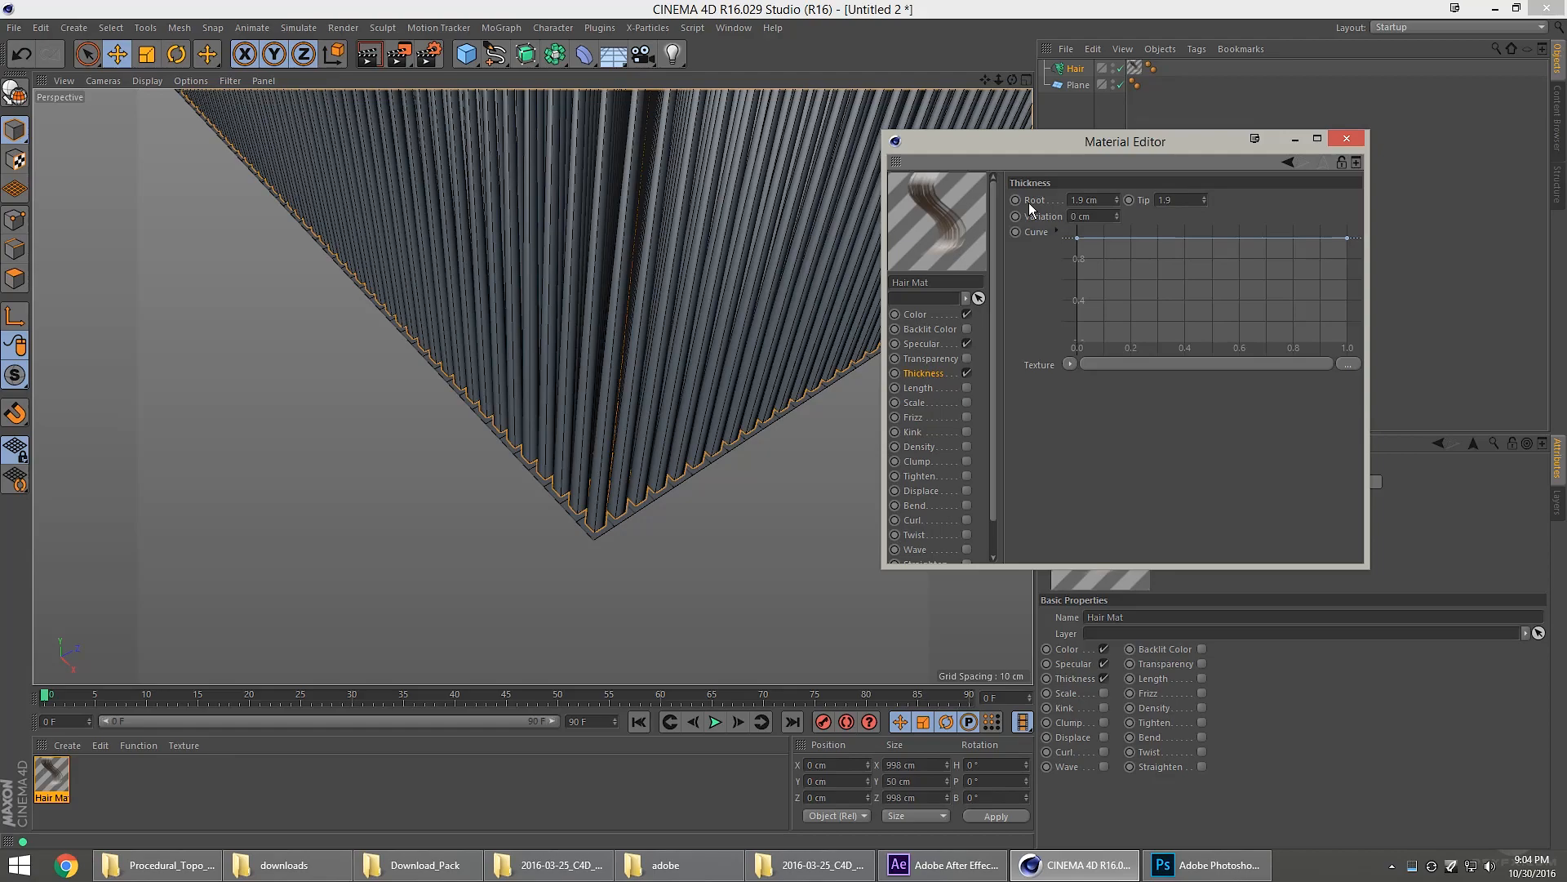
{"action": "left_click", "coordinate": [1089, 217]}
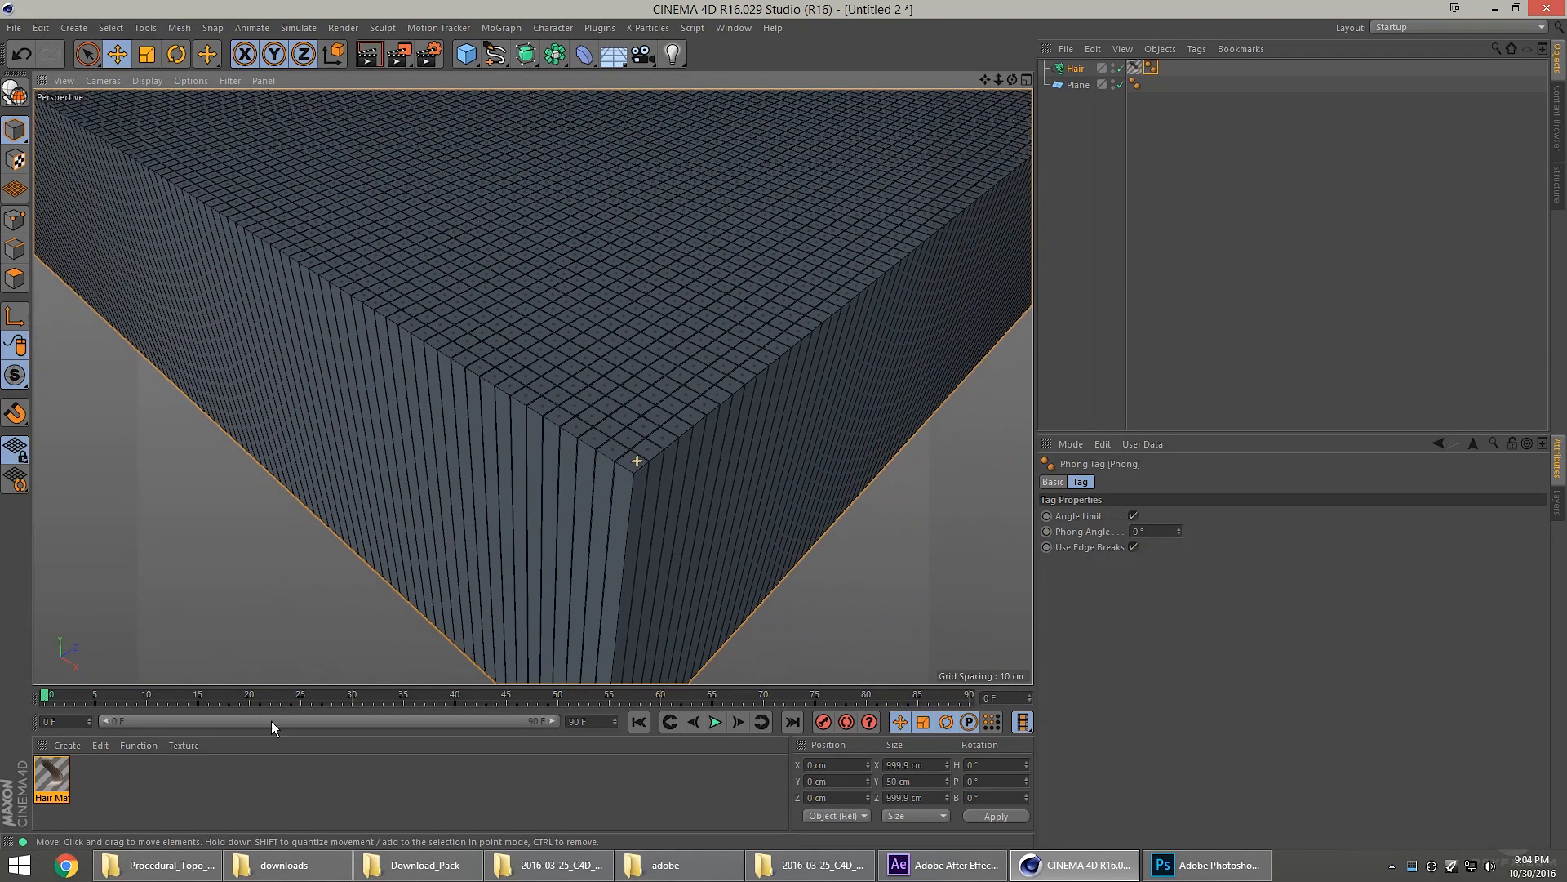
Enable the hair material's Length channel and load the cropped pumpkin face PNG into it.
{"action": "double_click", "coordinate": [51, 781]}
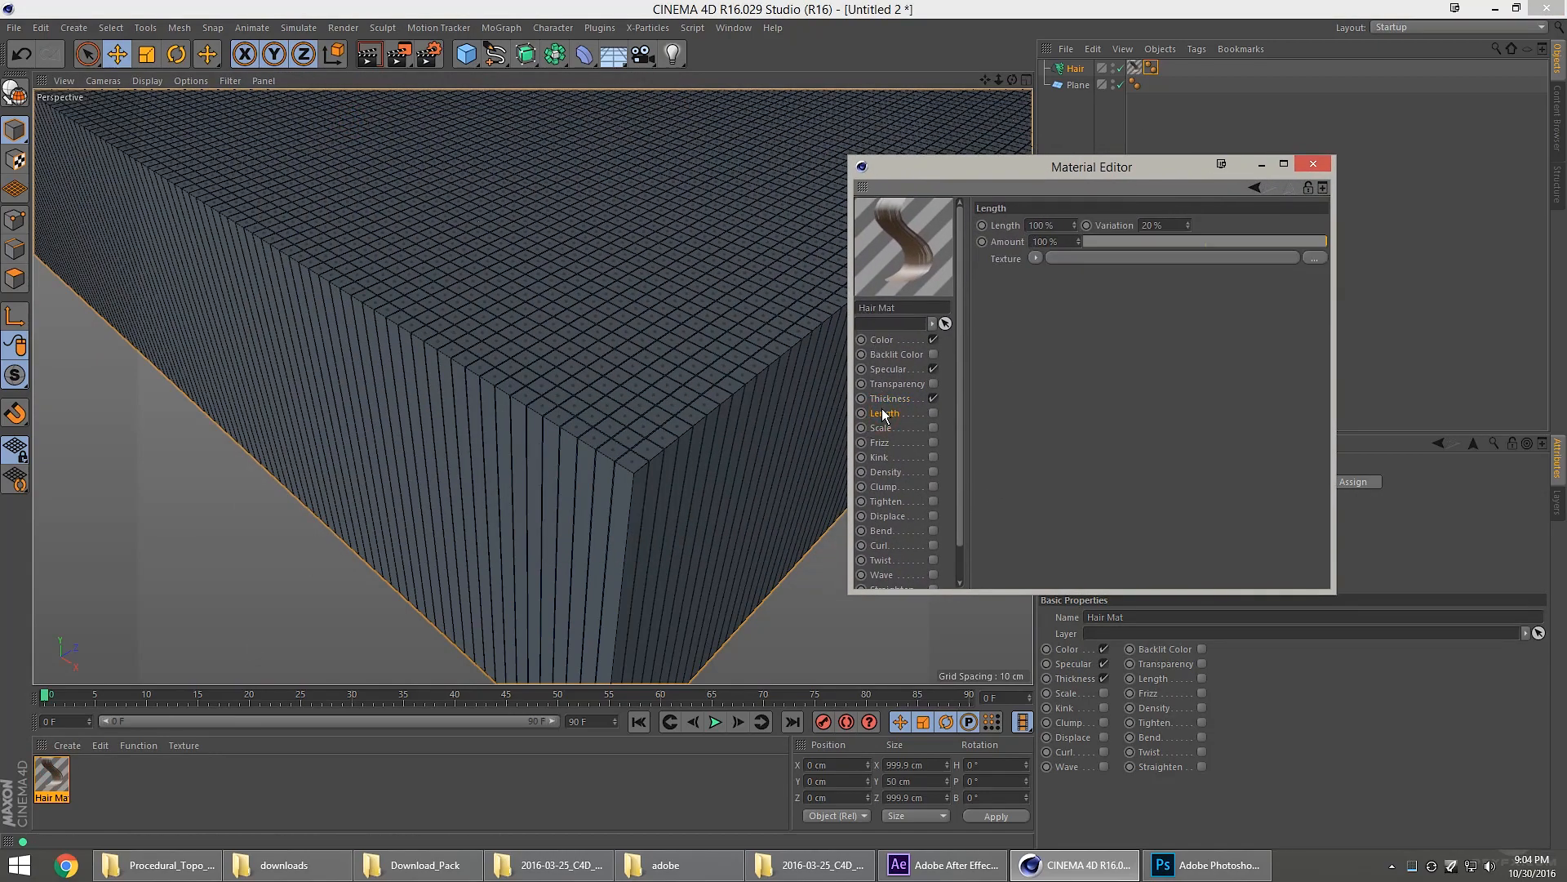
{"action": "left_click", "coordinate": [933, 413]}
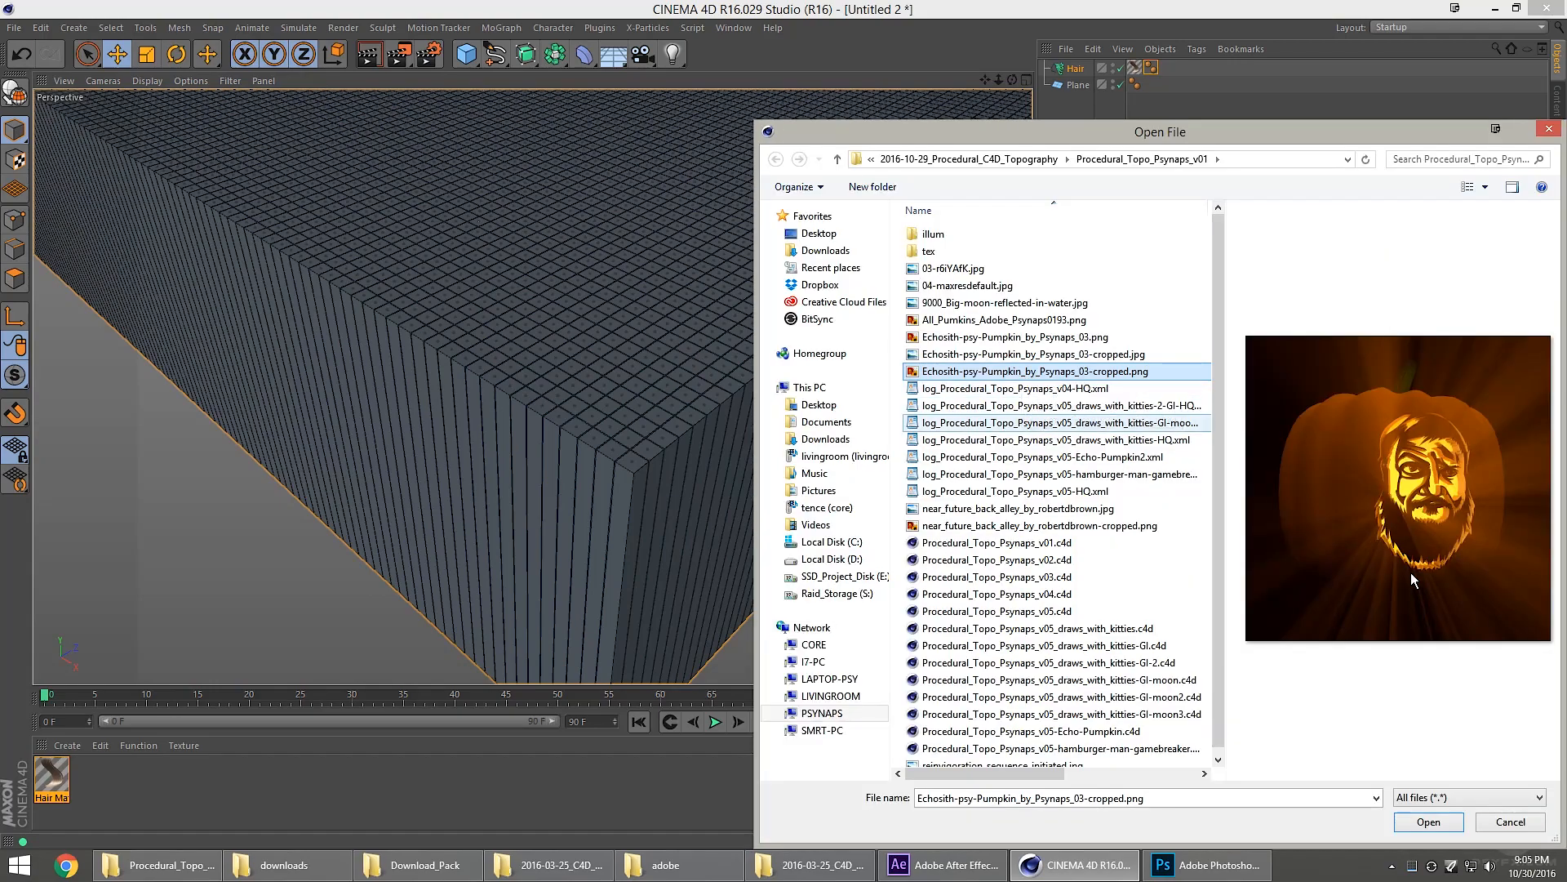
{"action": "left_click", "coordinate": [1427, 821]}
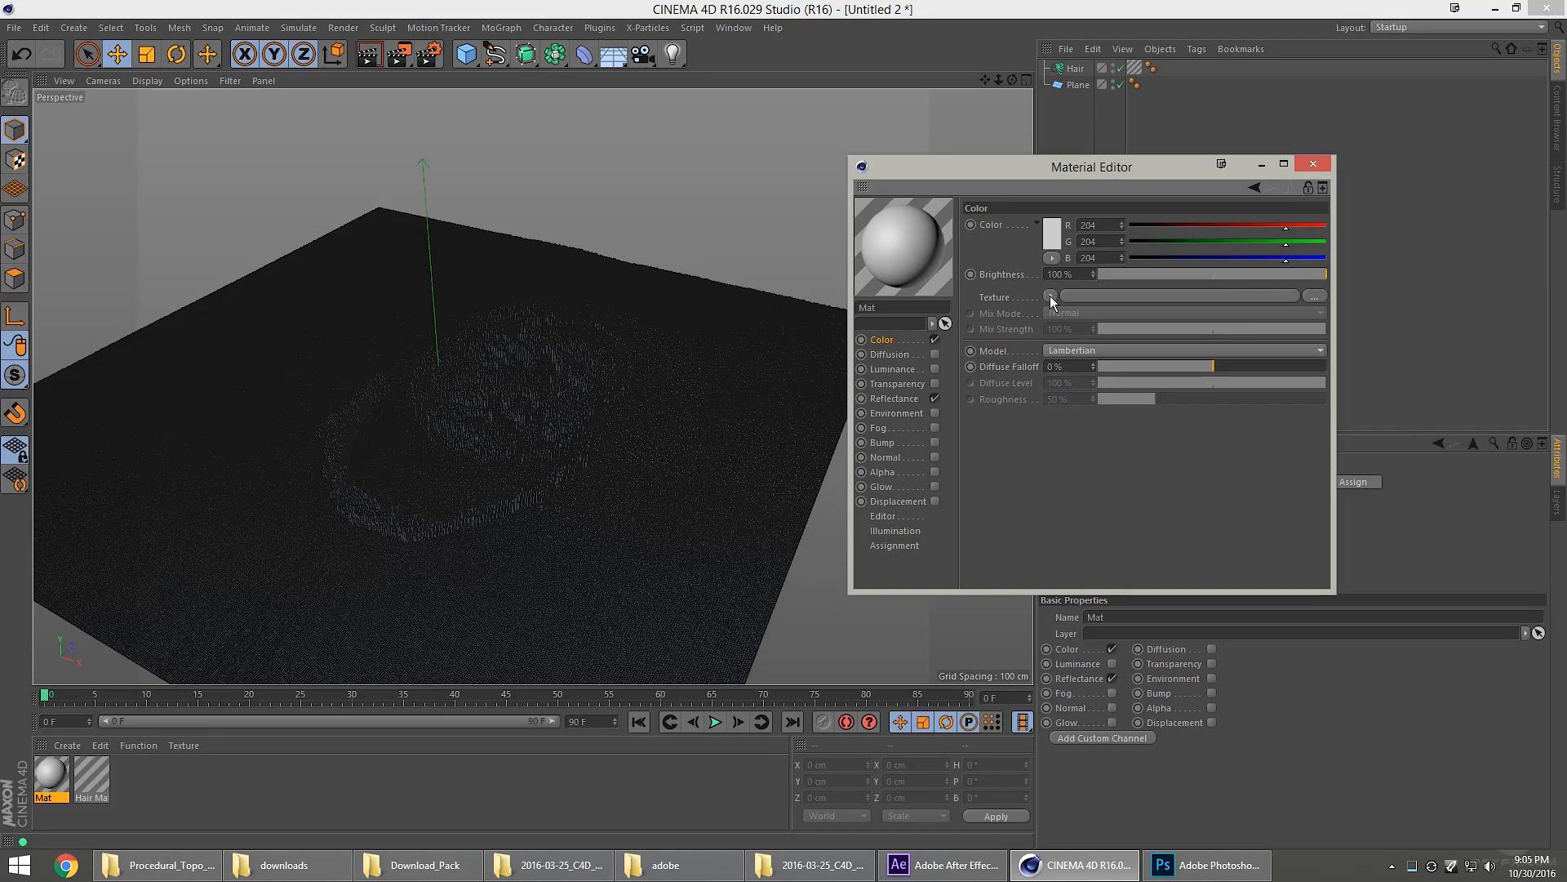
Load Echosith-psy-Pumpkin_by_Psynaps_03-cropped.png as the material's colour texture via an effect shader.
{"action": "left_click", "coordinate": [1050, 295]}
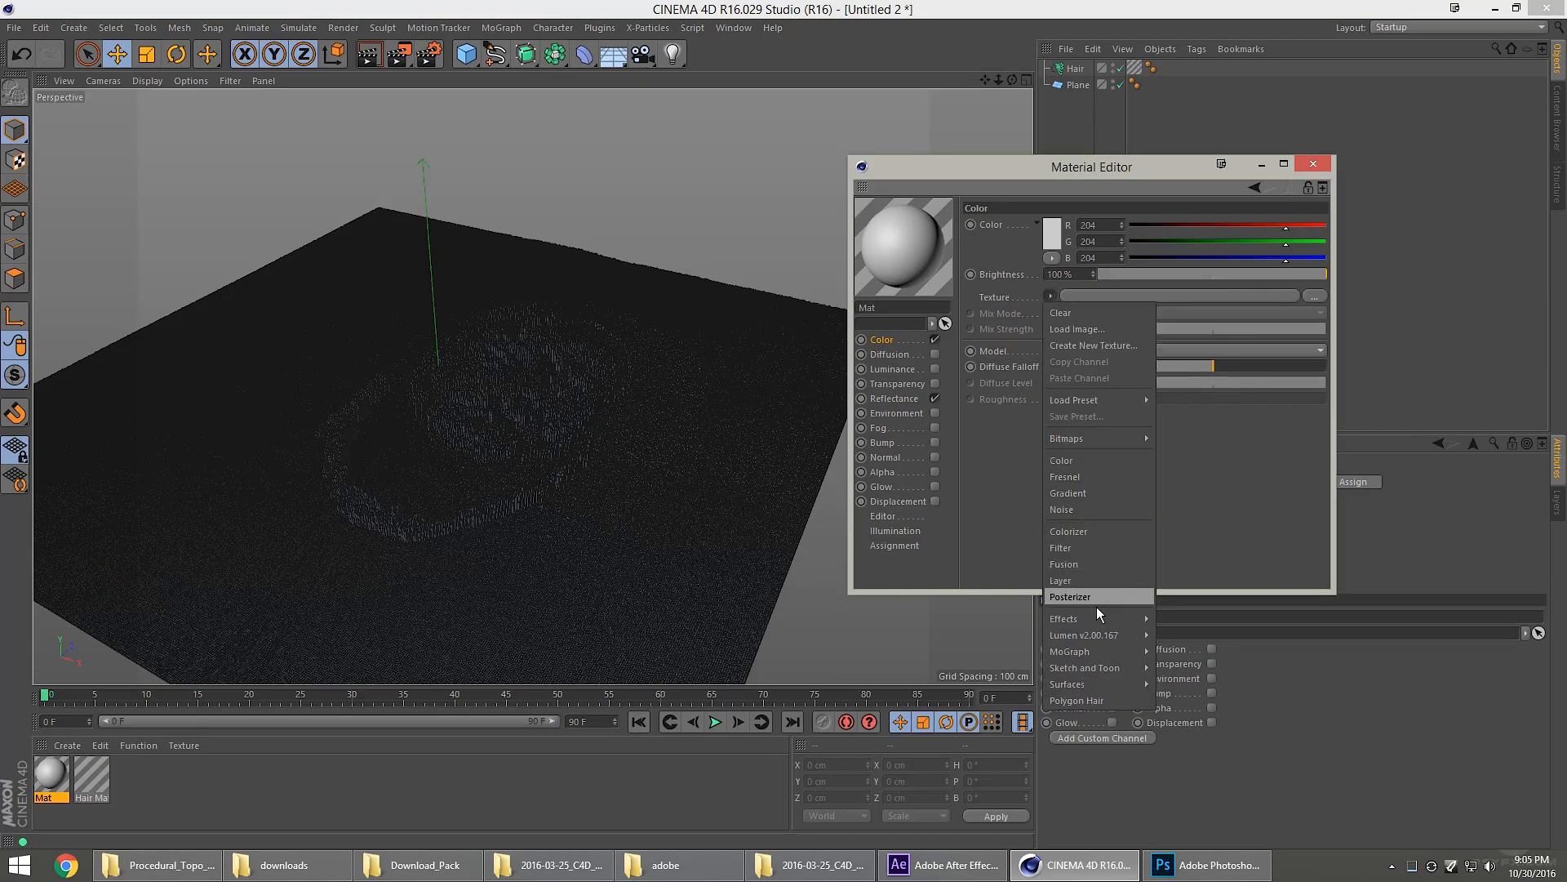
{"action": "mouse_move", "coordinate": [1064, 618]}
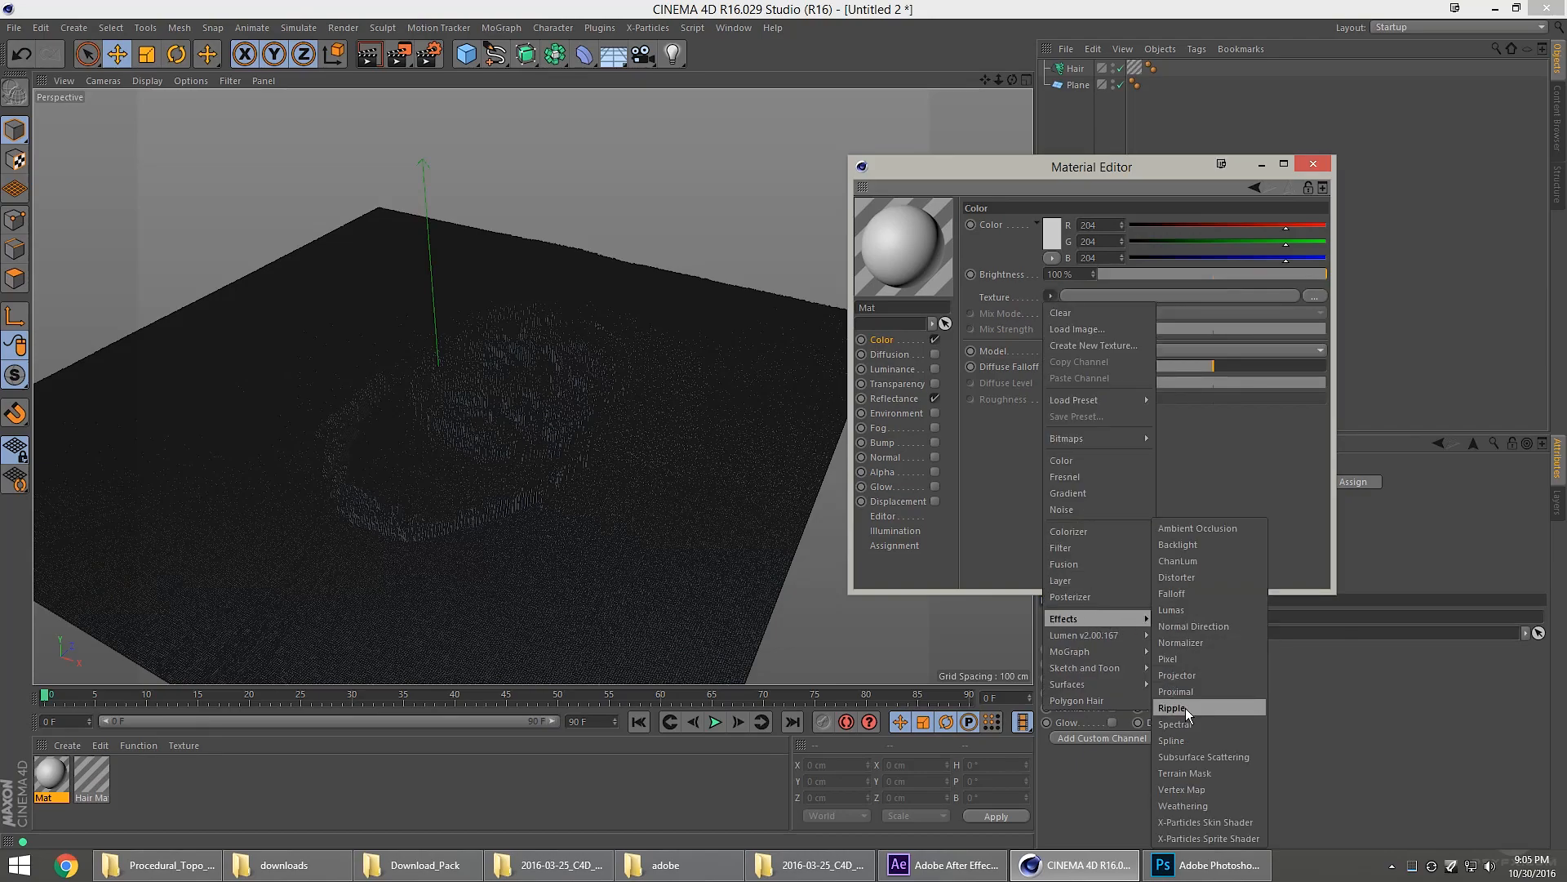
{"action": "left_click", "coordinate": [1166, 658]}
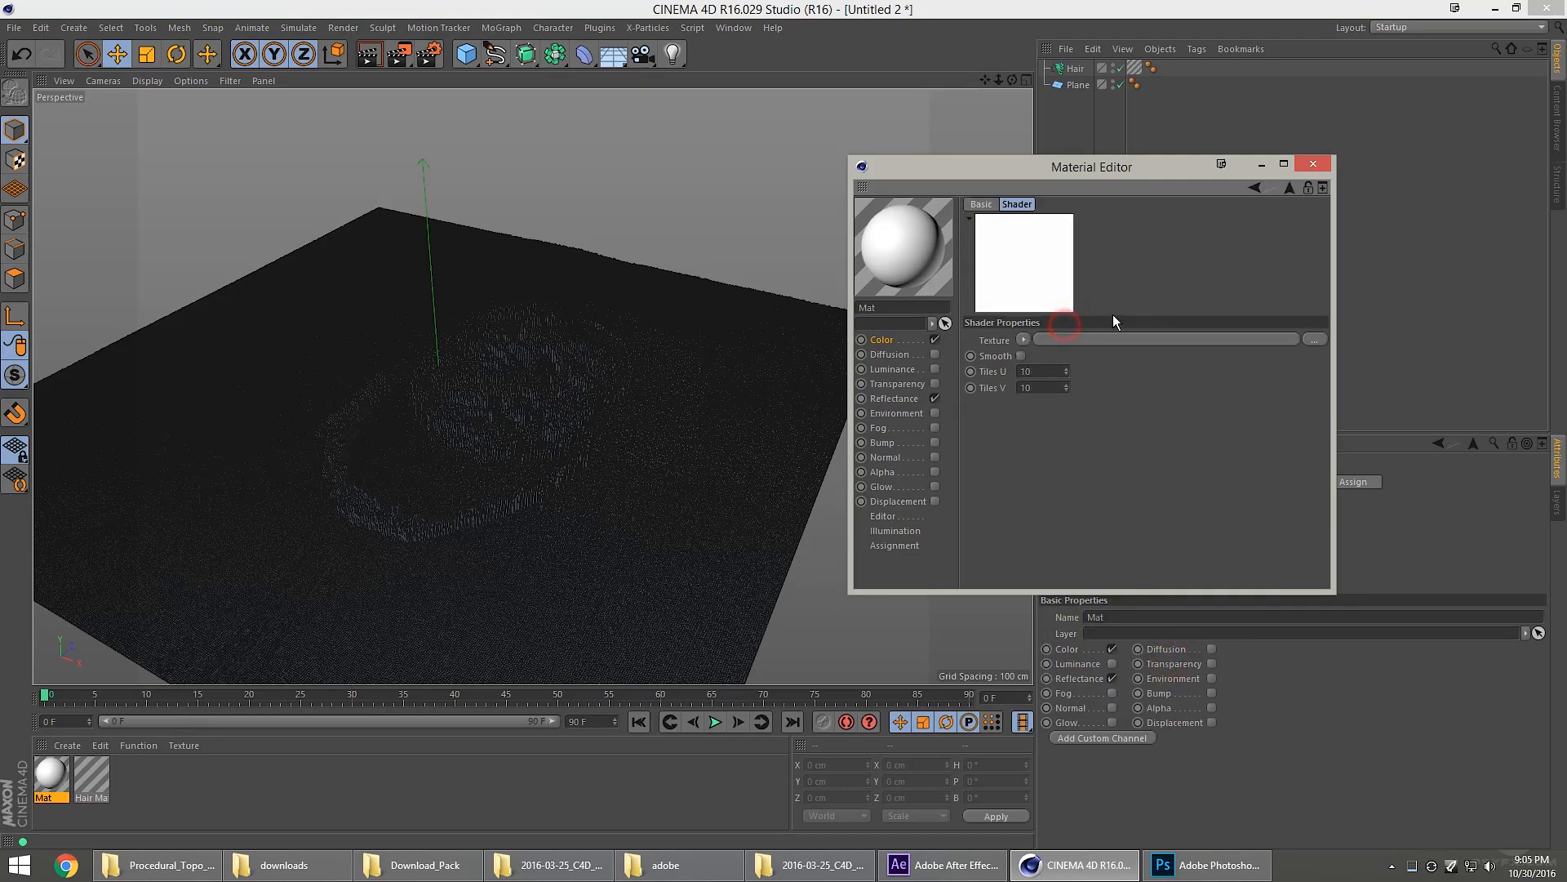
{"action": "left_click", "coordinate": [1314, 340]}
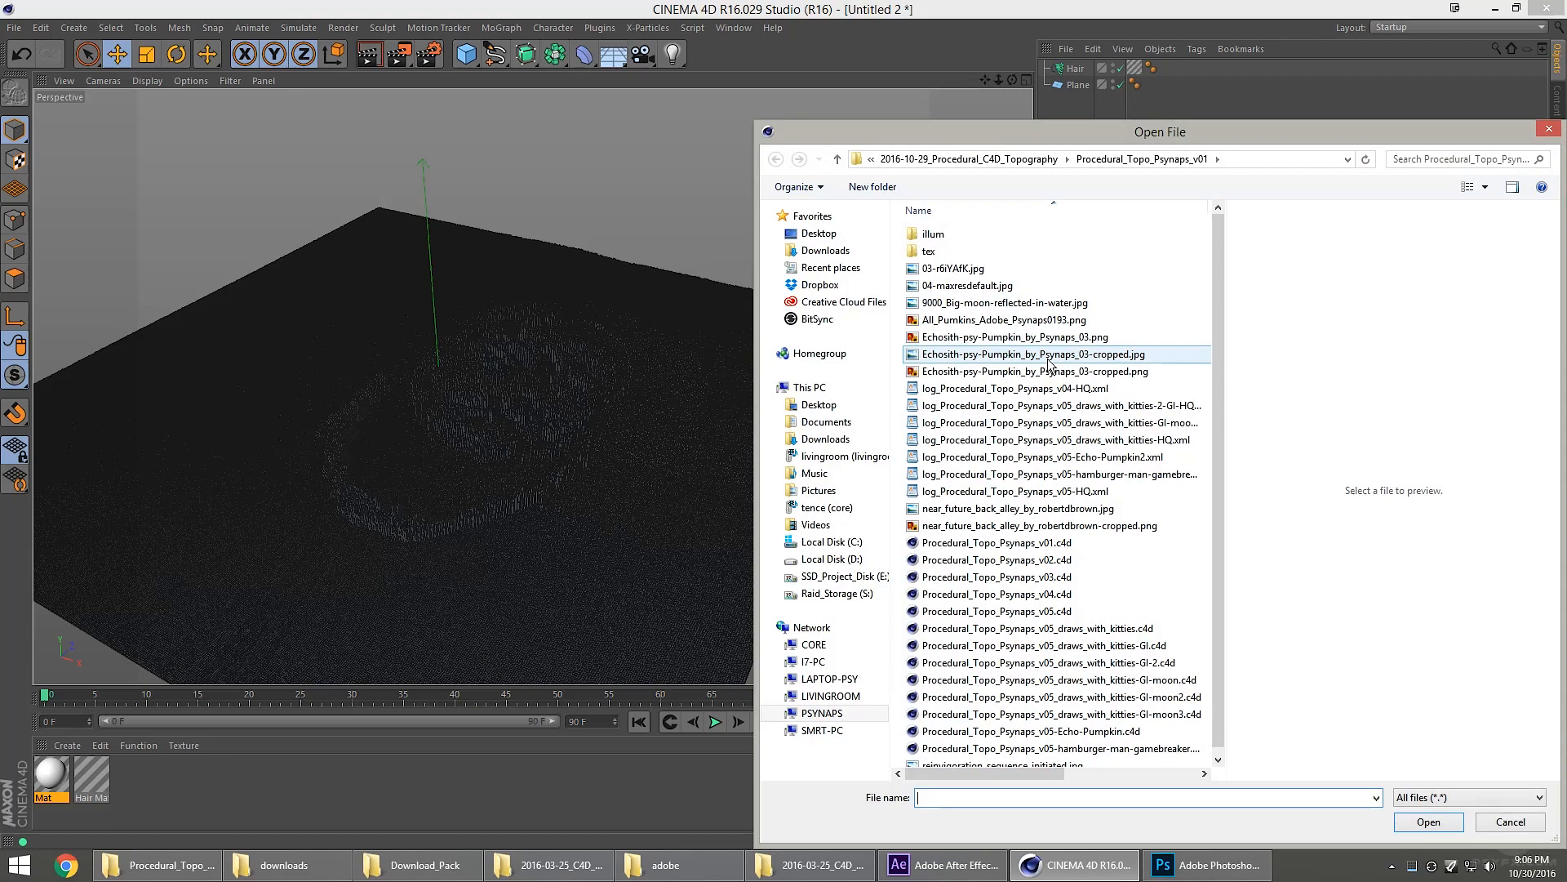
{"action": "left_click", "coordinate": [1035, 371]}
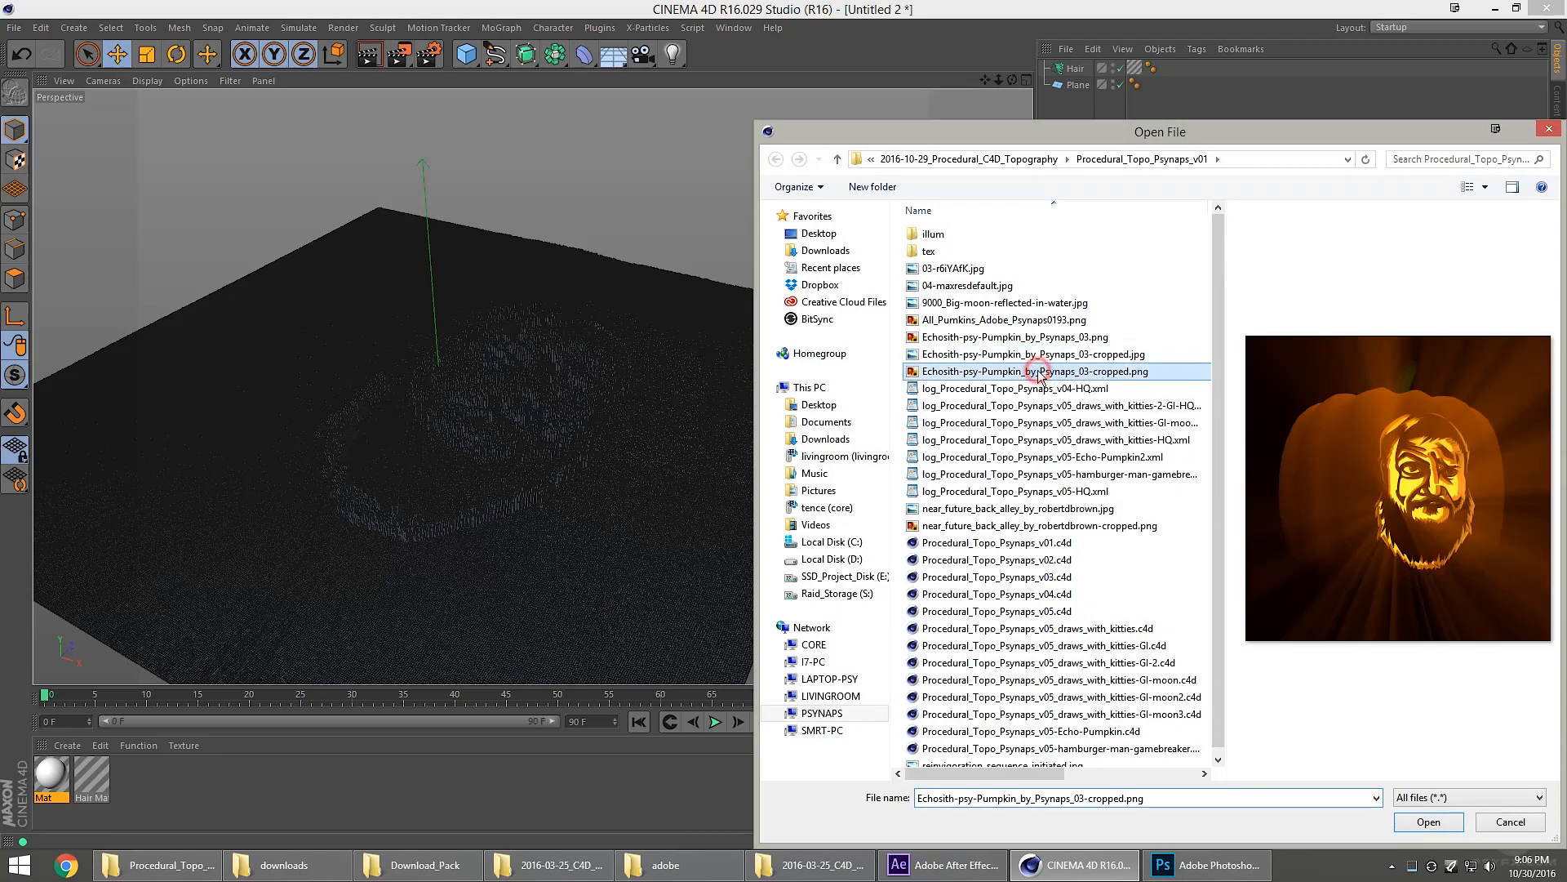
{"action": "left_click", "coordinate": [1427, 822]}
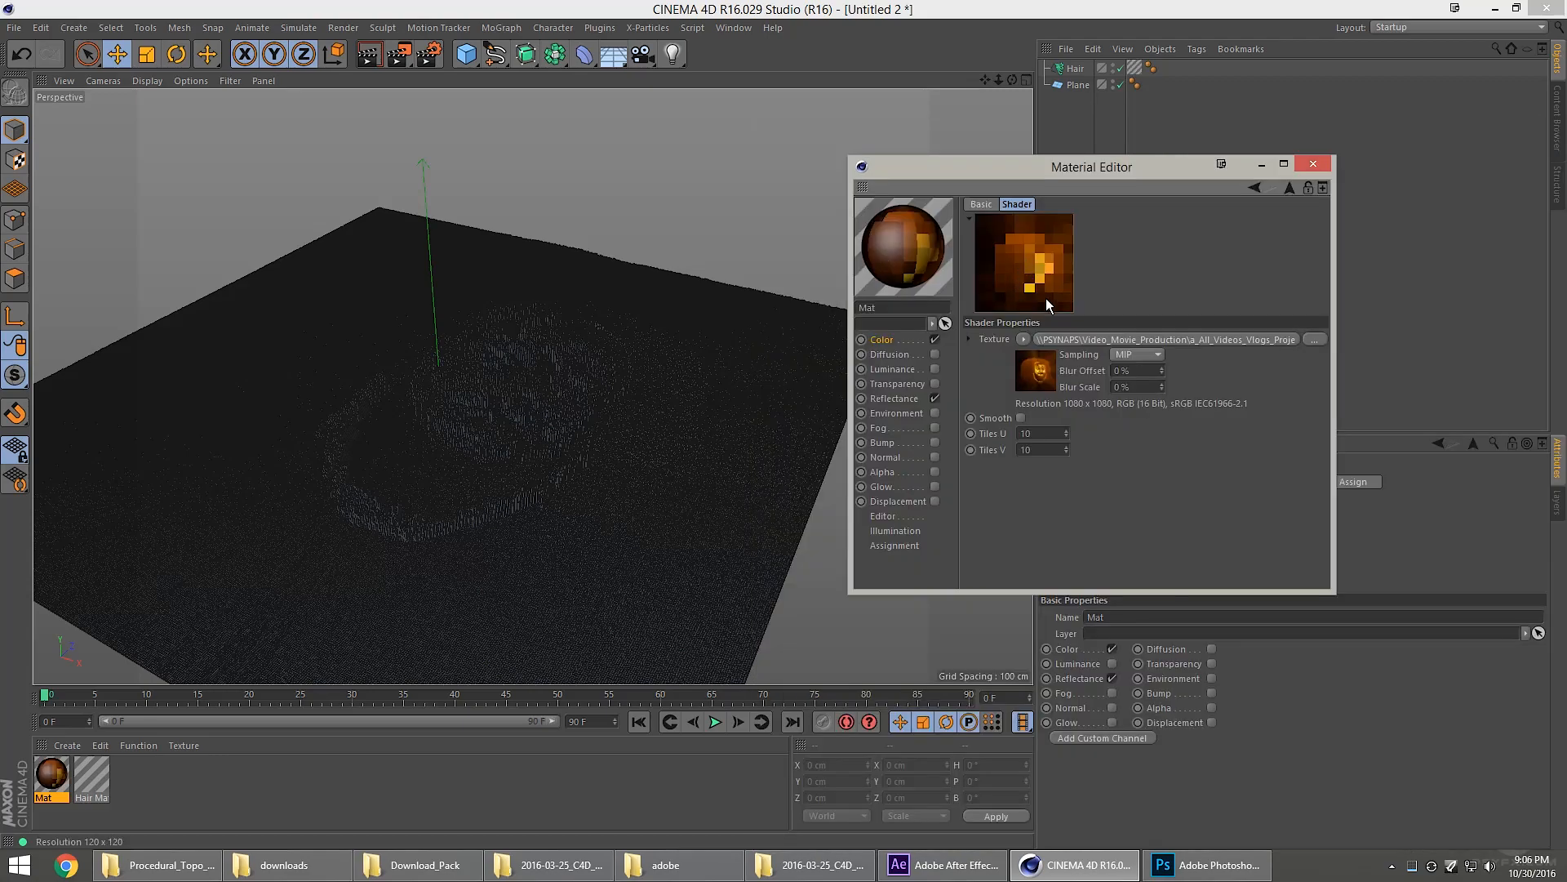
Move the Material Editor aside and set the plane's width and height segments to 500.
{"action": "left_click_drag", "start_coordinate": [1092, 166], "coordinate": [767, 191]}
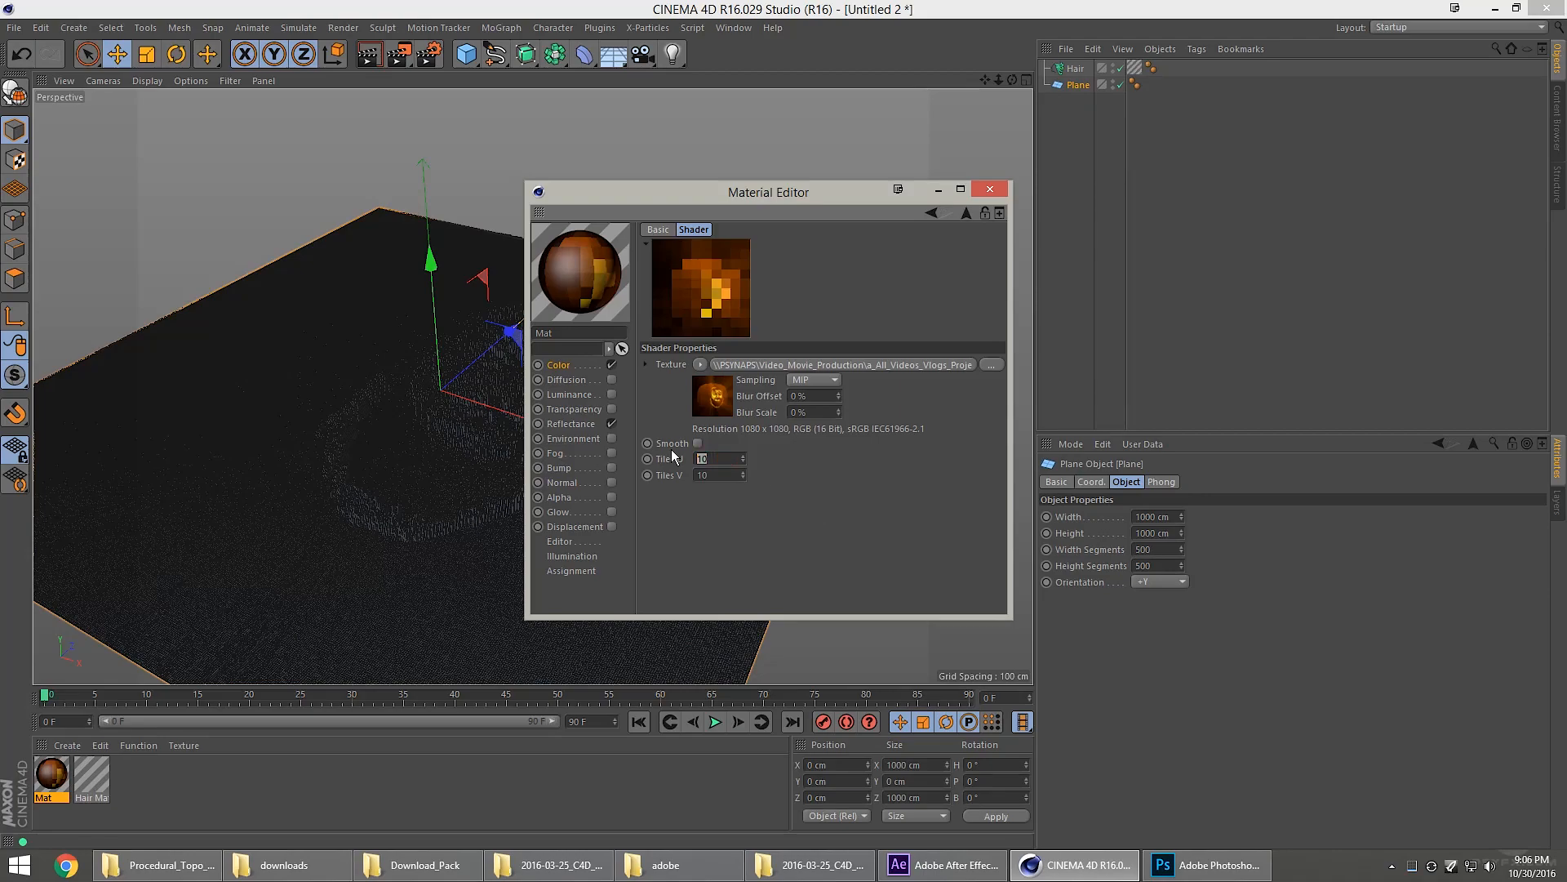
{"action": "type", "text": "500"}
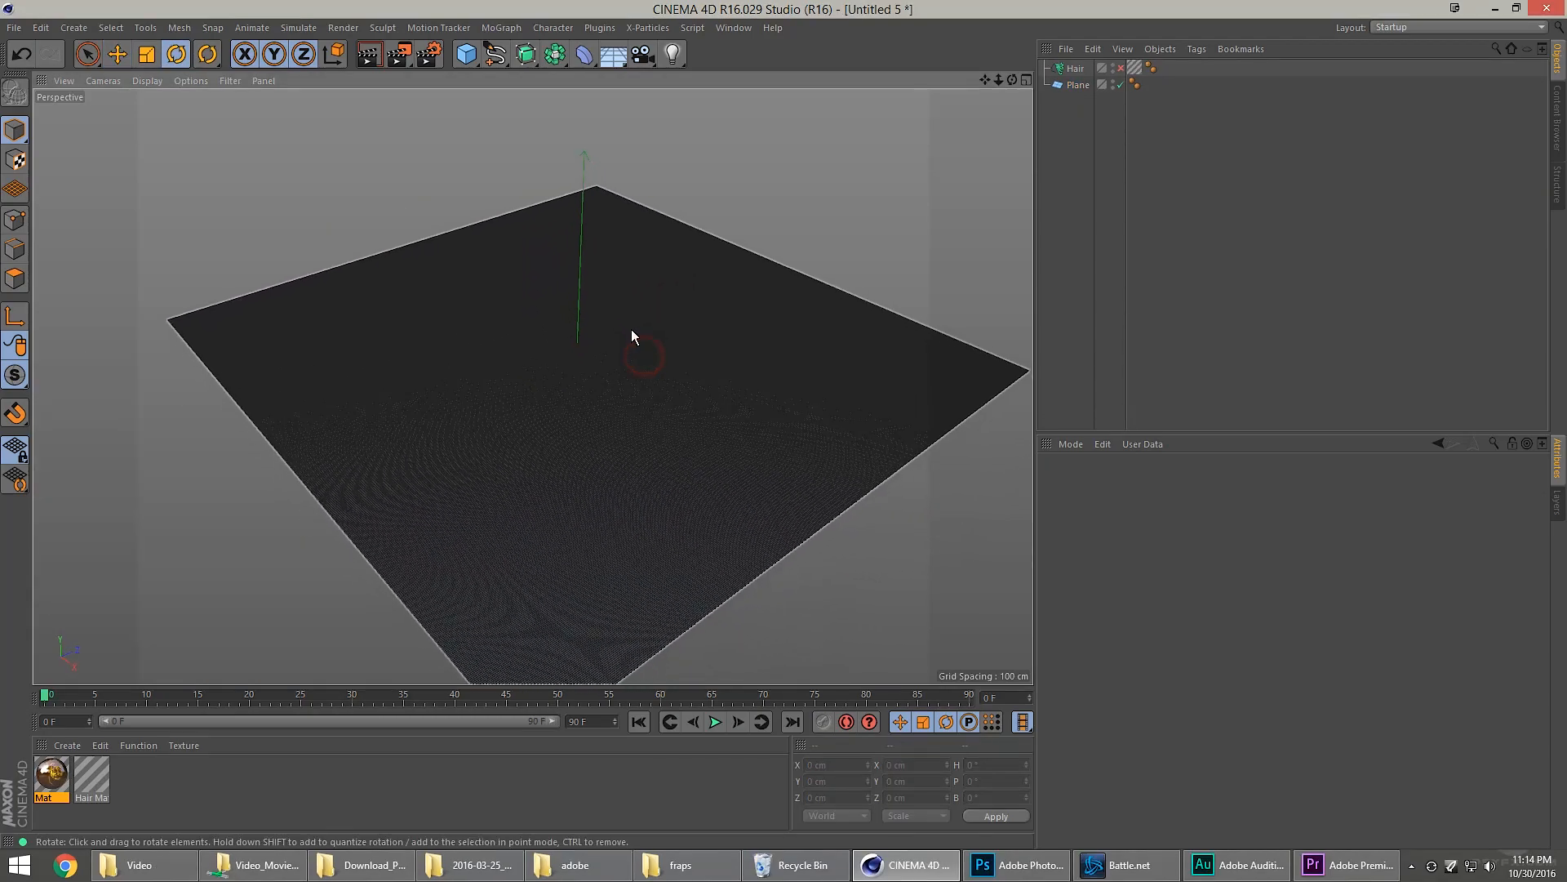
Apply the material to the plane with Flat projection and switch to Texture mode to rotate it.
{"action": "left_click", "coordinate": [1078, 85]}
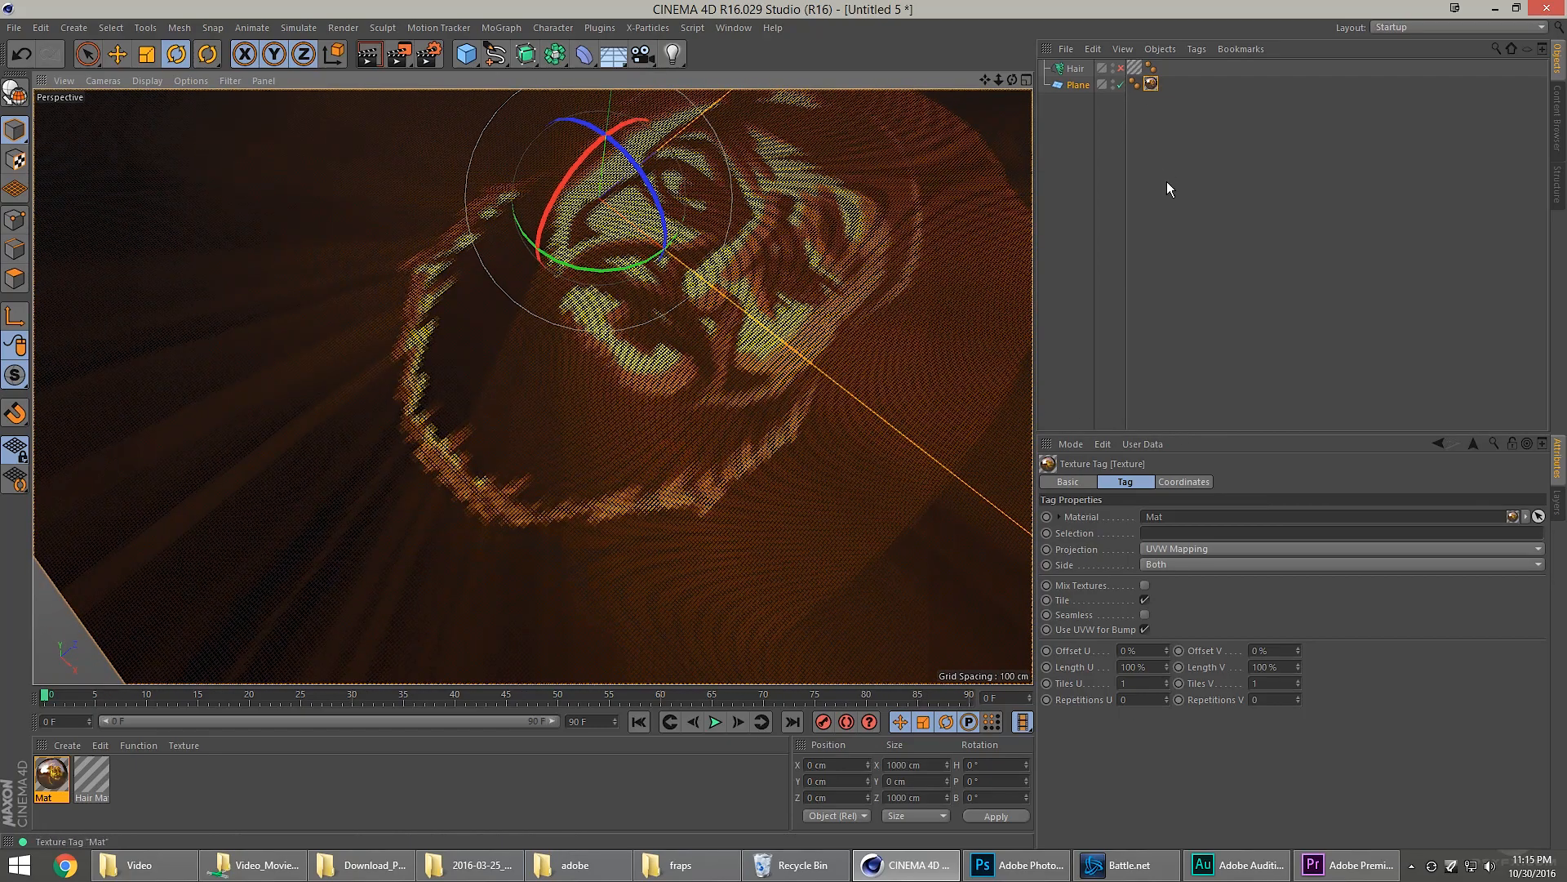
{"action": "left_click", "coordinate": [1338, 549]}
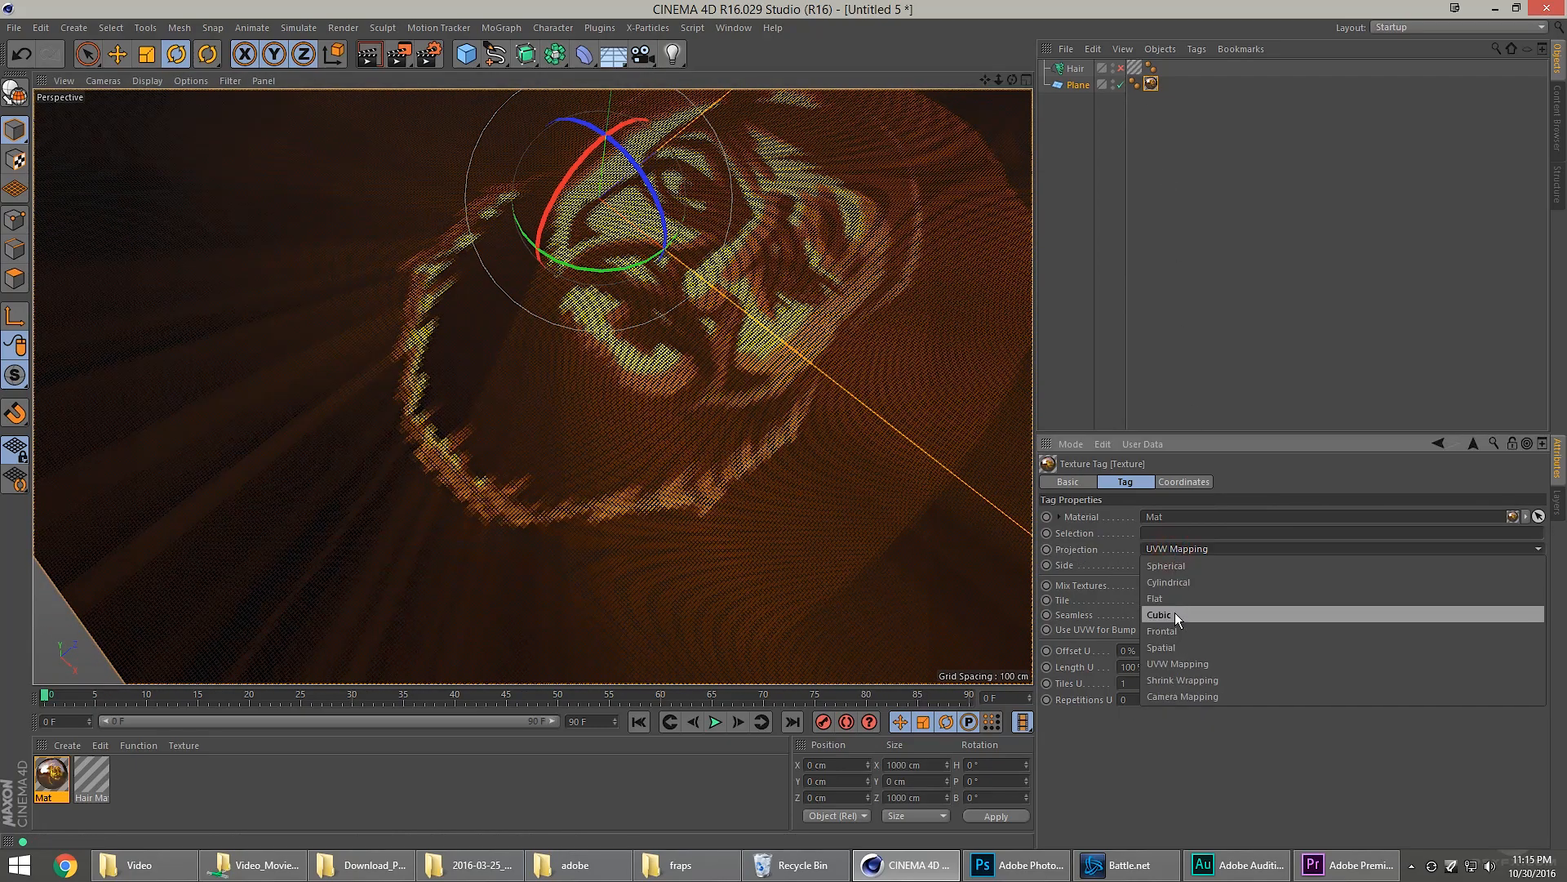
{"action": "left_click", "coordinate": [1156, 598]}
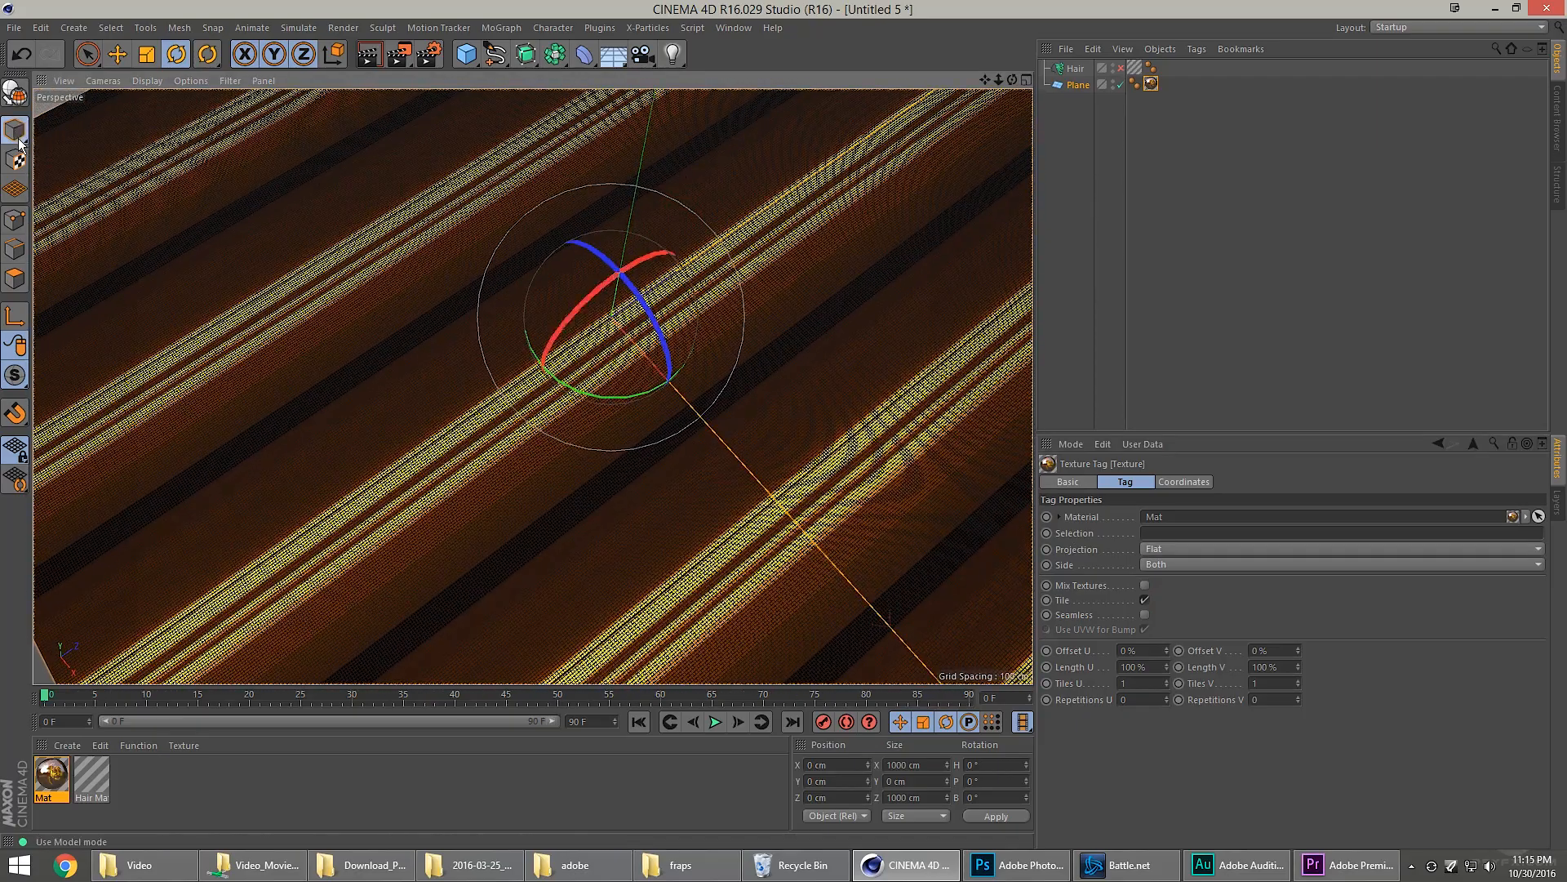
{"action": "left_click", "coordinate": [17, 159]}
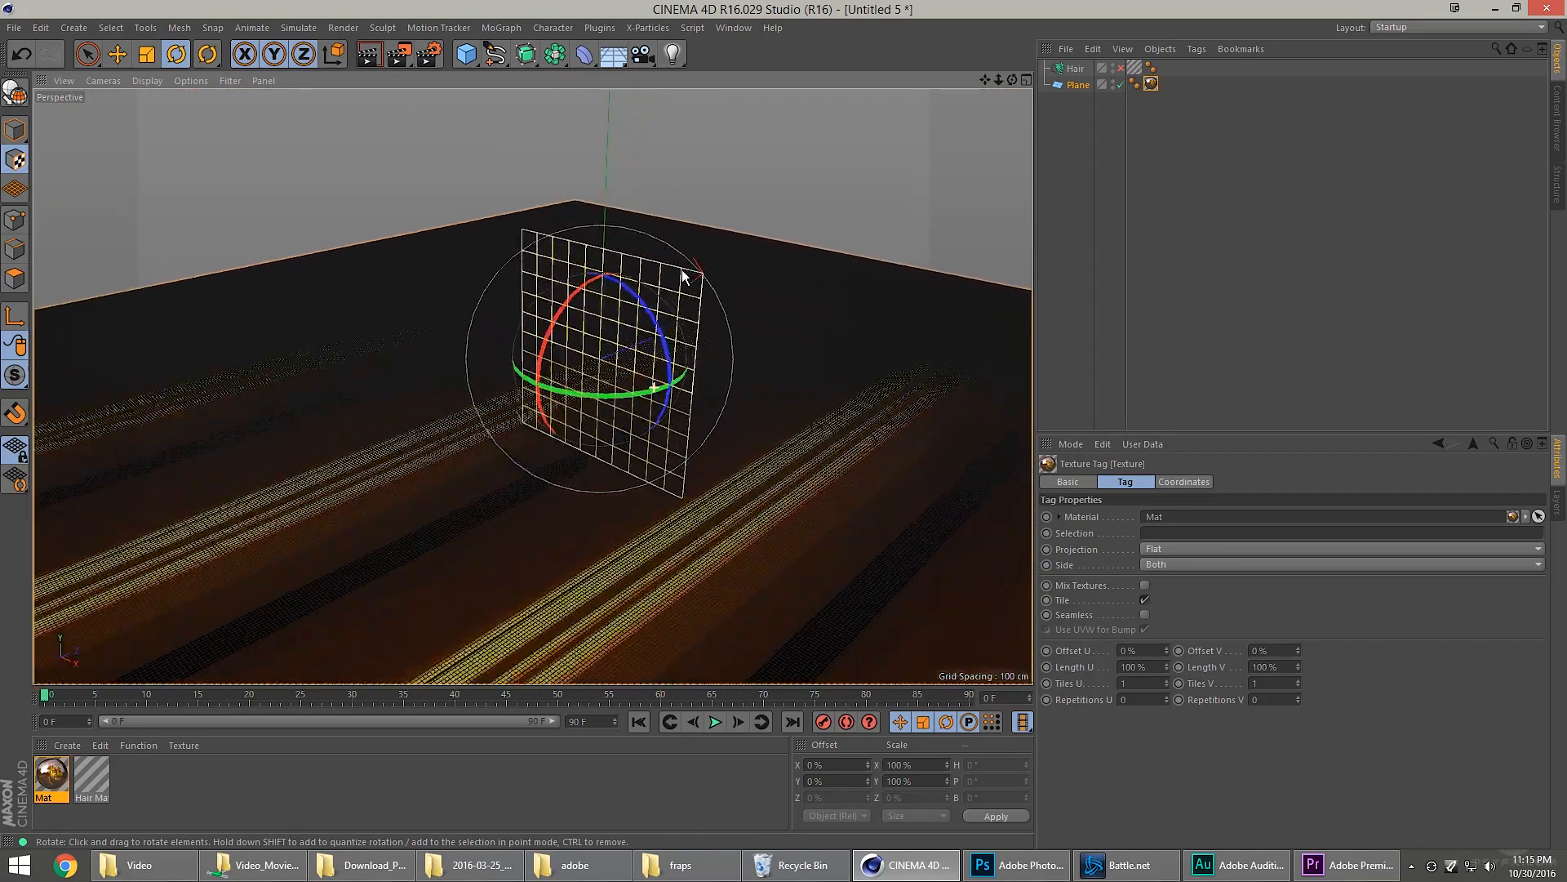
{"action": "mouse_move", "coordinate": [15, 329]}
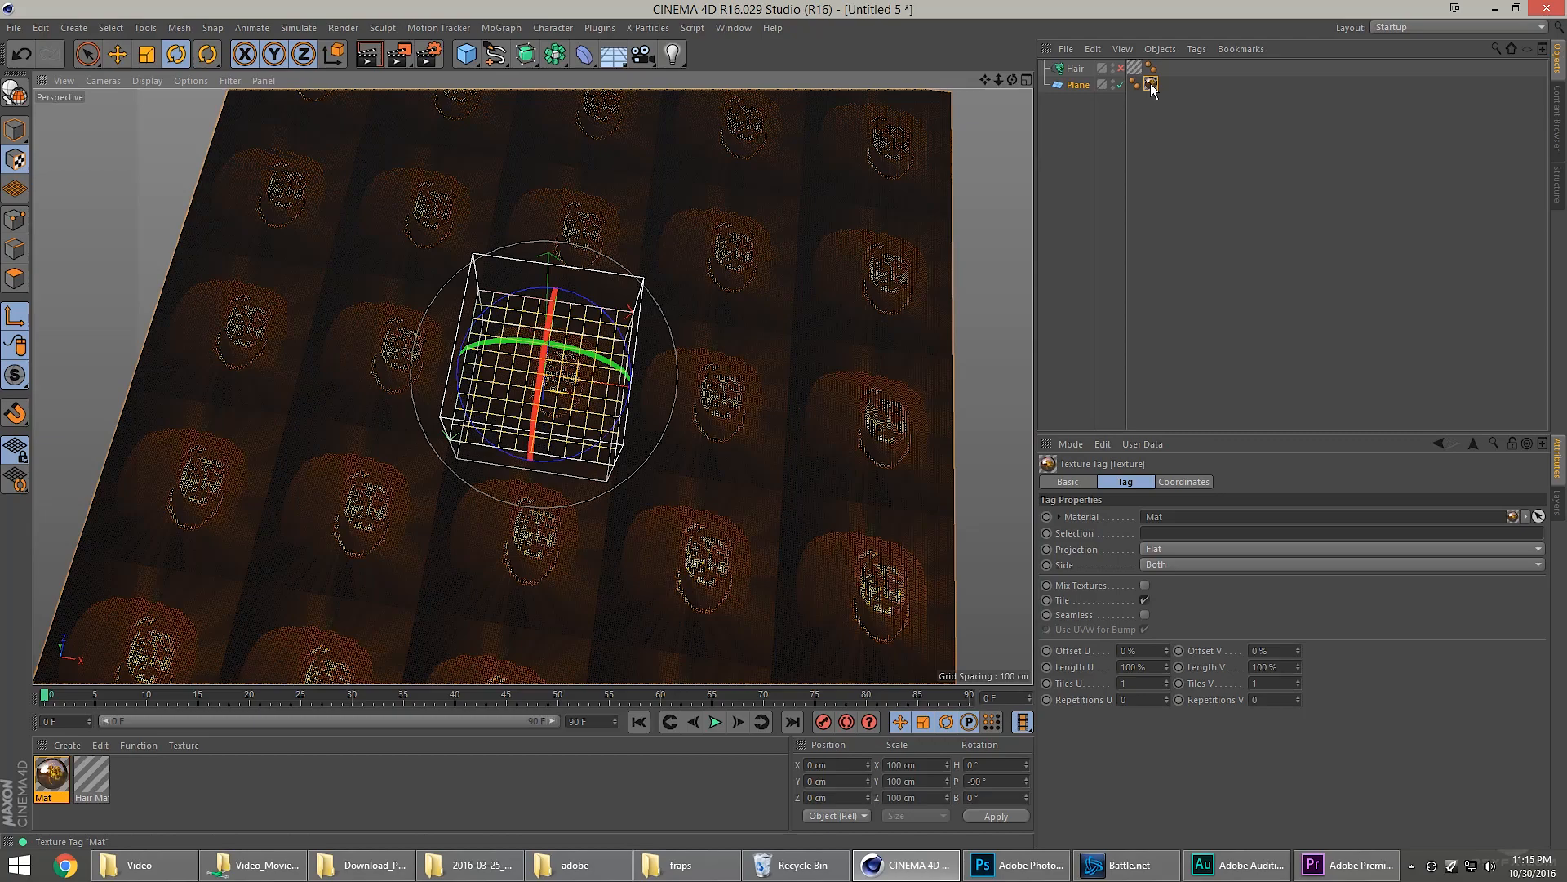
Fit the texture tag to the plane so one pumpkin face spans it.
{"action": "right_click", "coordinate": [1150, 83]}
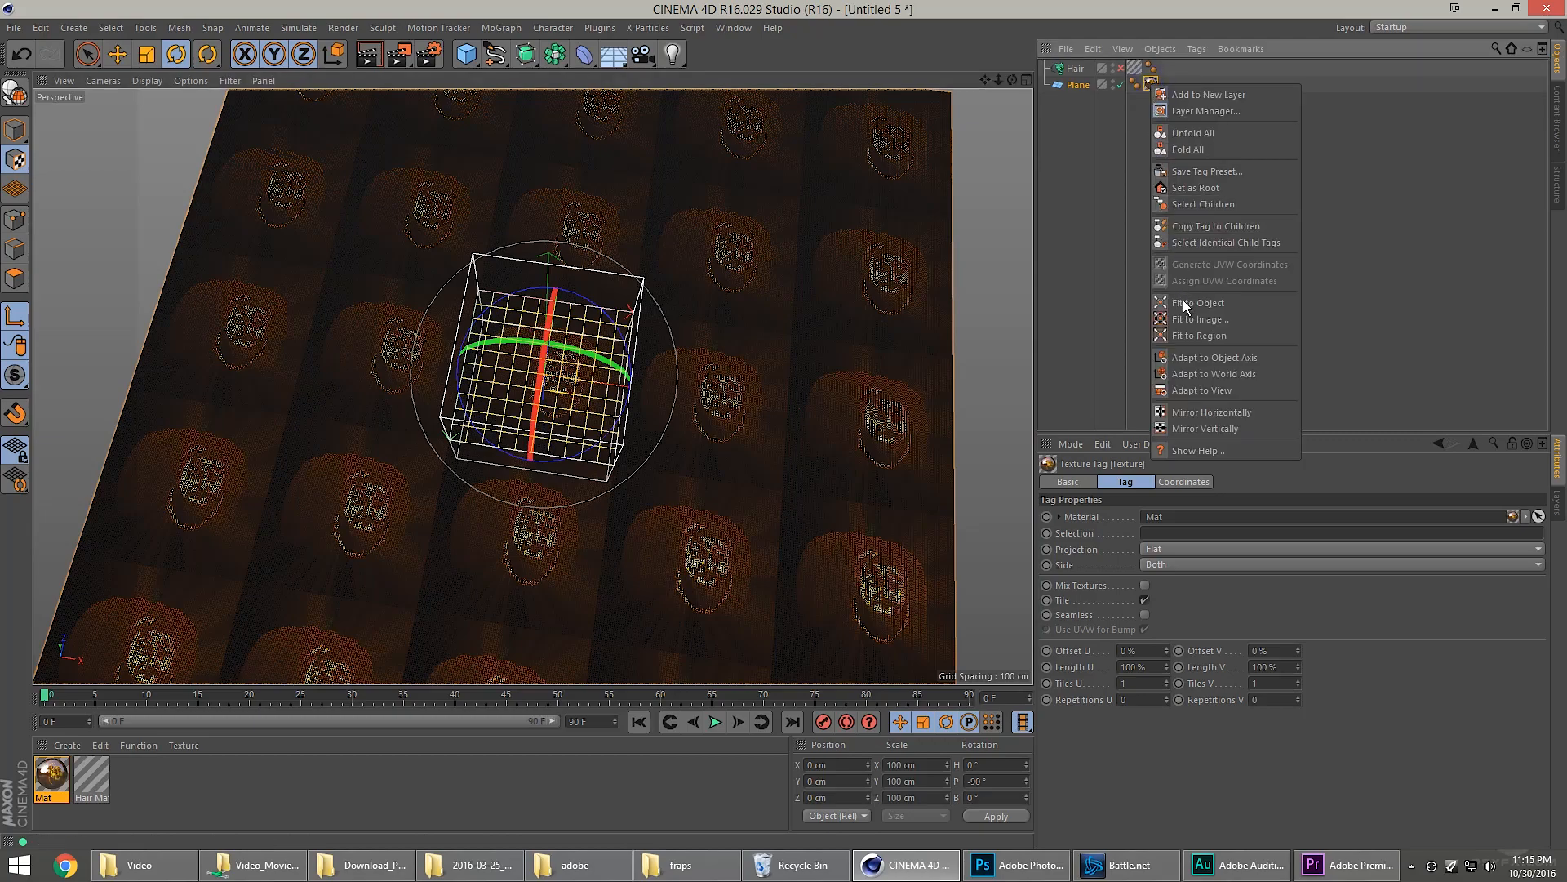
{"action": "left_click", "coordinate": [1199, 302]}
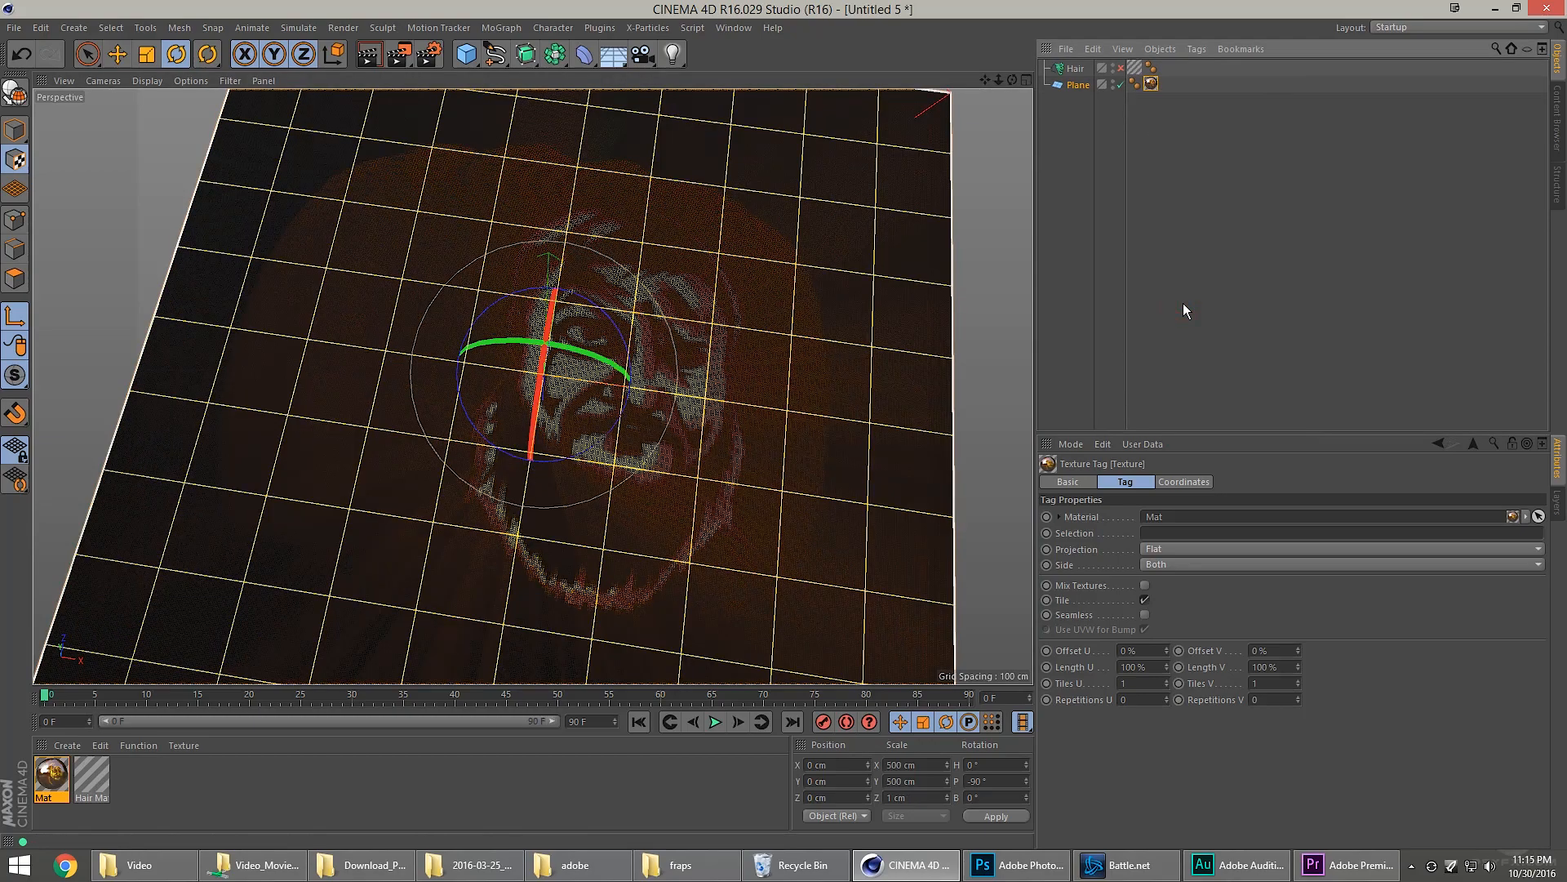
{"action": "mouse_move", "coordinate": [1185, 553]}
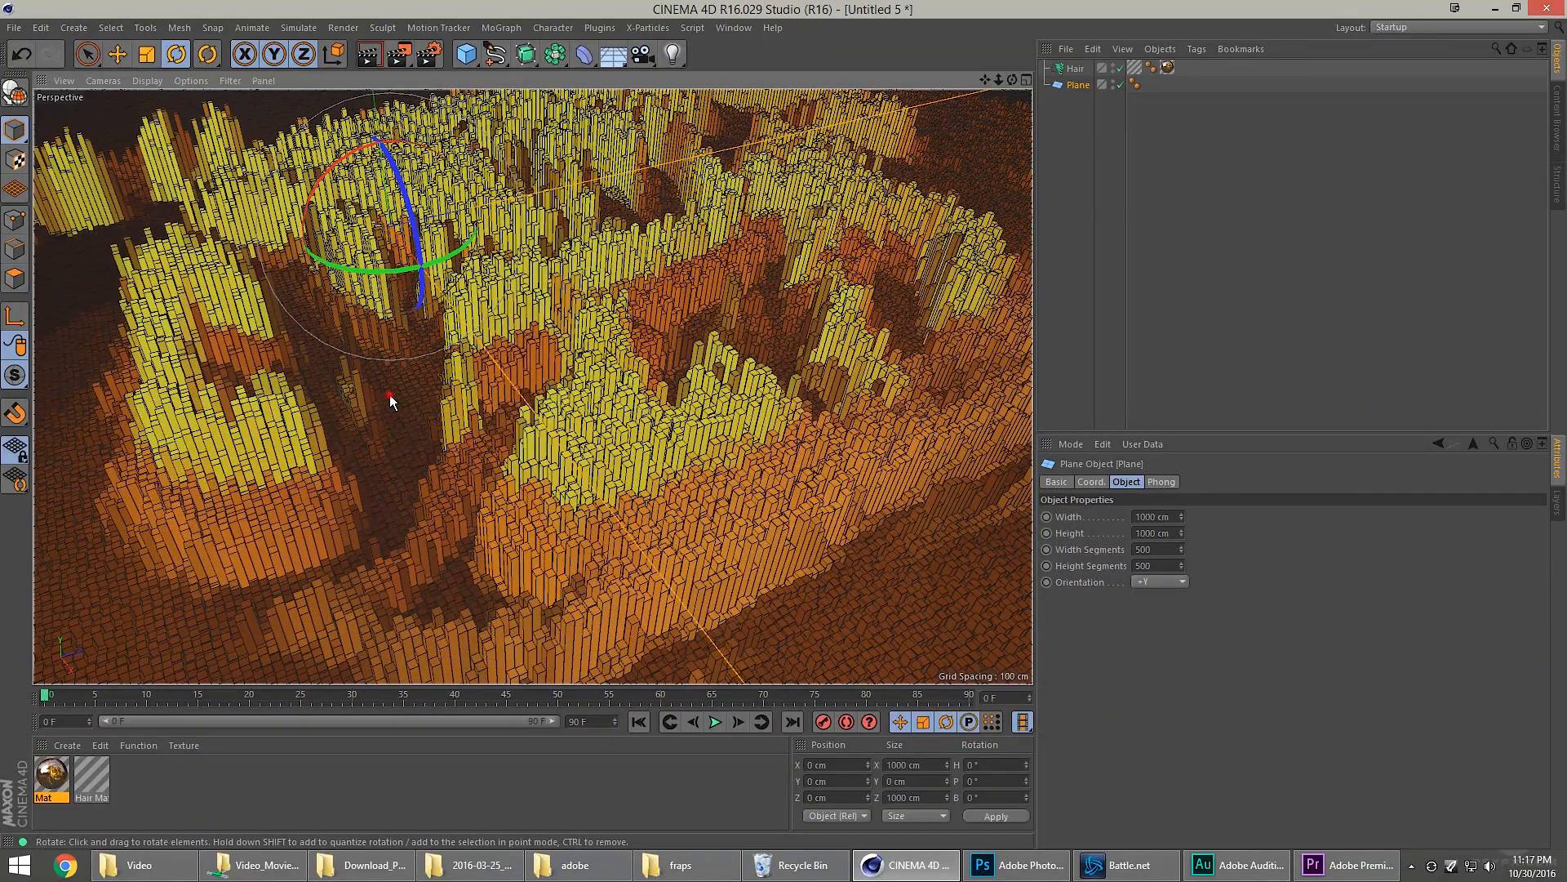
{"action": "left_click_drag", "start_coordinate": [390, 400], "coordinate": [461, 377]}
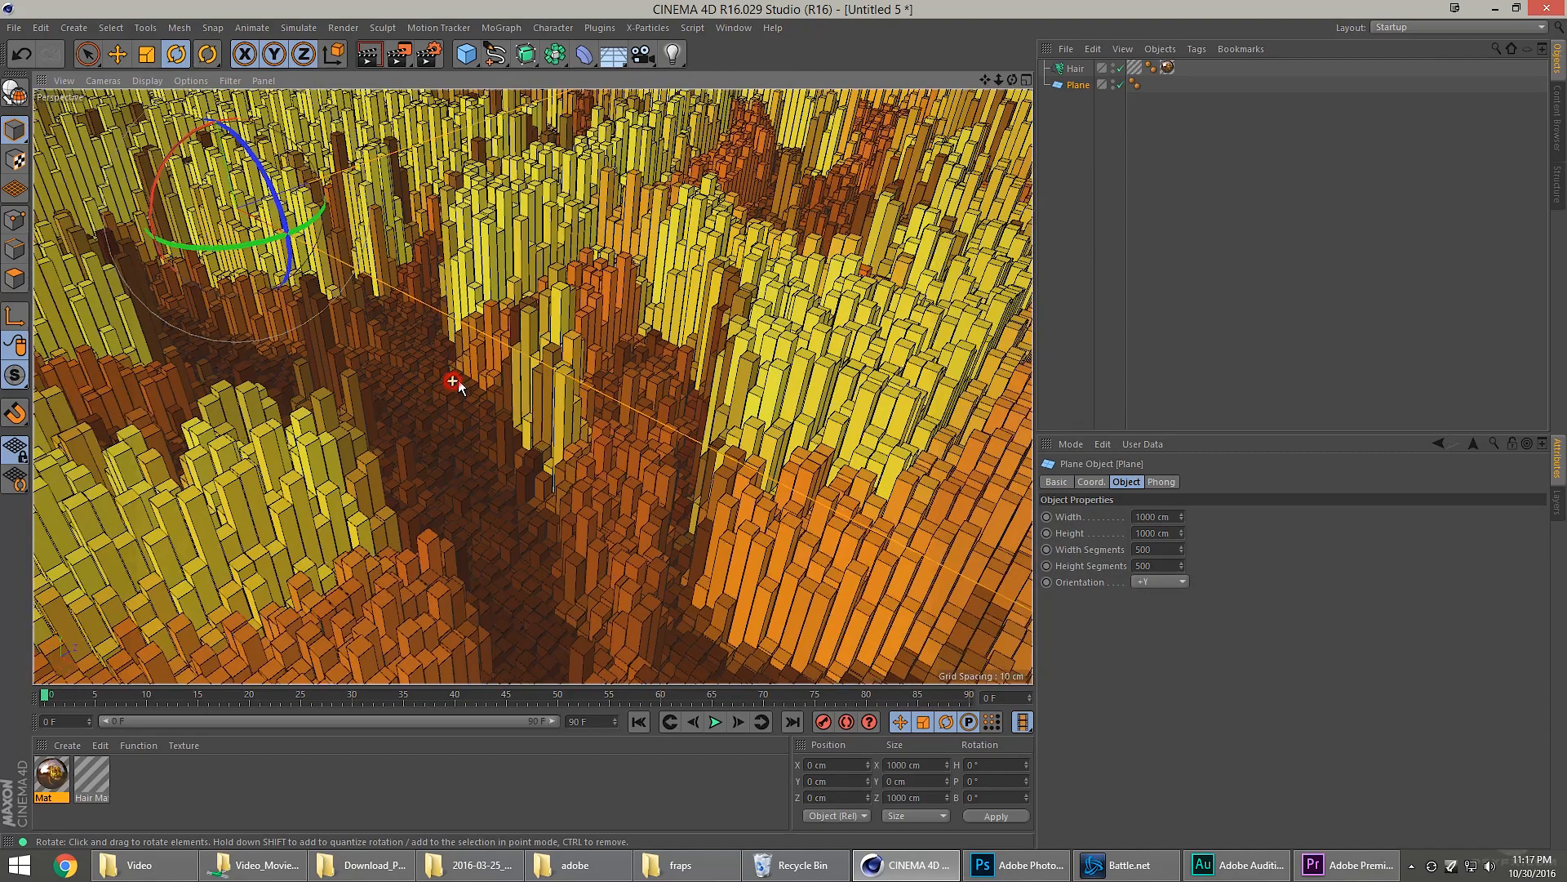
{"action": "left_click_drag", "start_coordinate": [453, 382], "coordinate": [444, 407]}
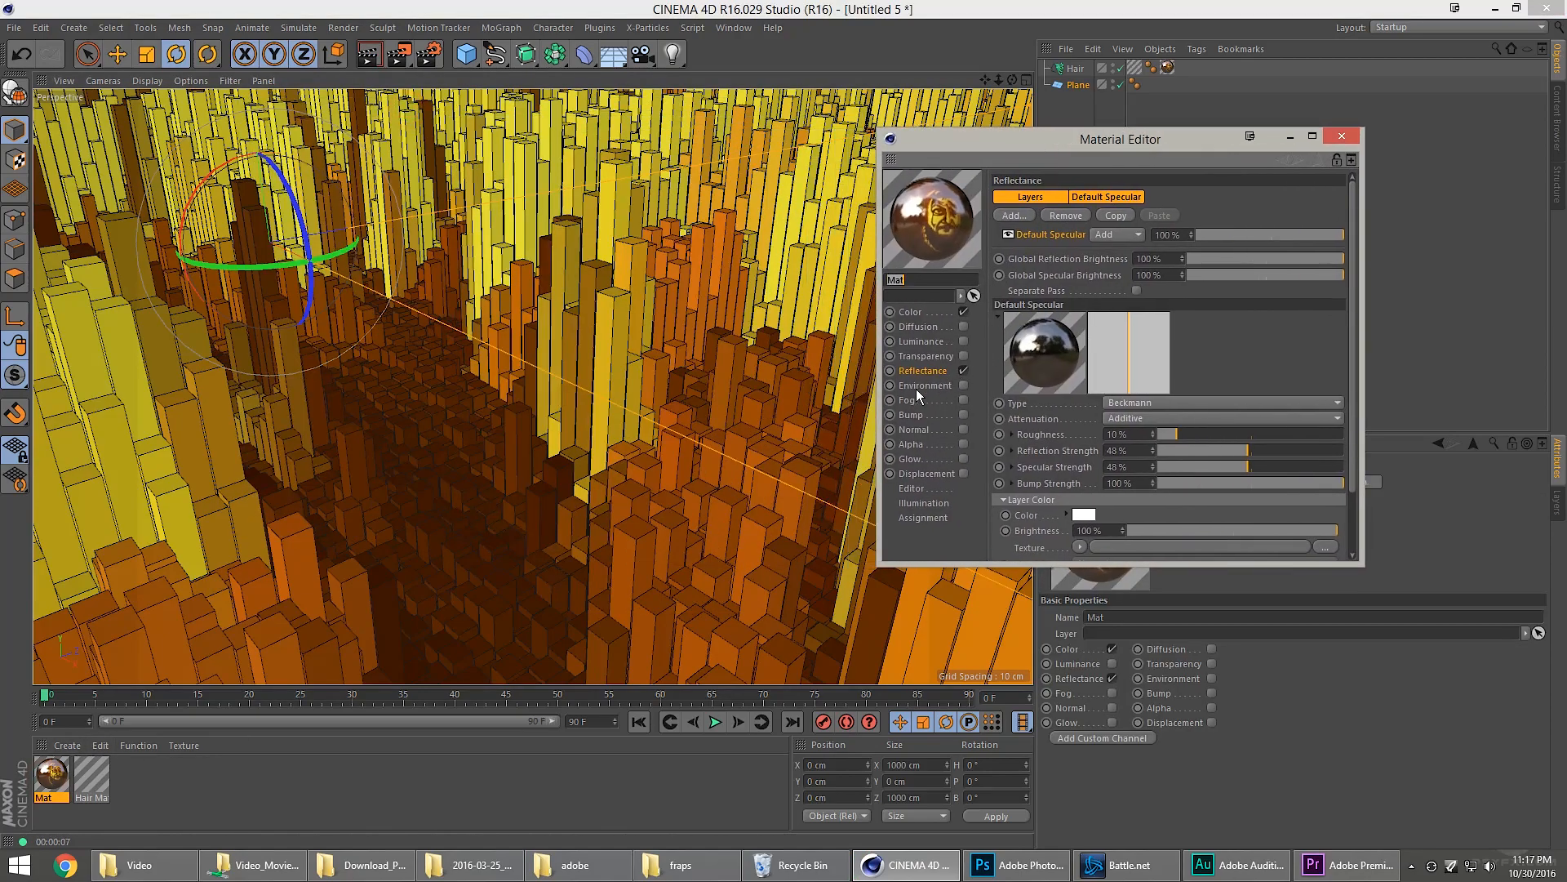
Inspect the material's Reflectance, enable Ambient Occlusion in Render Settings and close them.
{"action": "left_click", "coordinate": [1223, 402]}
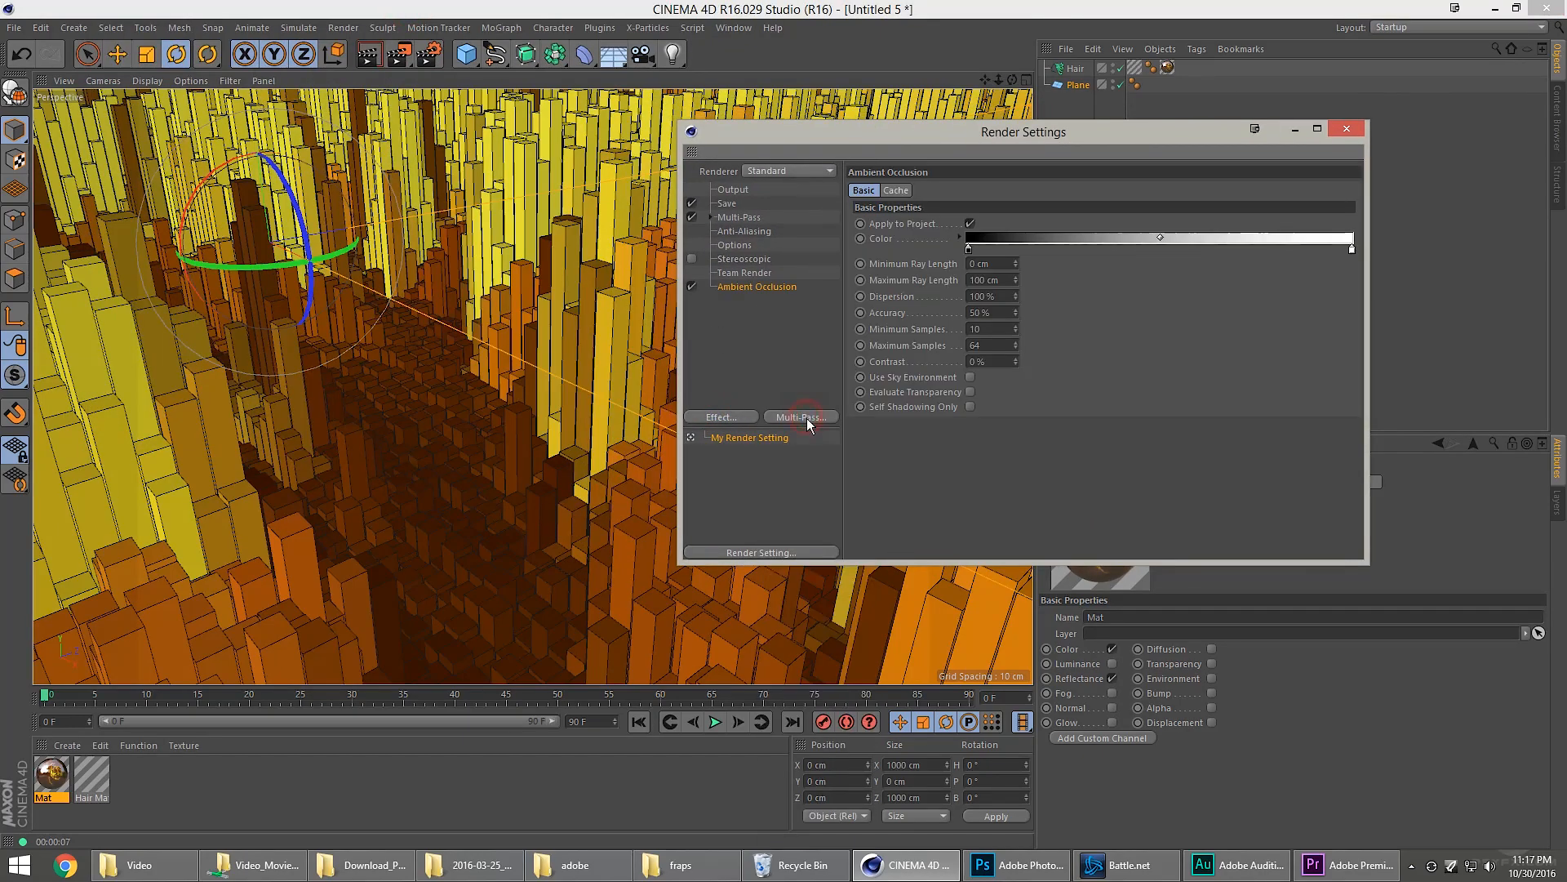
{"action": "mouse_move", "coordinate": [1347, 130]}
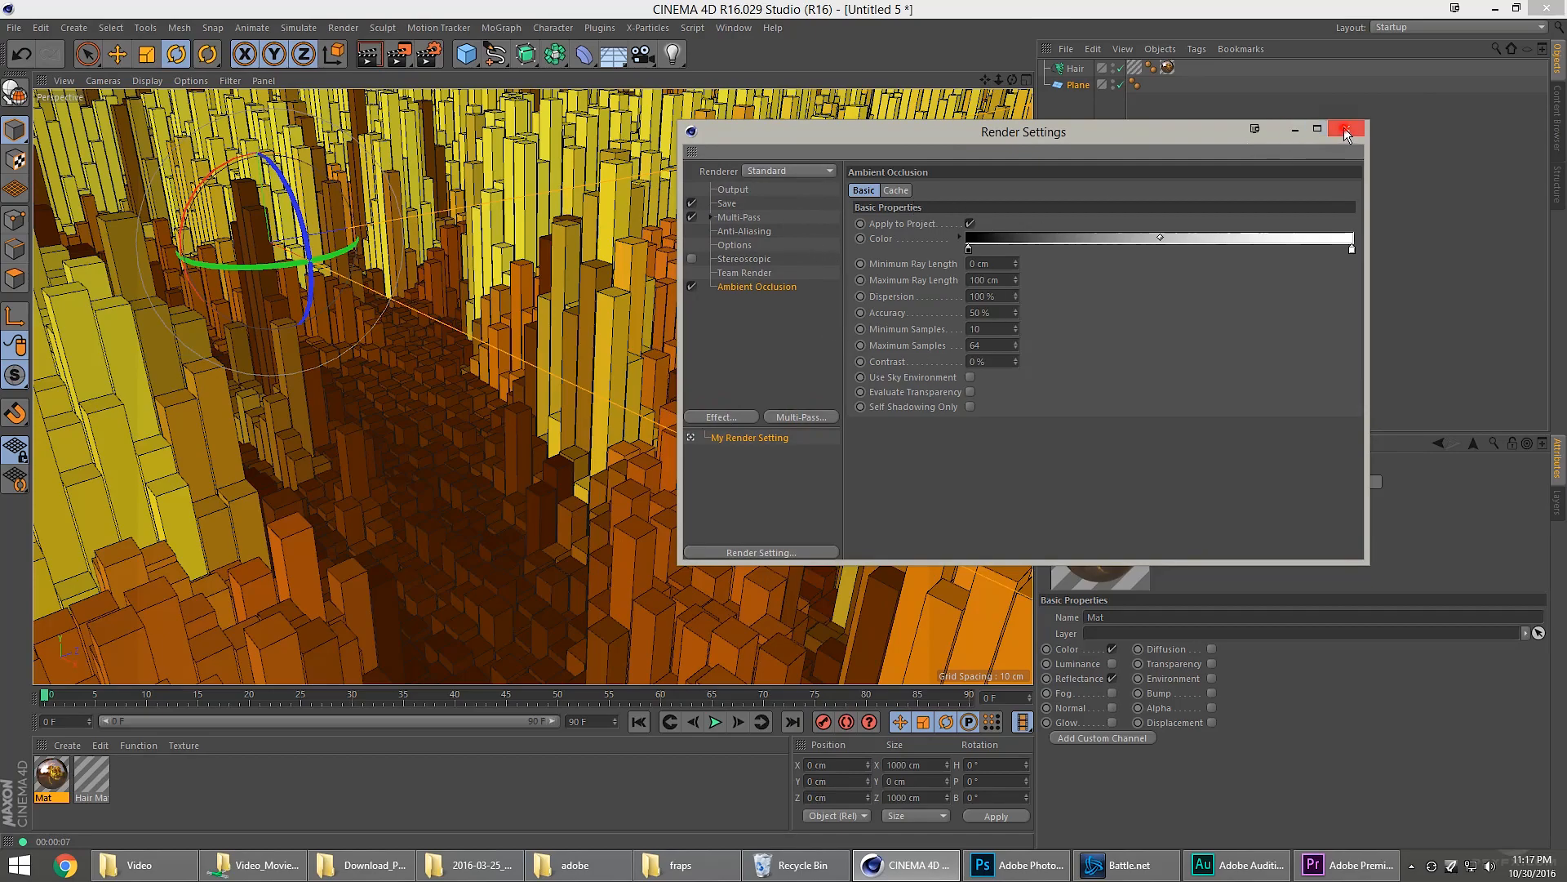
{"action": "left_click", "coordinate": [1349, 131]}
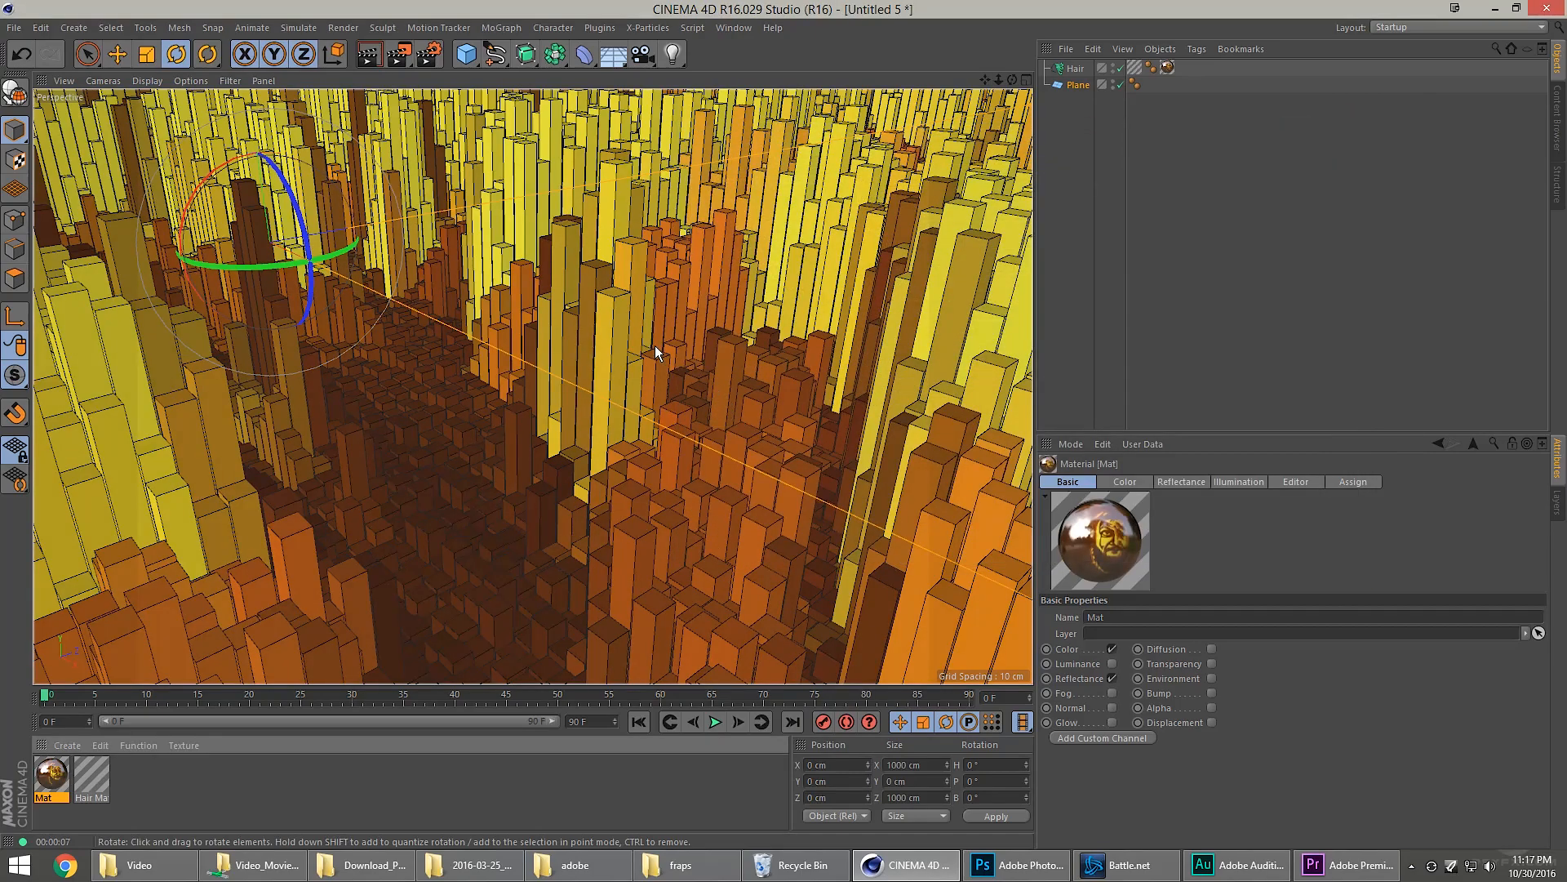
{"action": "mouse_move", "coordinate": [635, 399]}
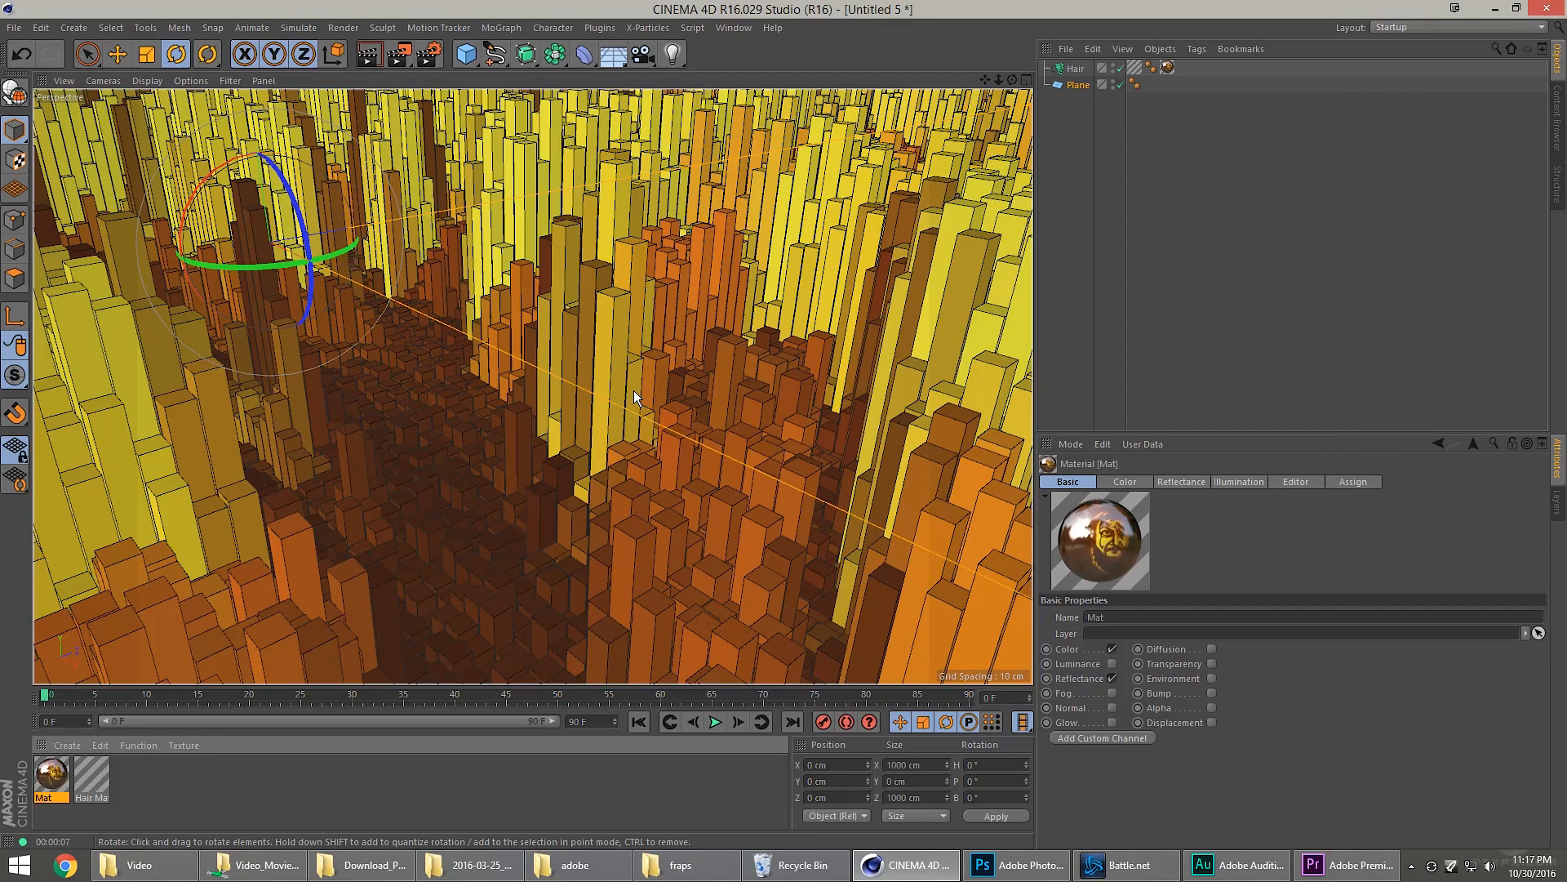
{"action": "mouse_move", "coordinate": [649, 410]}
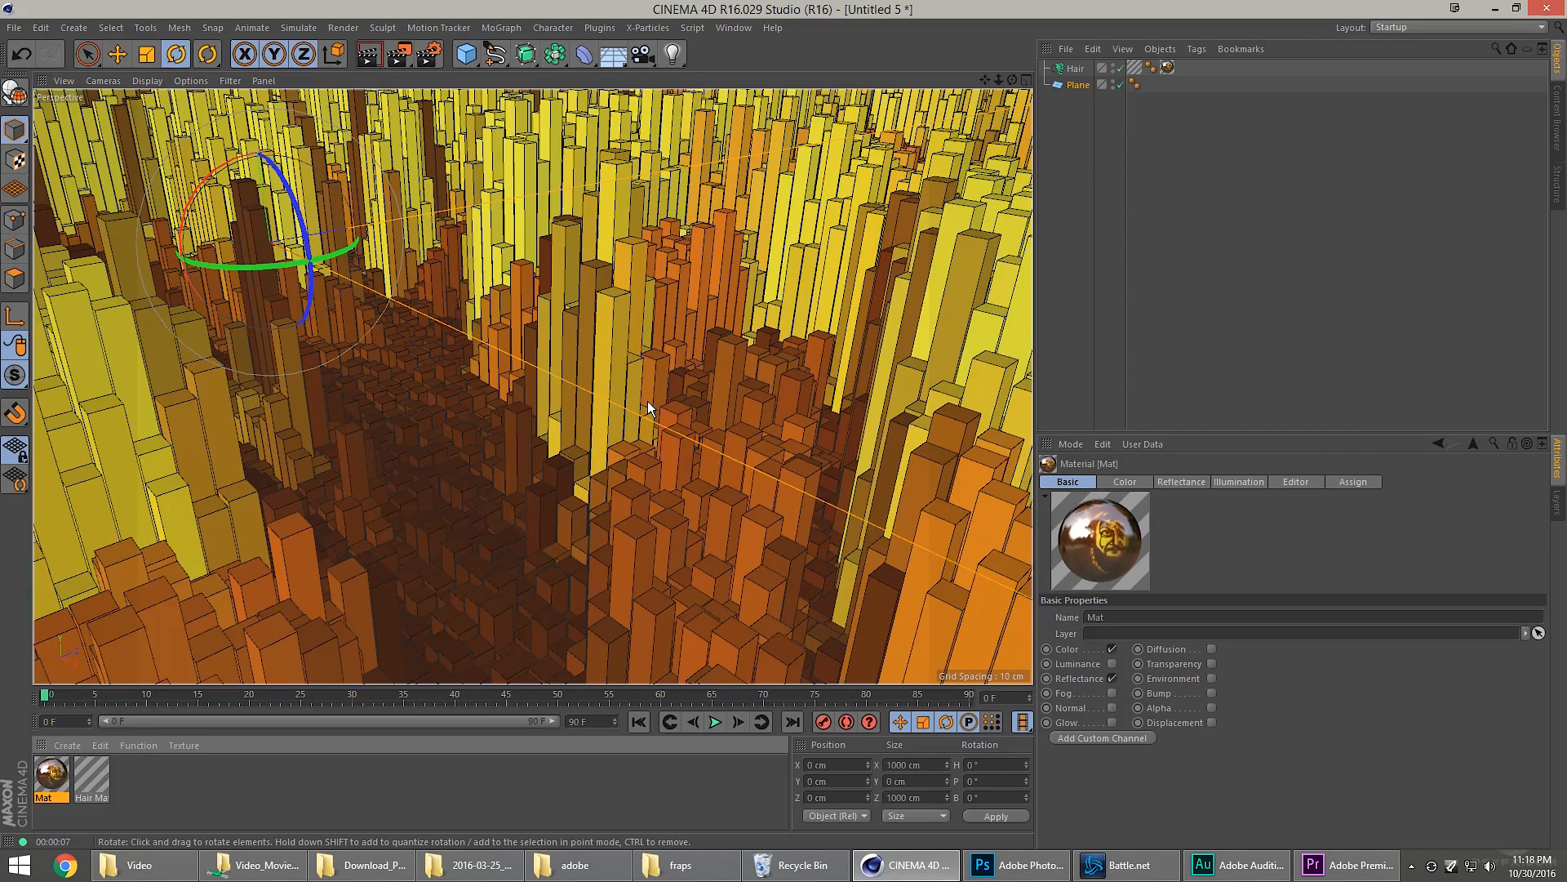
{"action": "left_click", "coordinate": [585, 55]}
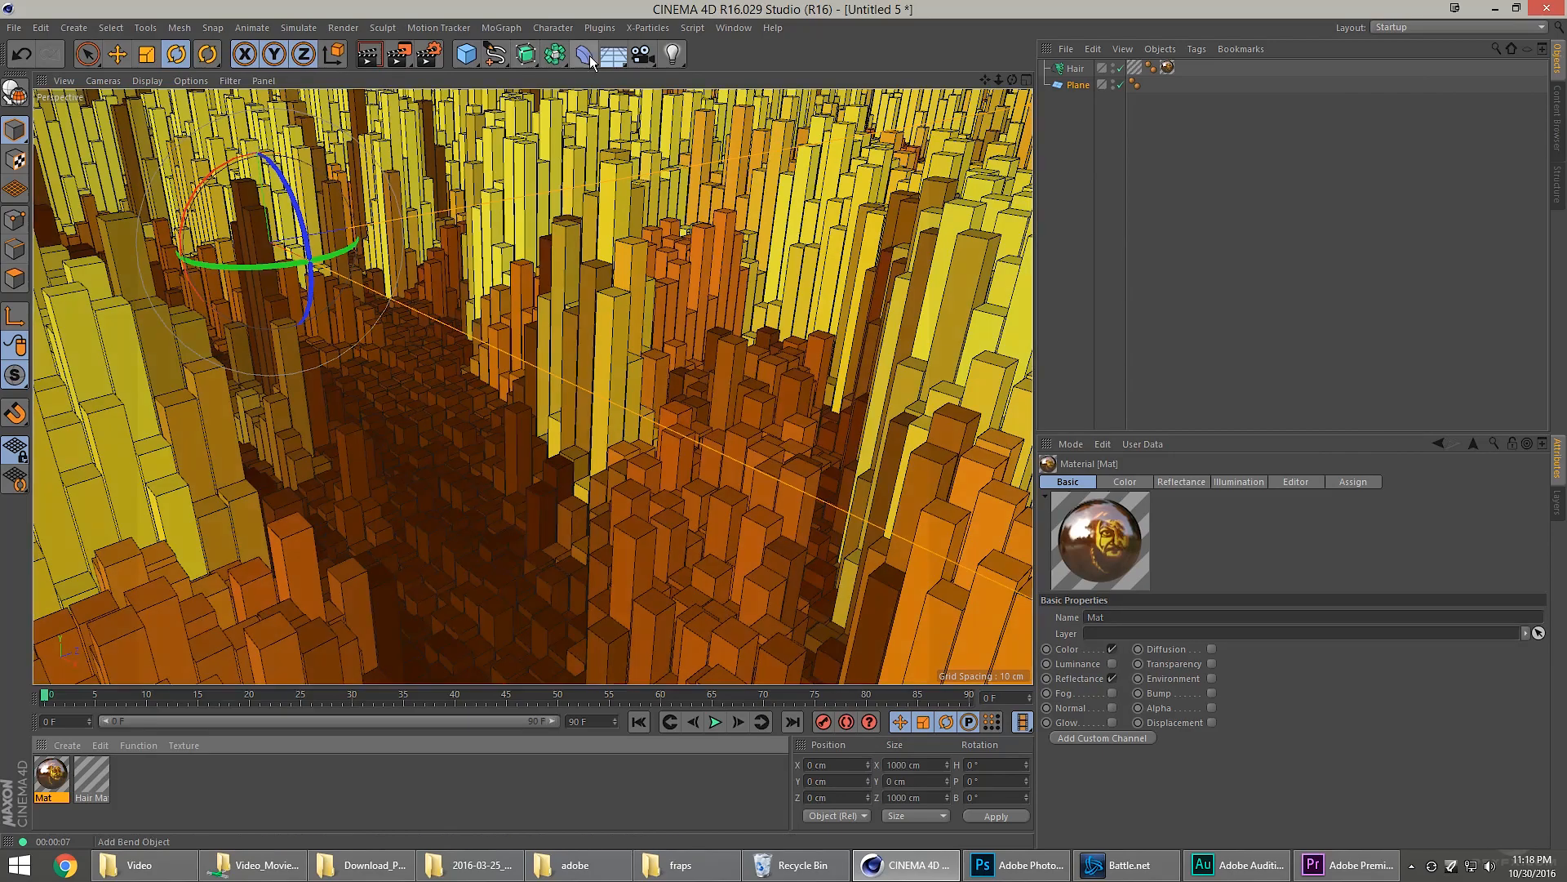
{"action": "mouse_move", "coordinate": [613, 56]}
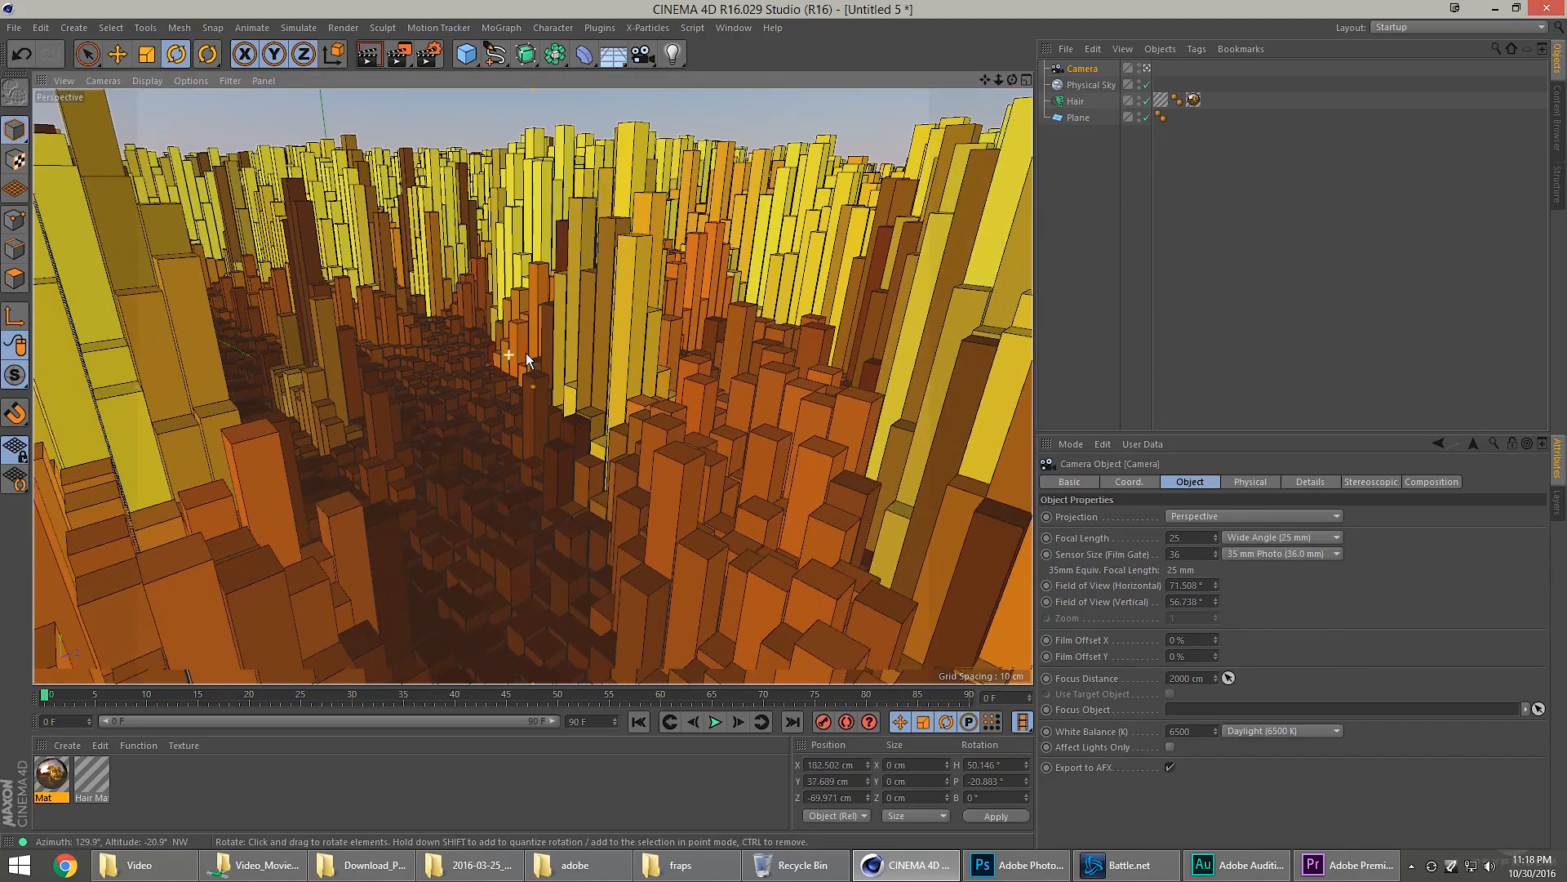
Orbit the camera view to look down a canyon of prisms.
{"action": "left_click_drag", "start_coordinate": [527, 358], "coordinate": [518, 376]}
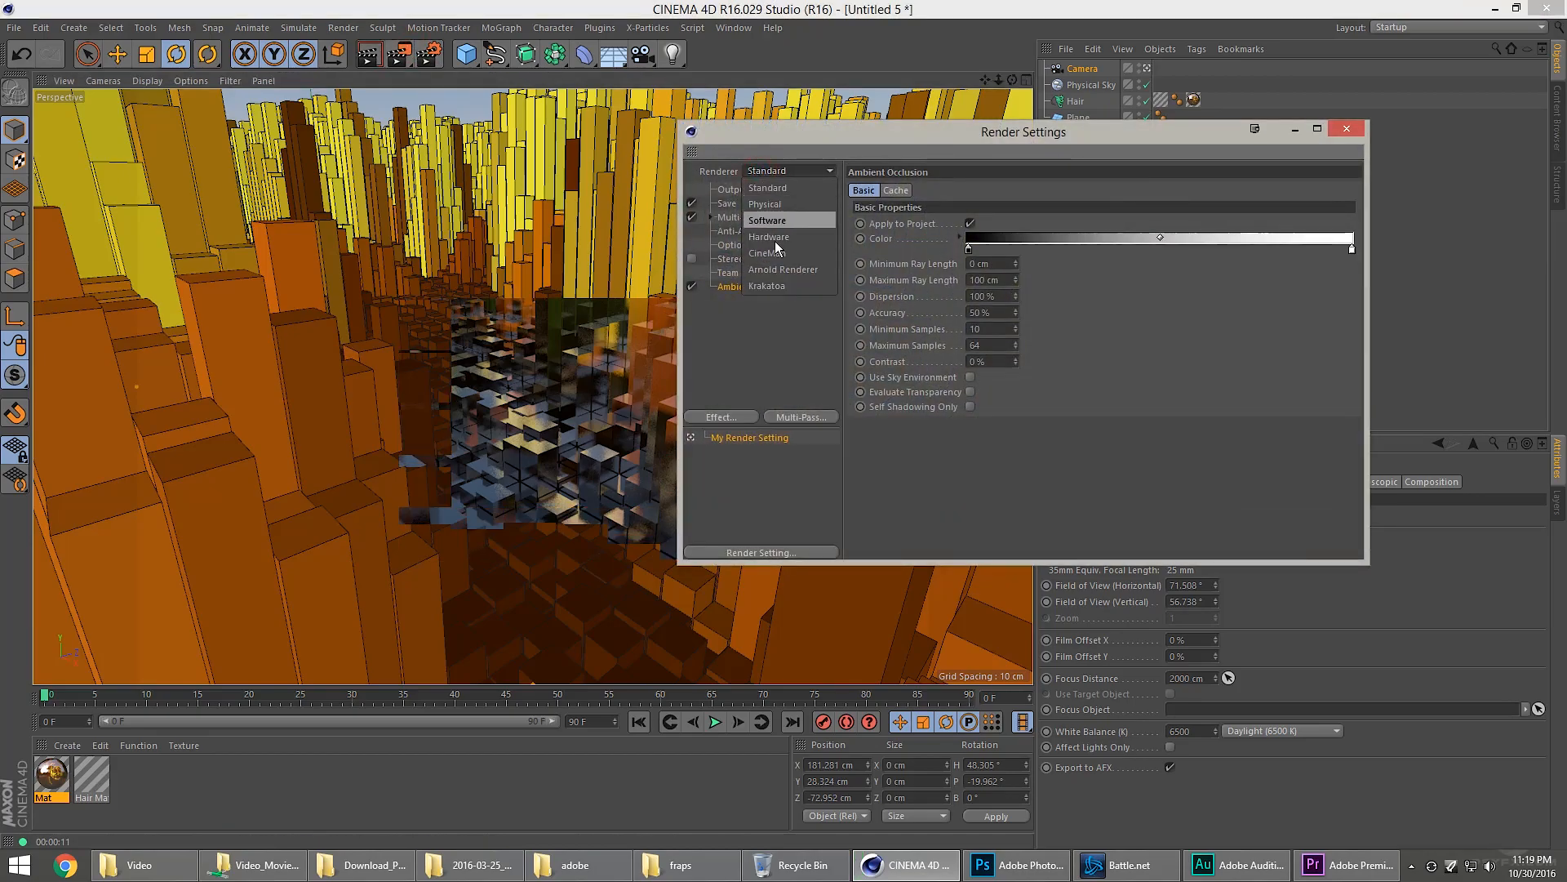
Choose the Physical renderer in Render Settings and set the camera's physical F-Stop to f/6.3.
{"action": "left_click", "coordinate": [764, 202]}
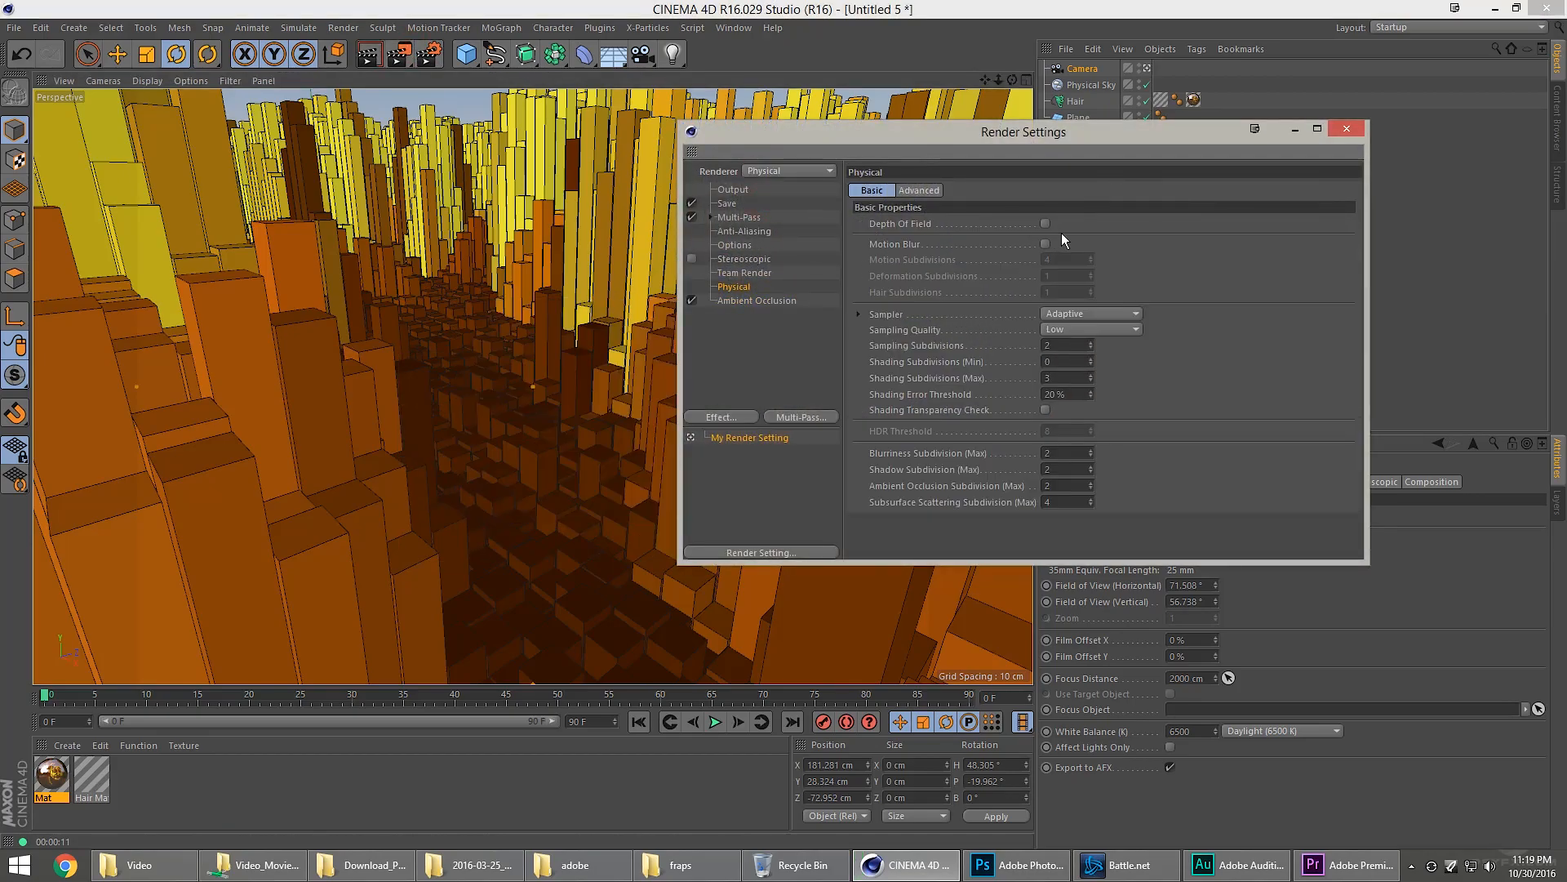
{"action": "left_click", "coordinate": [1347, 127]}
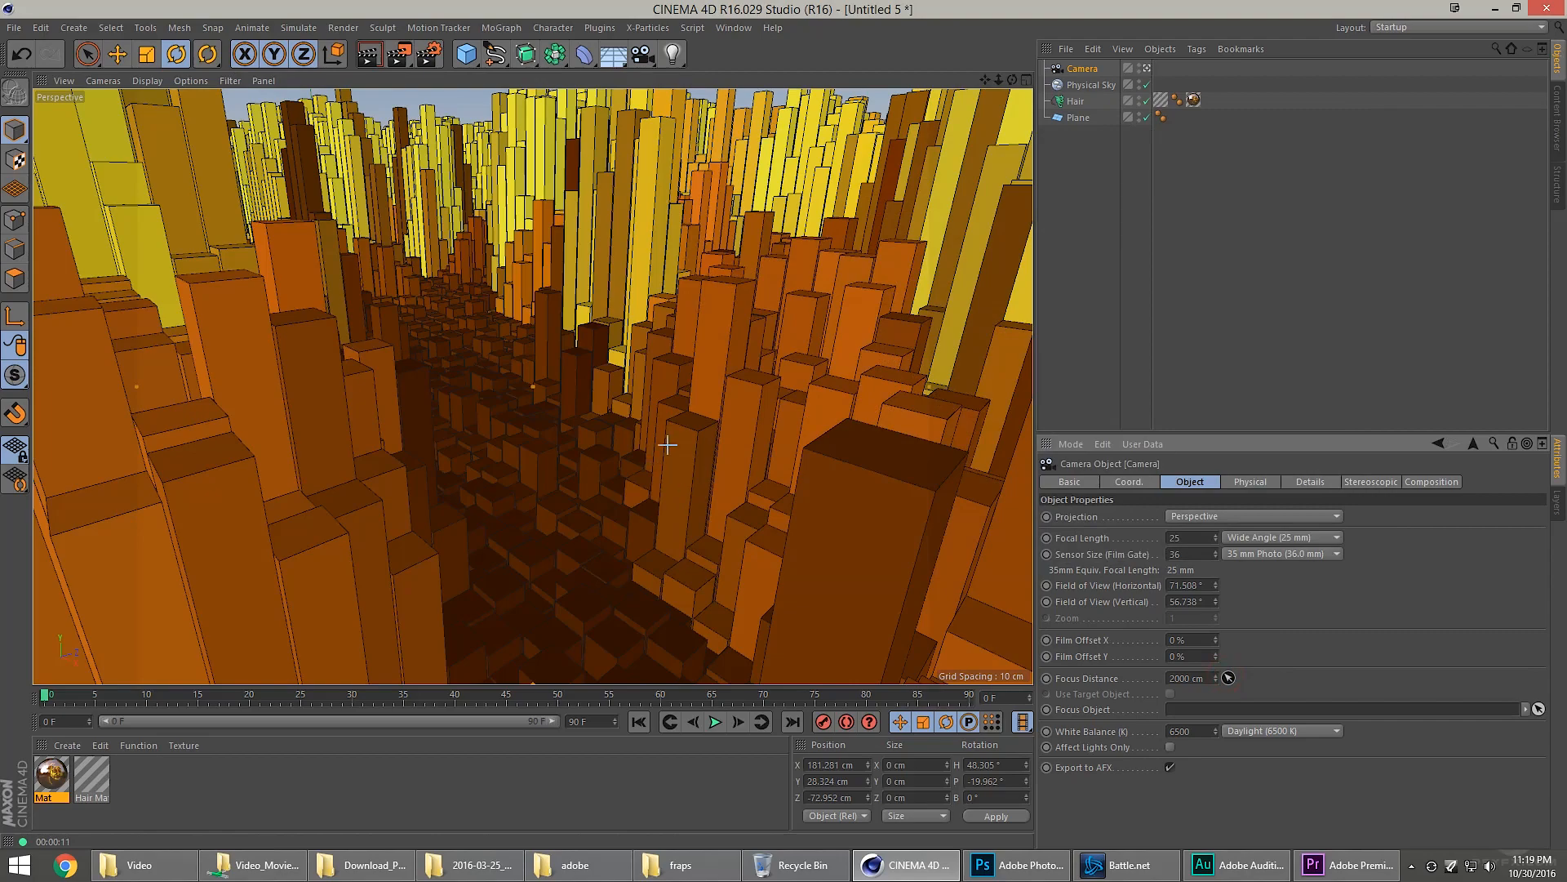
{"action": "left_click", "coordinate": [1249, 480]}
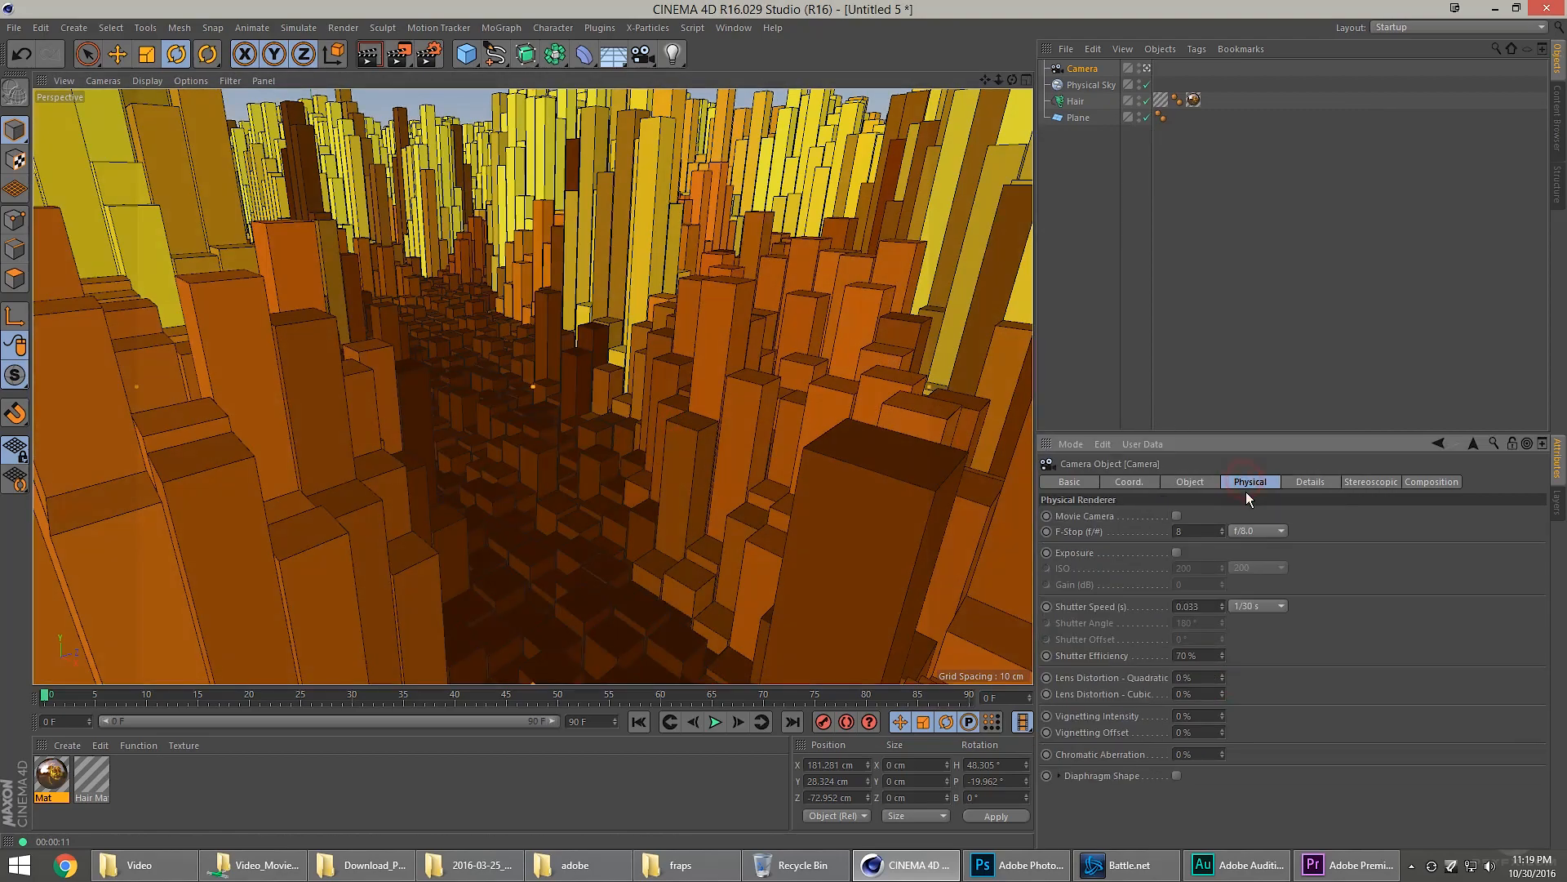
{"action": "left_click", "coordinate": [1221, 530]}
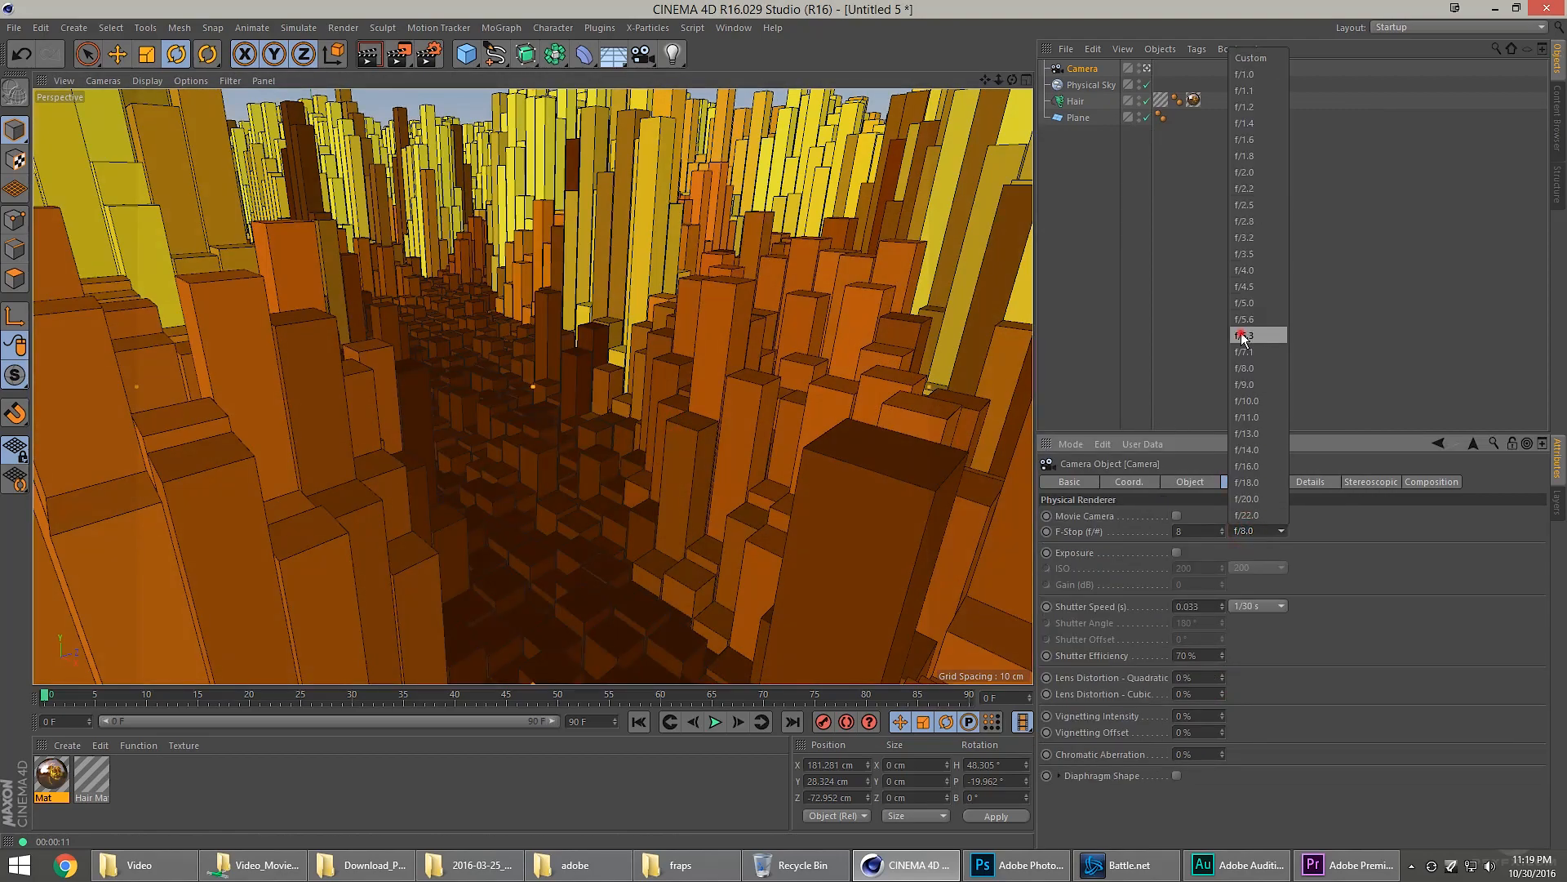
{"action": "left_click", "coordinate": [1244, 334]}
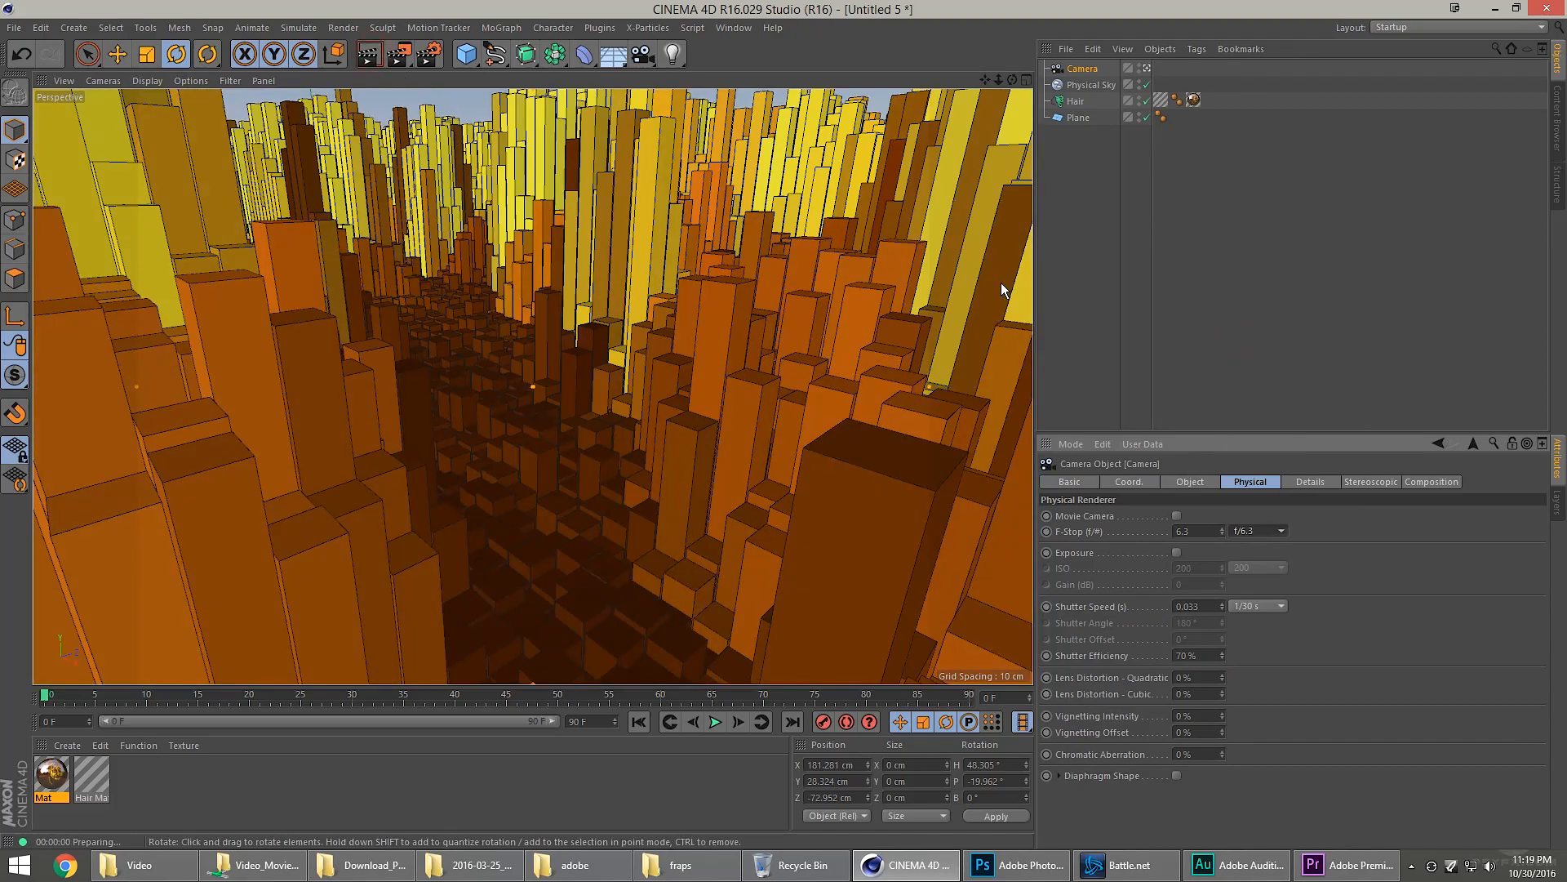